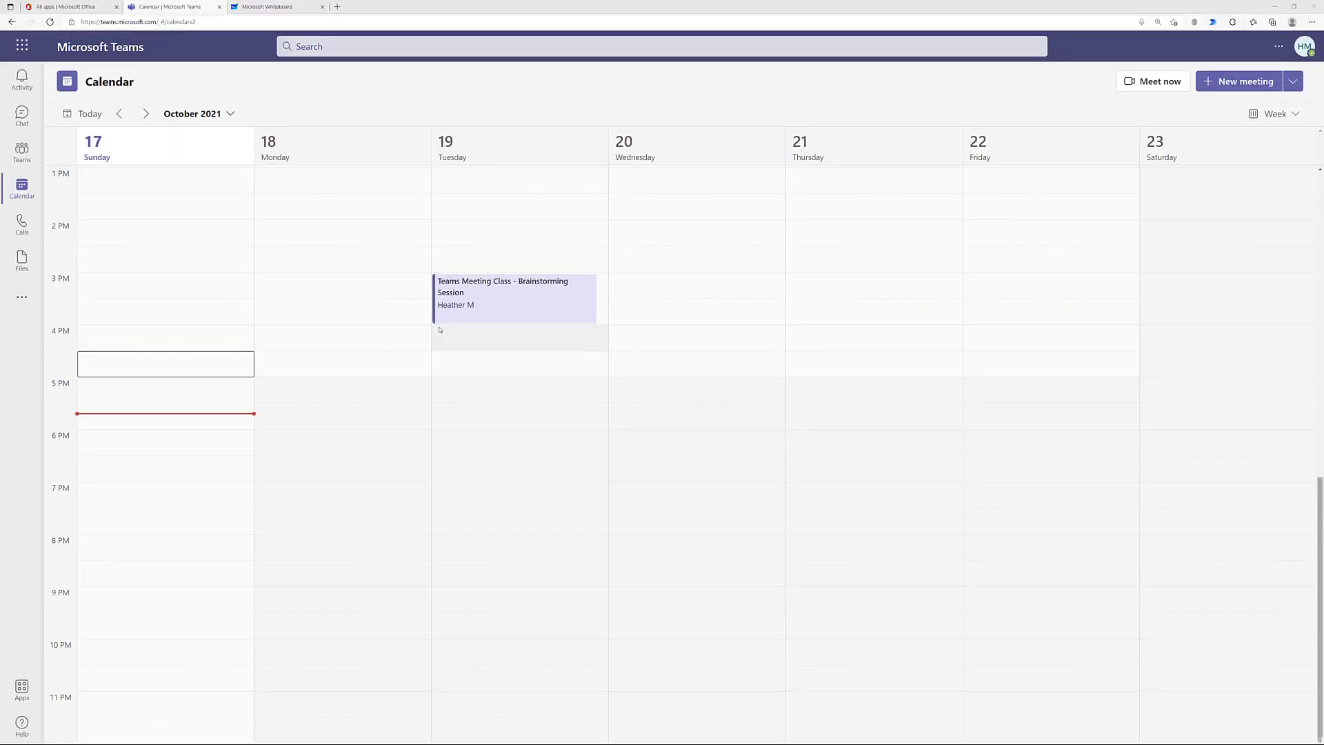
{"action": "mouse_move", "coordinate": [454, 342]}
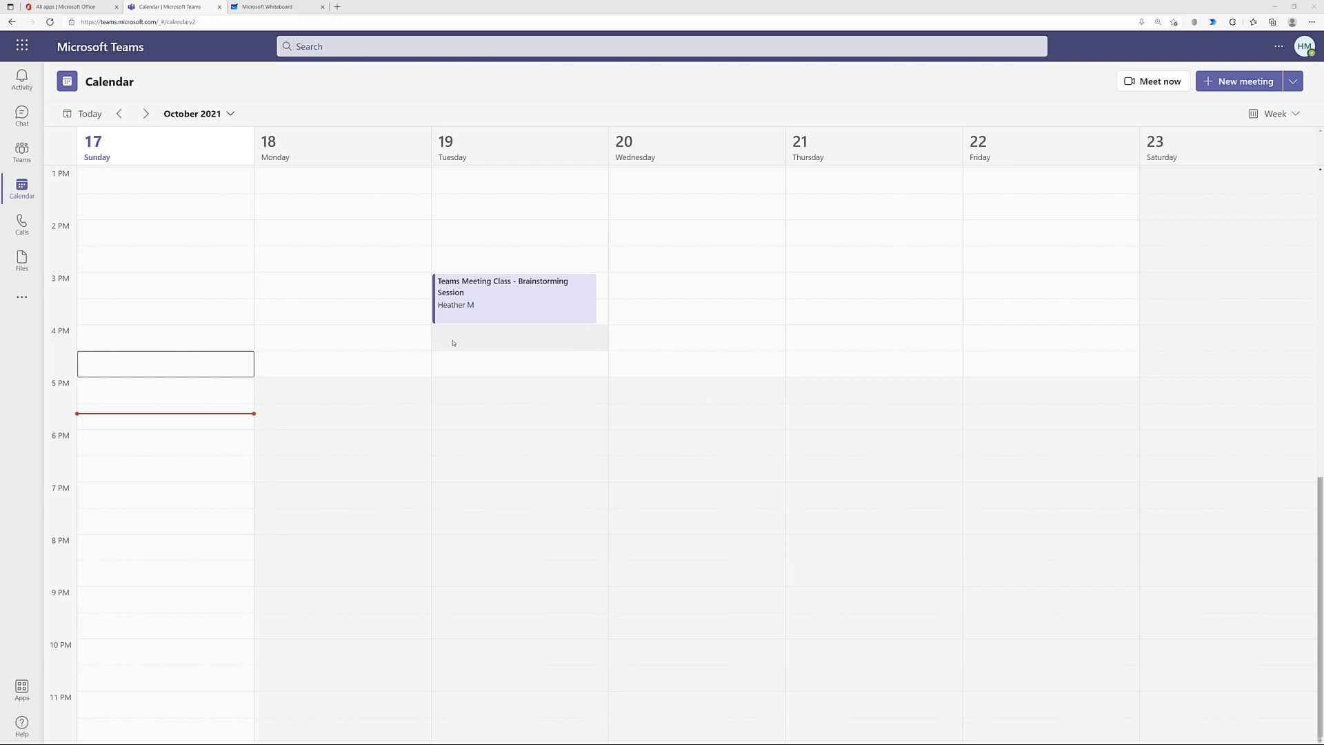
{"action": "mouse_move", "coordinate": [512, 318]}
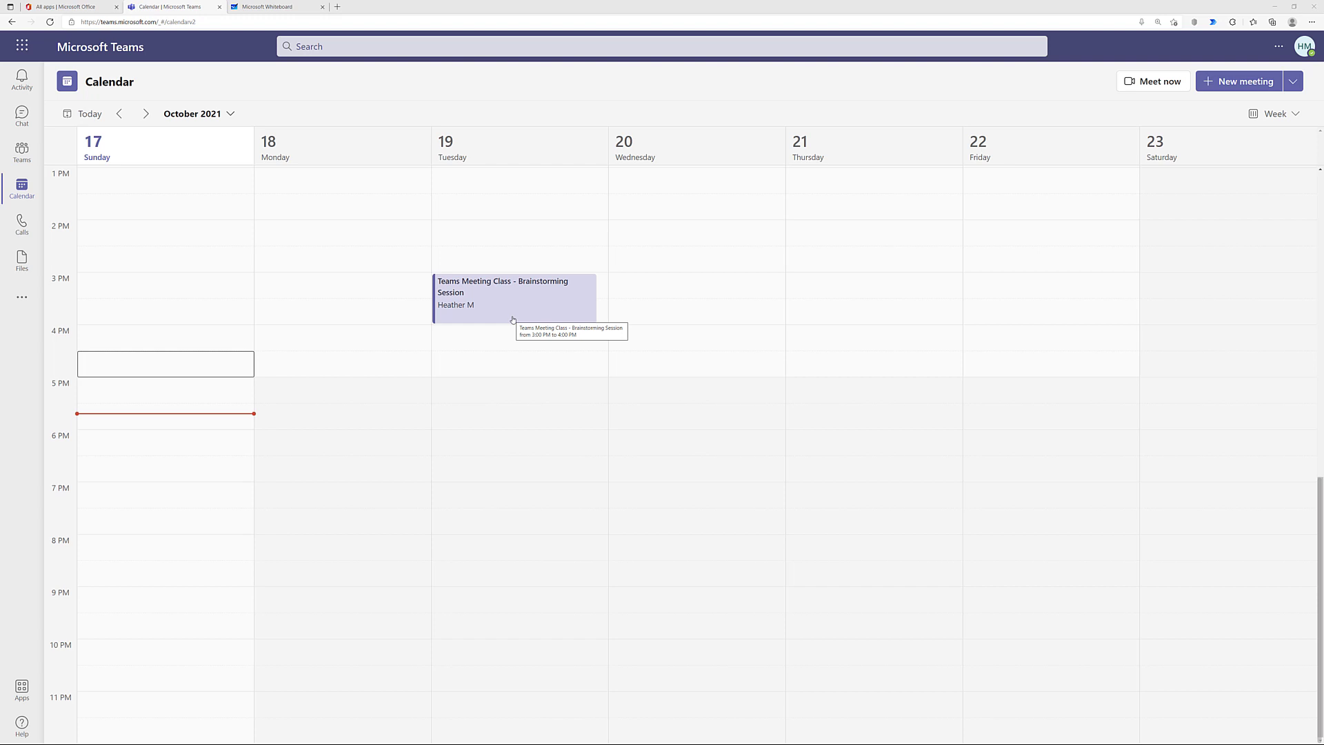
- Open Tuesday's Teams Meeting Class - Brainstorming Session event from the calendar
{"action": "left_click", "coordinate": [502, 293]}
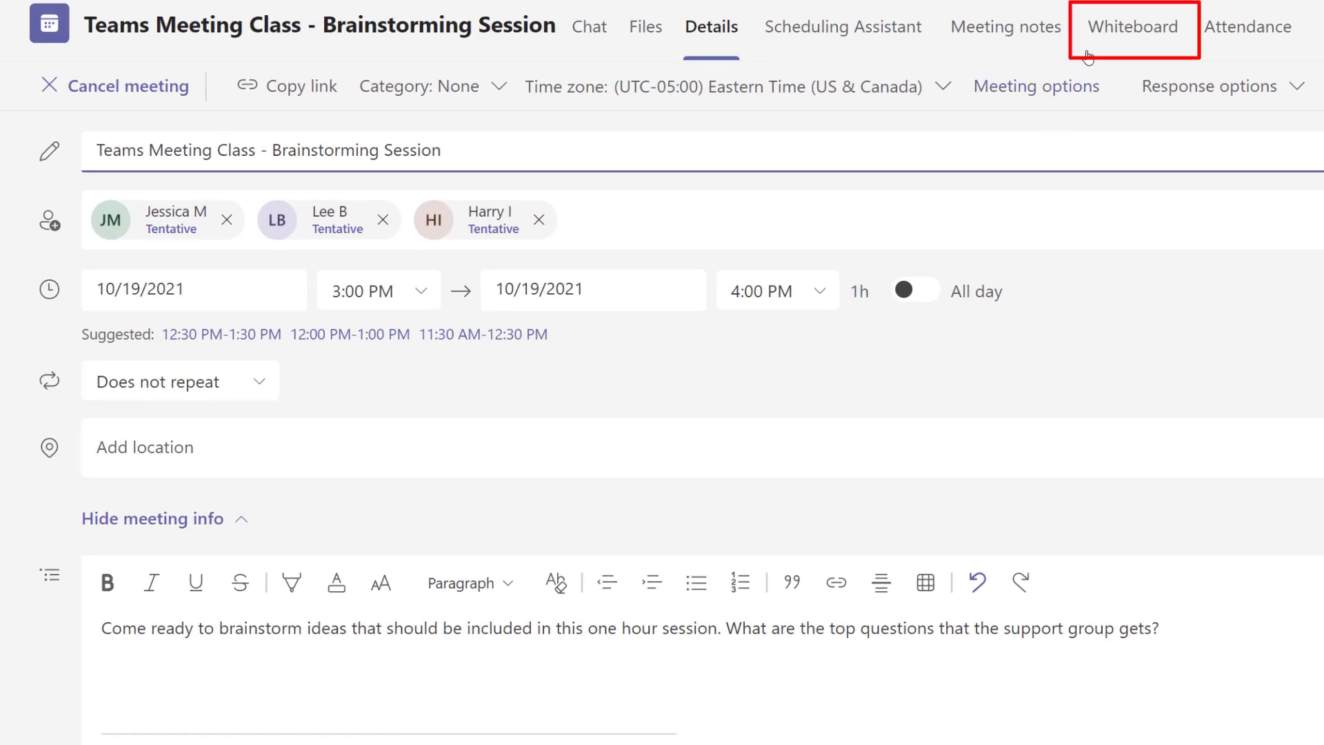
{"action": "mouse_move", "coordinate": [1170, 40]}
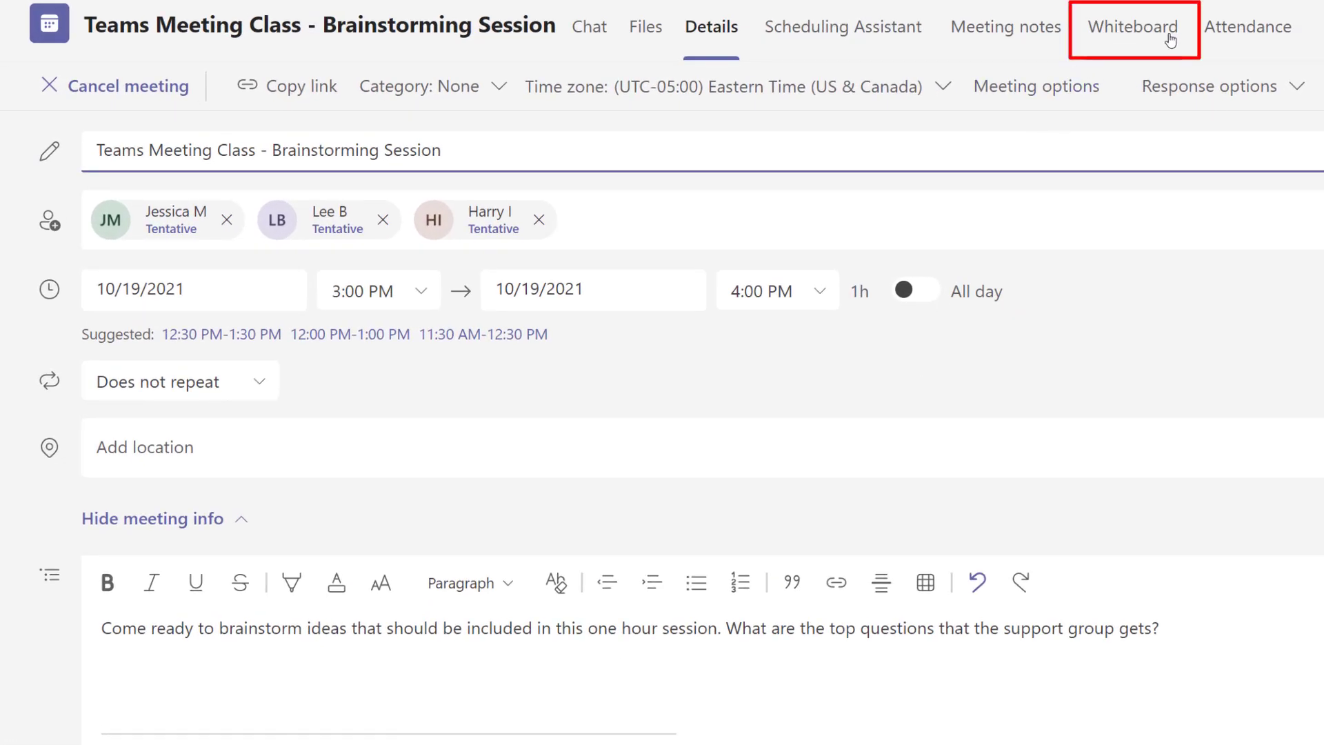
{"action": "mouse_move", "coordinate": [1168, 40]}
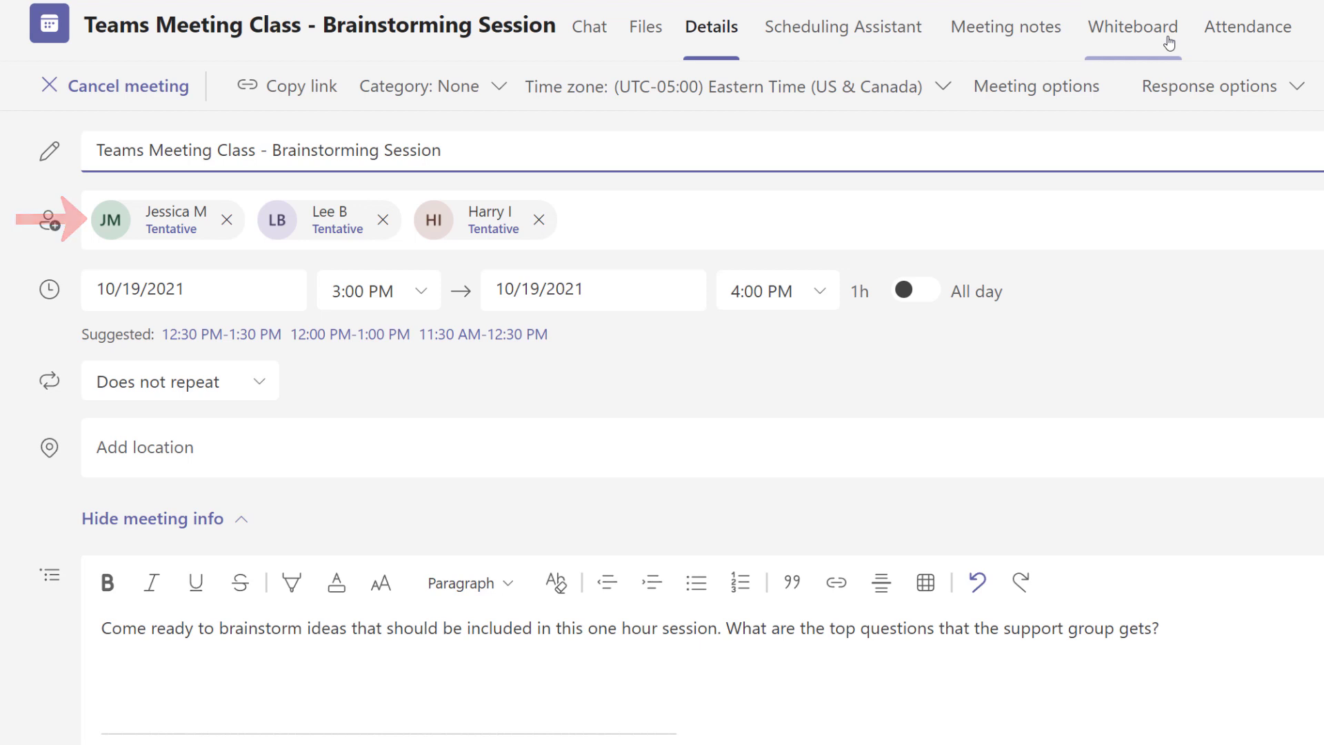
- Switch to the meeting's Whiteboard and select the Inking tool
{"action": "left_click", "coordinate": [1131, 27]}
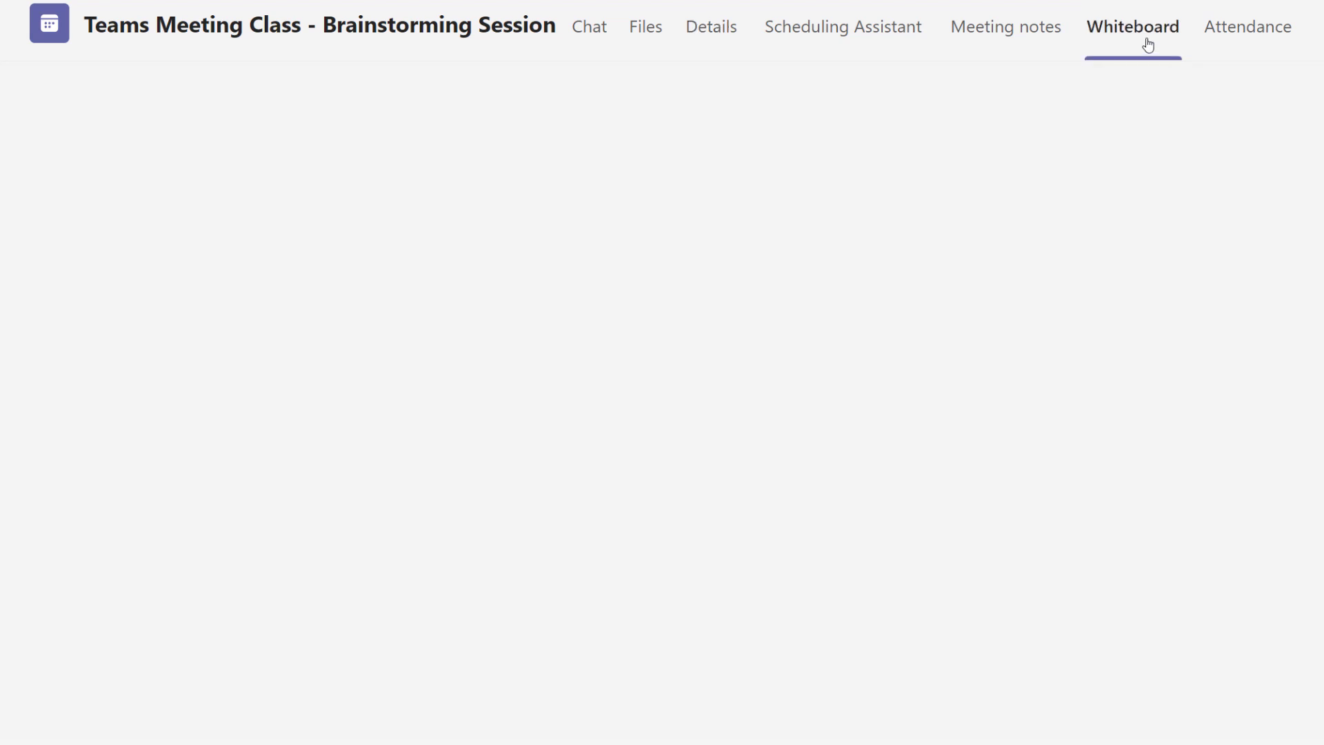
{"action": "left_click", "coordinate": [1135, 26]}
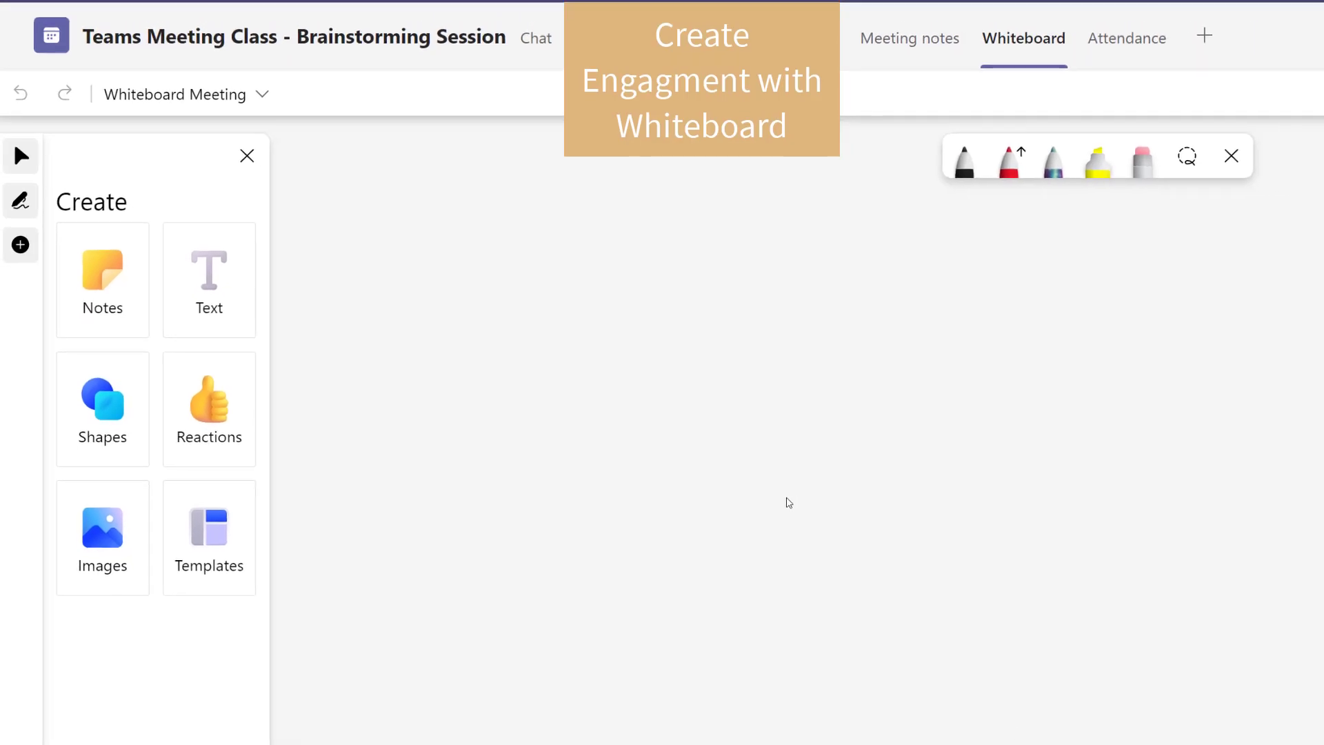
{"action": "mouse_move", "coordinate": [422, 240]}
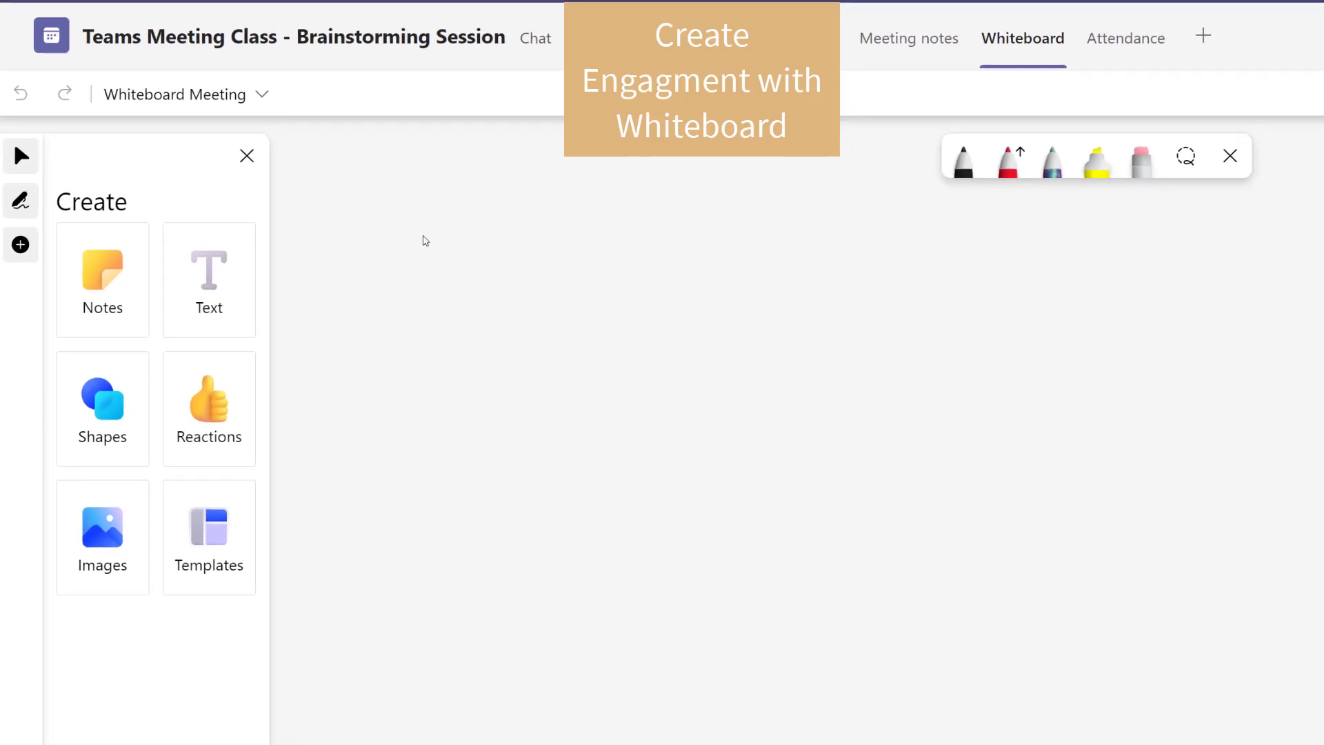
{"action": "mouse_move", "coordinate": [20, 156]}
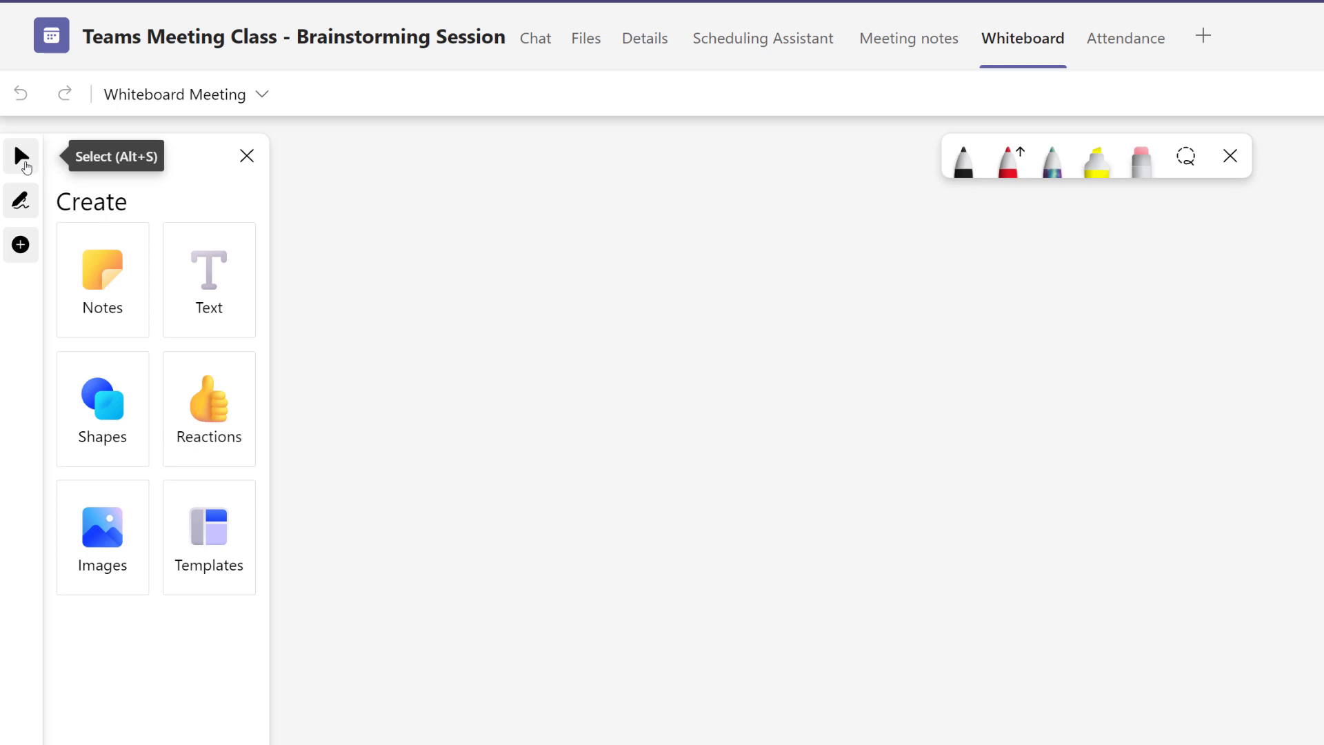
{"action": "mouse_move", "coordinate": [21, 201]}
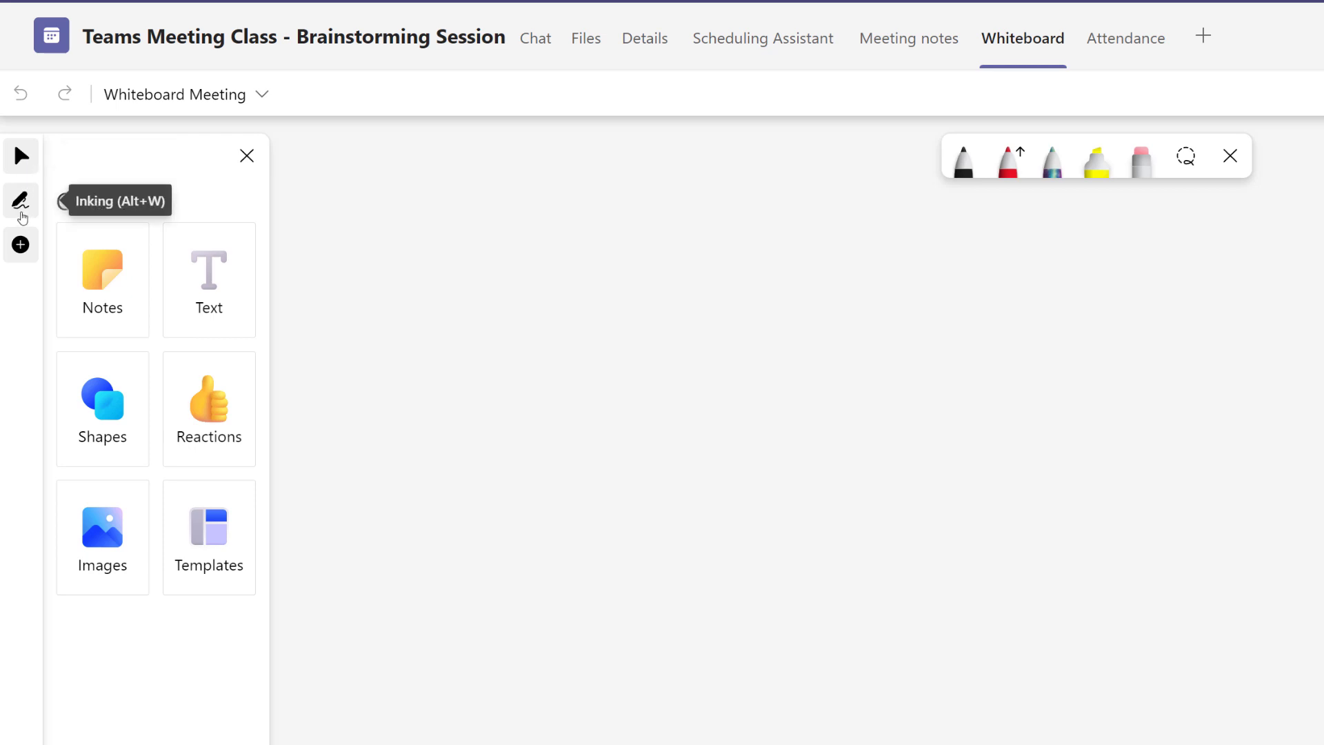
{"action": "left_click", "coordinate": [1229, 156]}
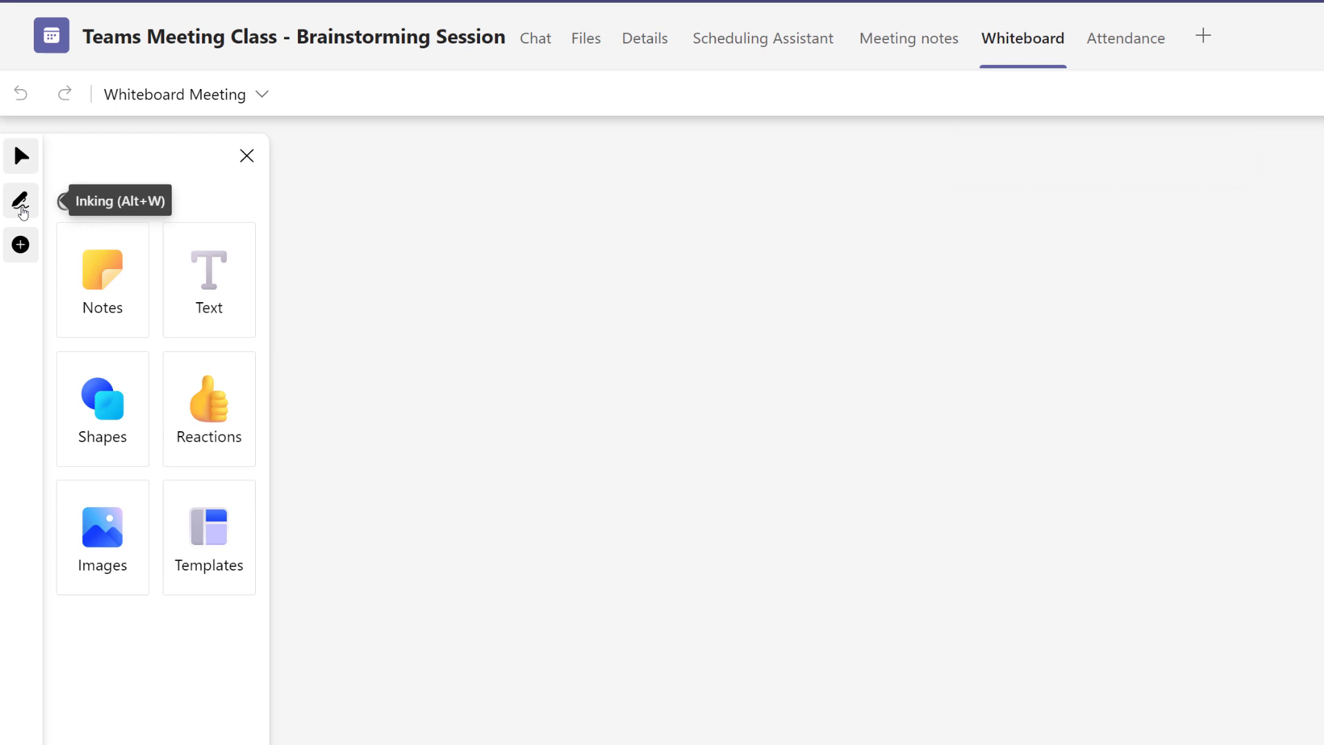
{"action": "left_click", "coordinate": [21, 201]}
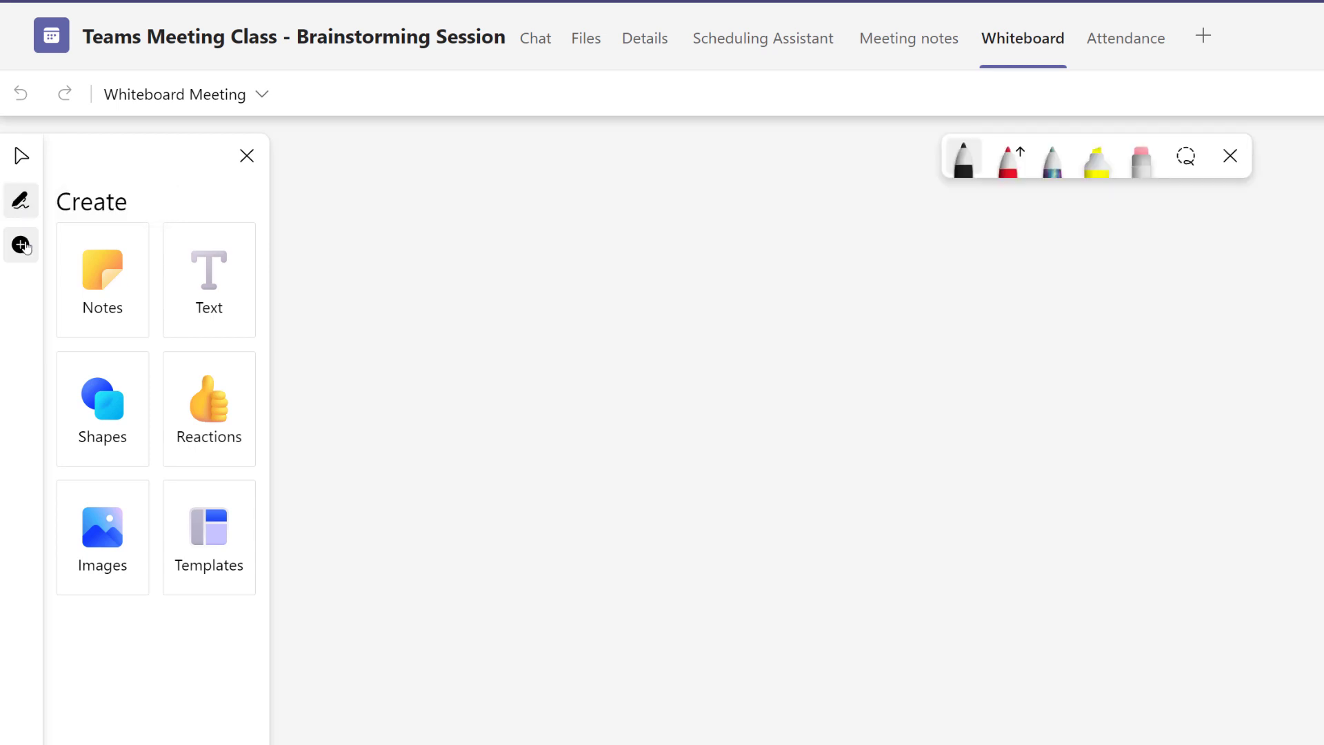
{"action": "mouse_move", "coordinate": [21, 246]}
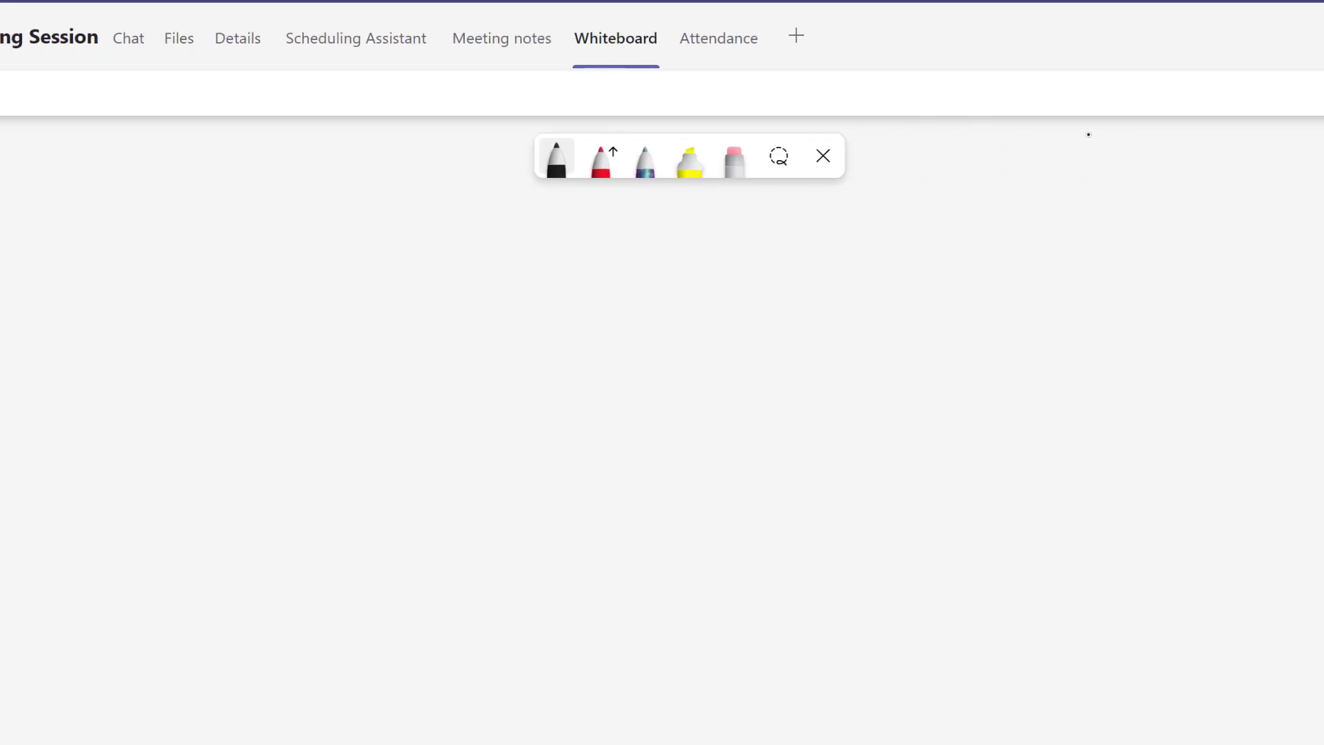
- Open the whiteboard's Settings menu from the gear icon
{"action": "scroll", "scroll_direction": "right", "scroll_amount": 3}
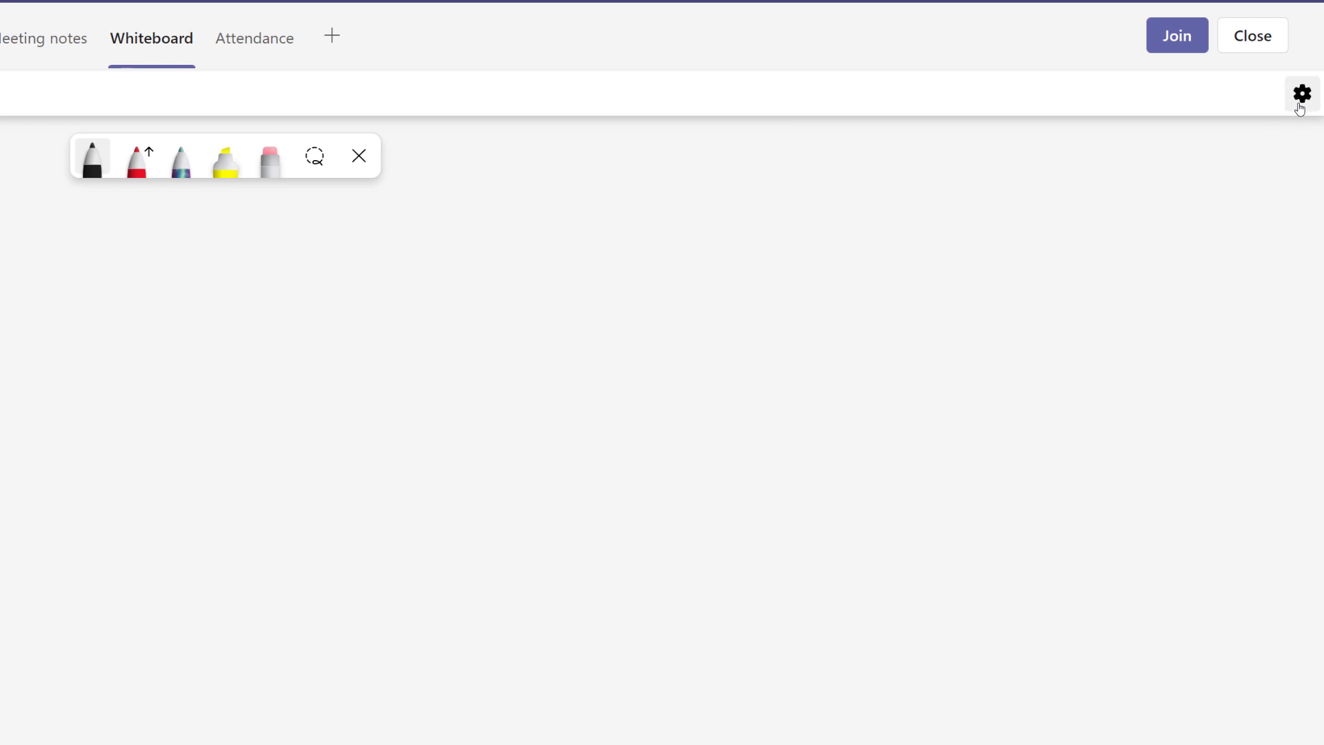
{"action": "left_click", "coordinate": [1301, 92]}
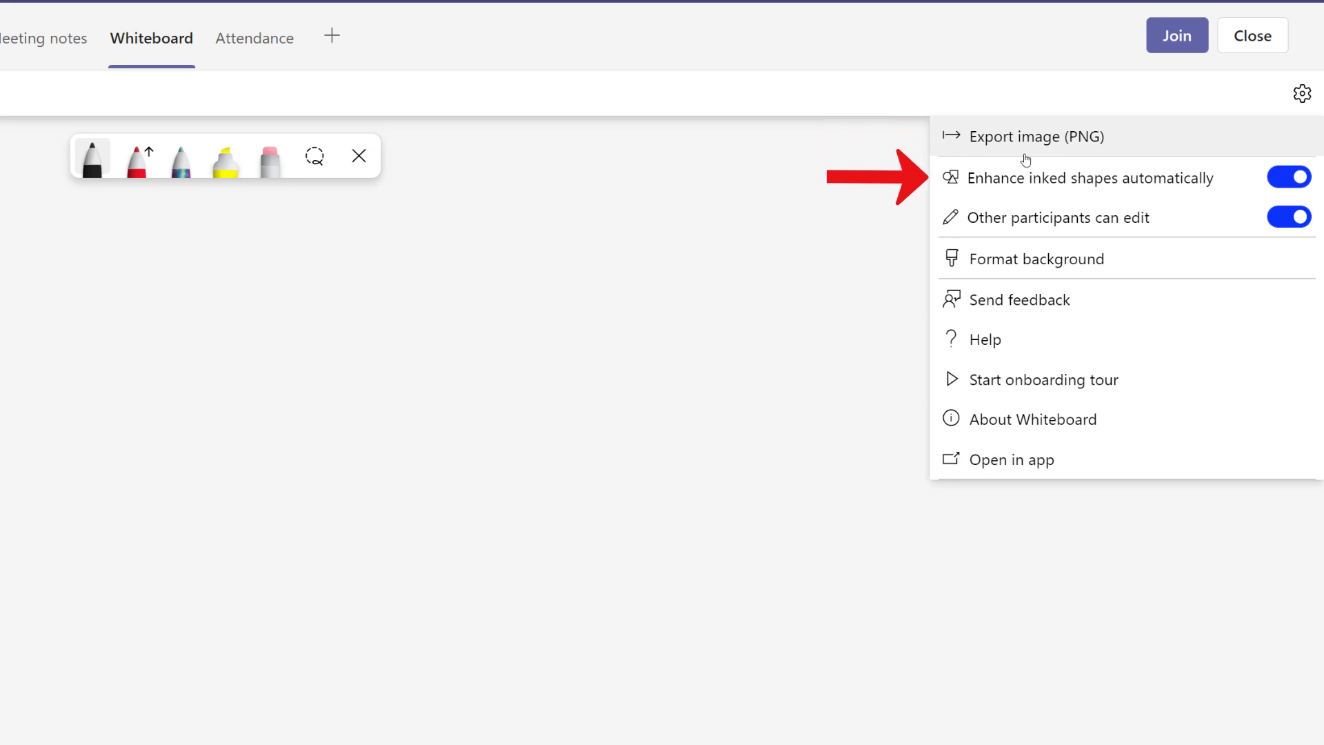
{"action": "mouse_move", "coordinate": [996, 205]}
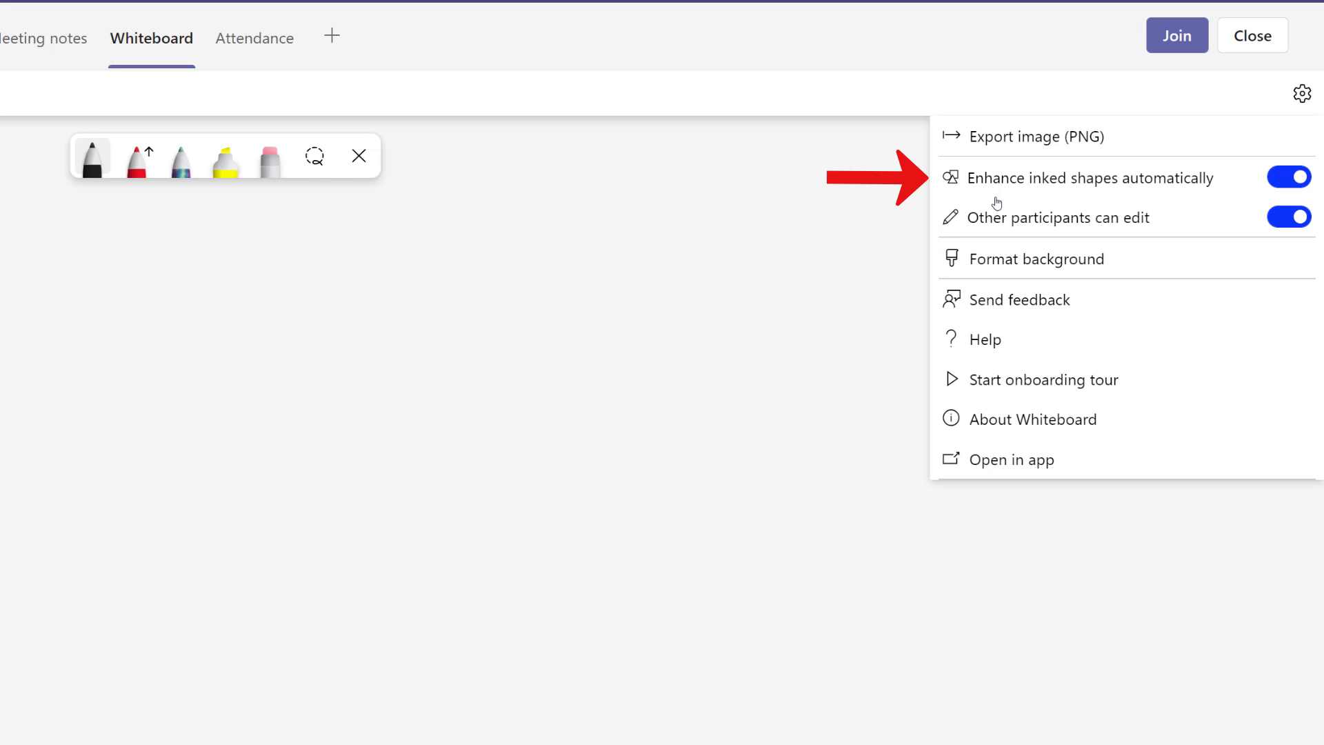
{"action": "mouse_move", "coordinate": [992, 236]}
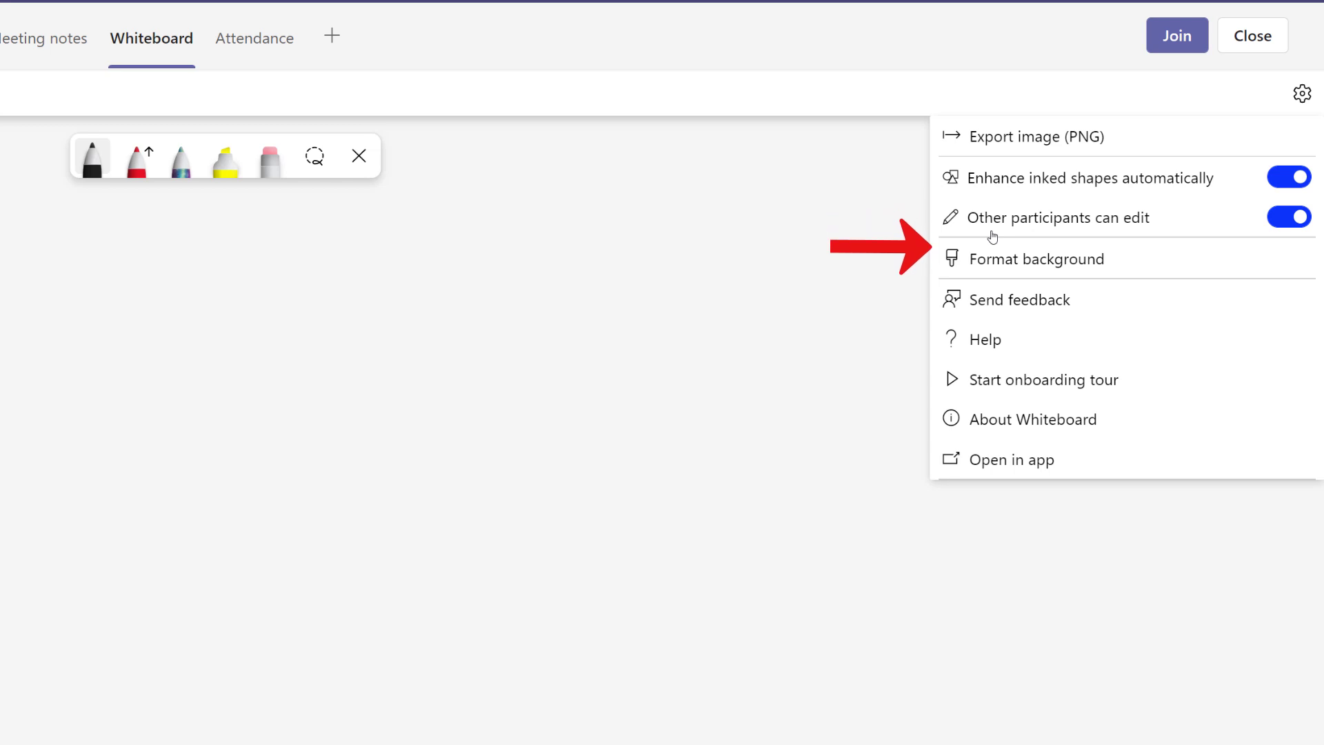
{"action": "mouse_move", "coordinate": [996, 300]}
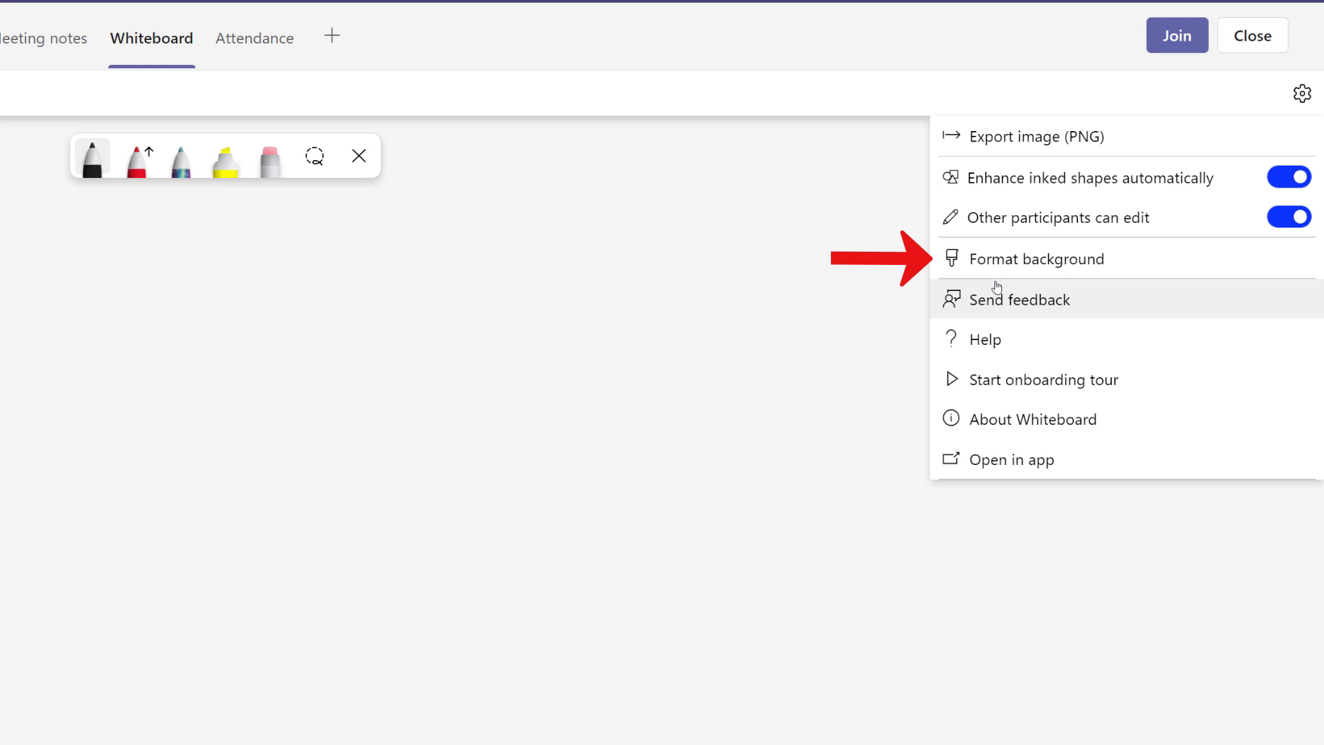
{"action": "mouse_move", "coordinate": [997, 283]}
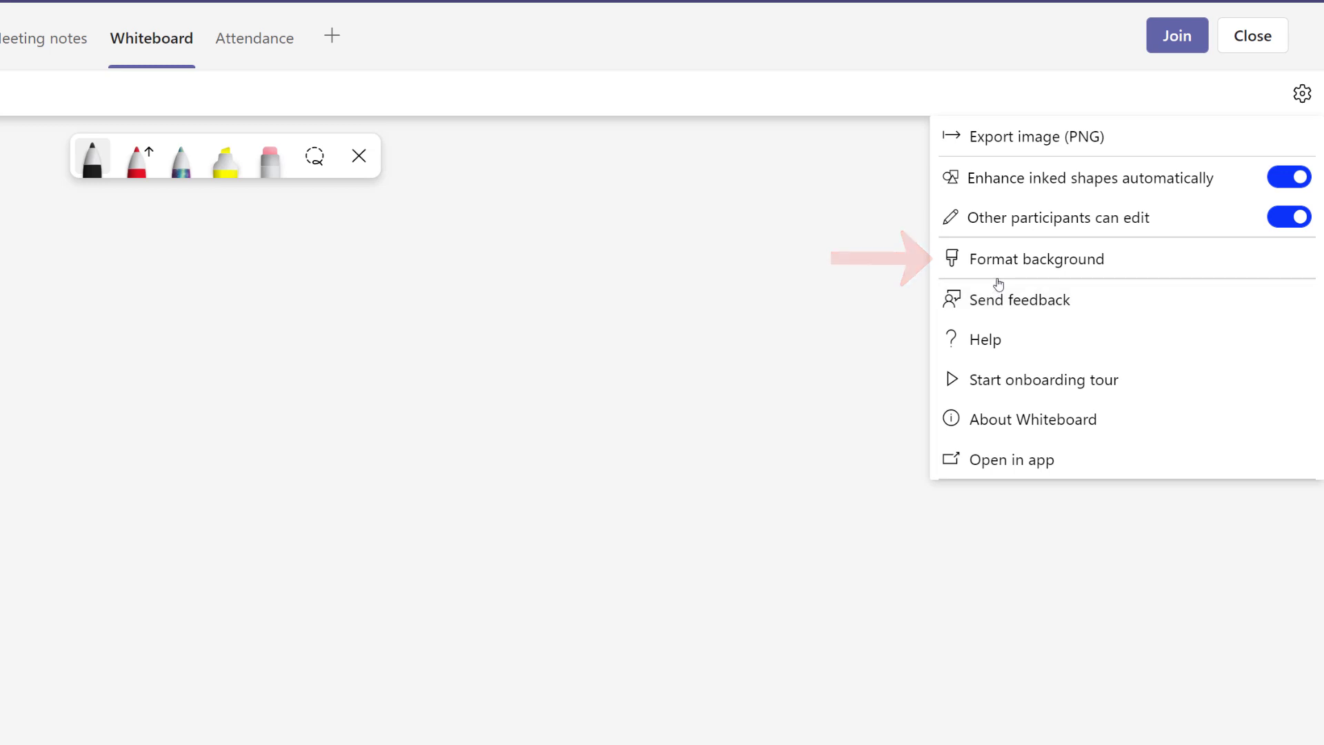
{"action": "mouse_move", "coordinate": [1036, 258]}
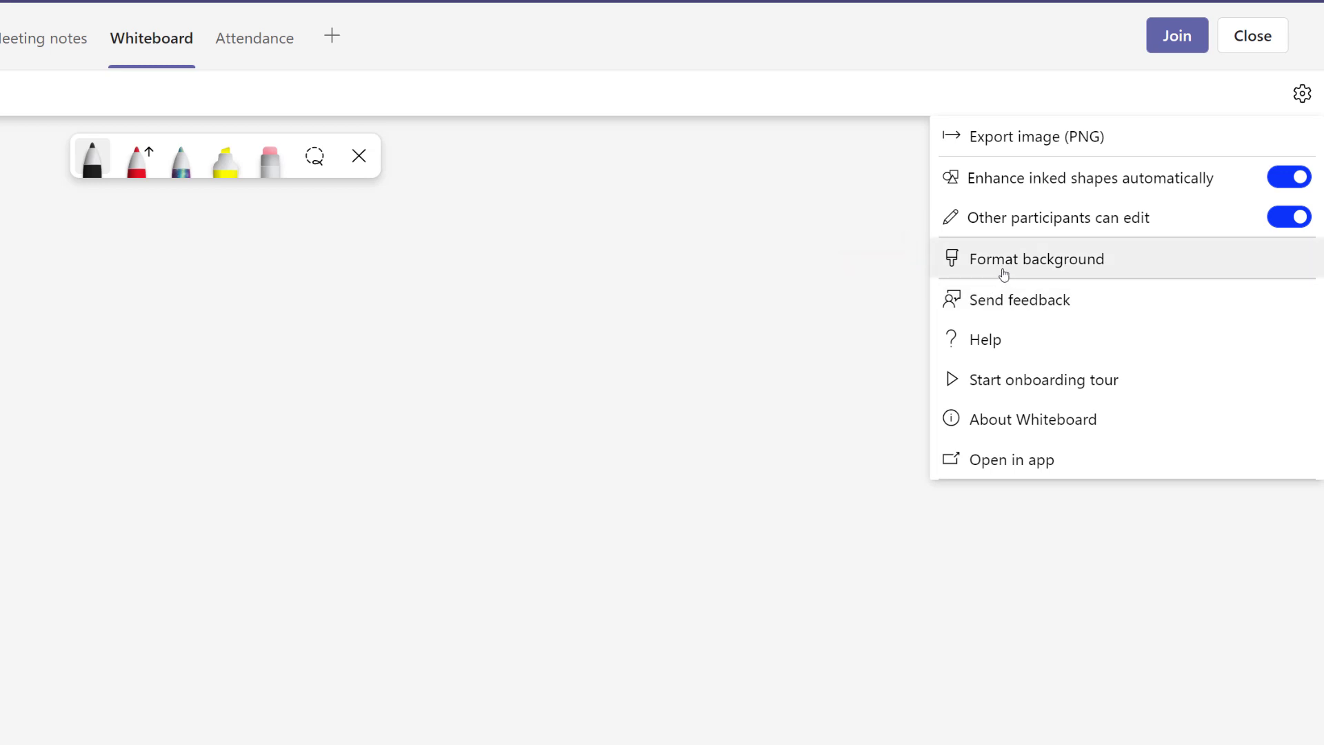
- In Format background, try the grey Wide rule lined background on the board
{"action": "left_click", "coordinate": [1036, 258]}
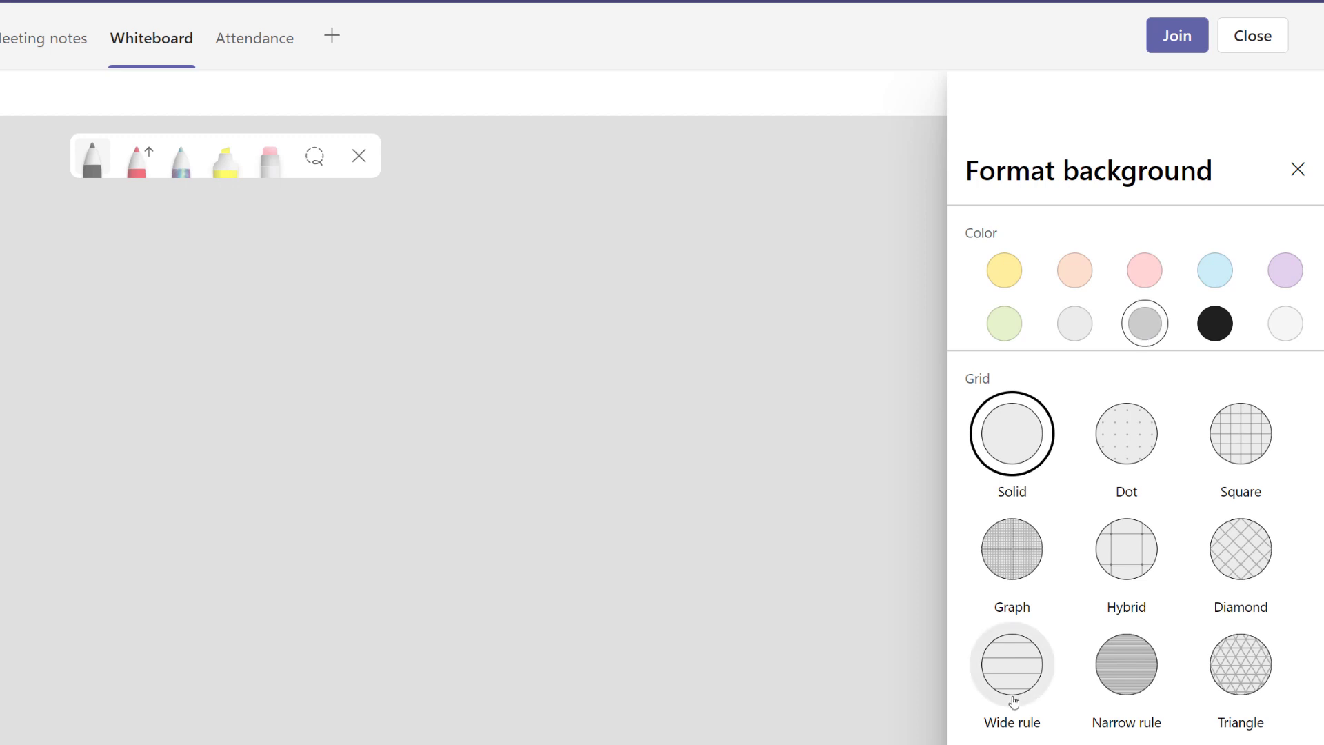
{"action": "left_click", "coordinate": [1011, 664]}
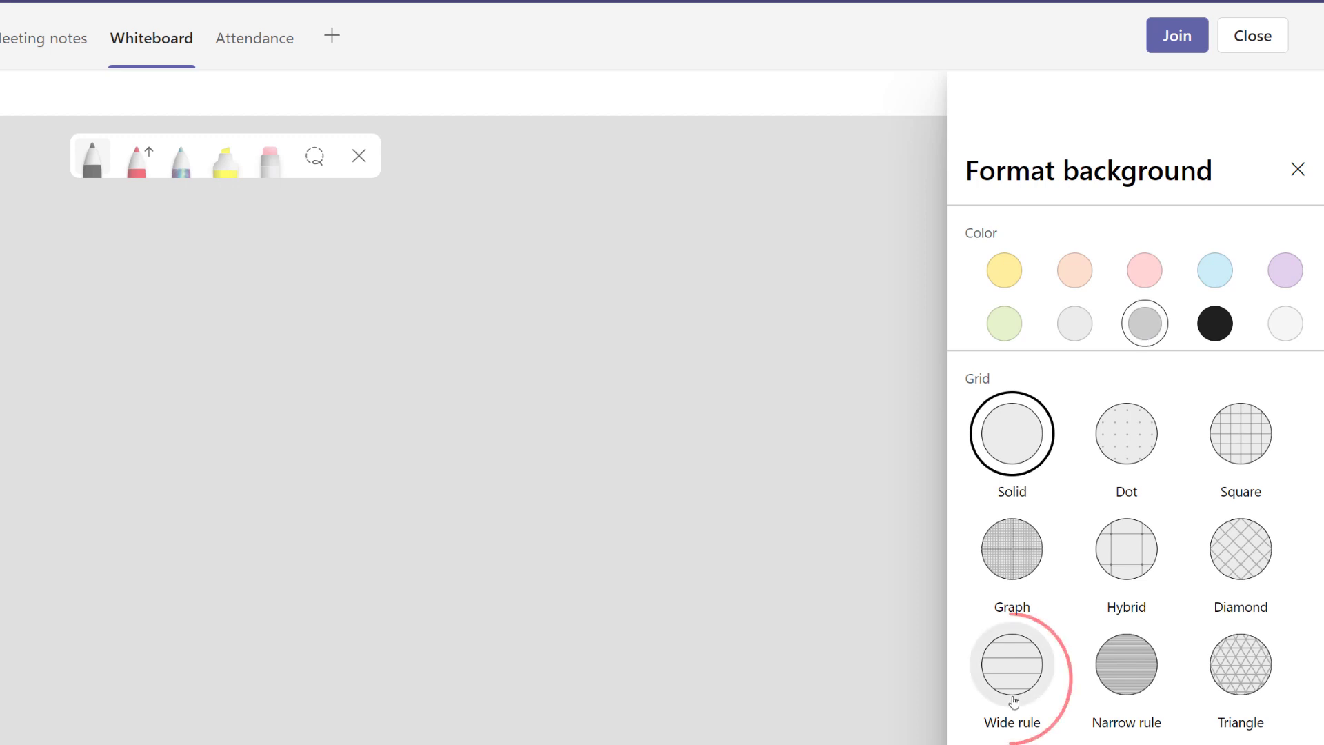
{"action": "left_click", "coordinate": [1011, 662]}
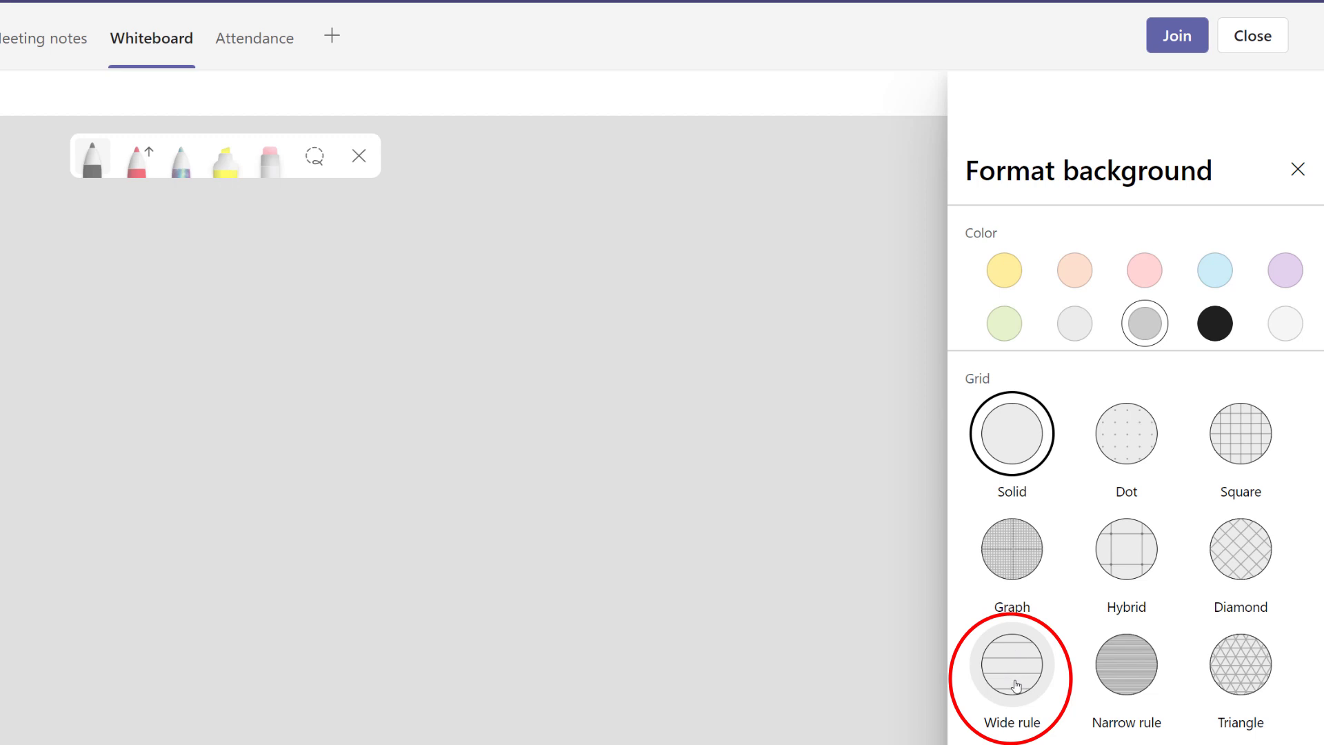
{"action": "left_click", "coordinate": [1011, 665]}
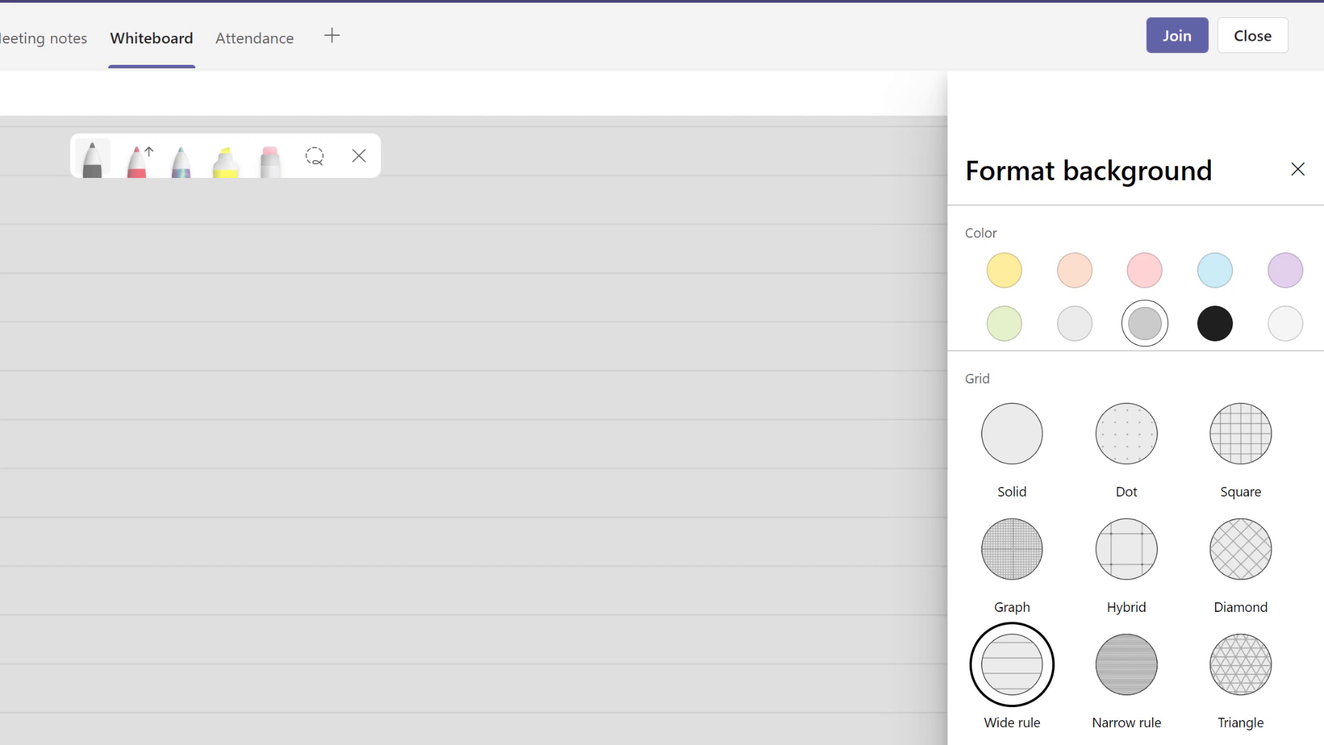
{"action": "type", "text": "Adding text wit"}
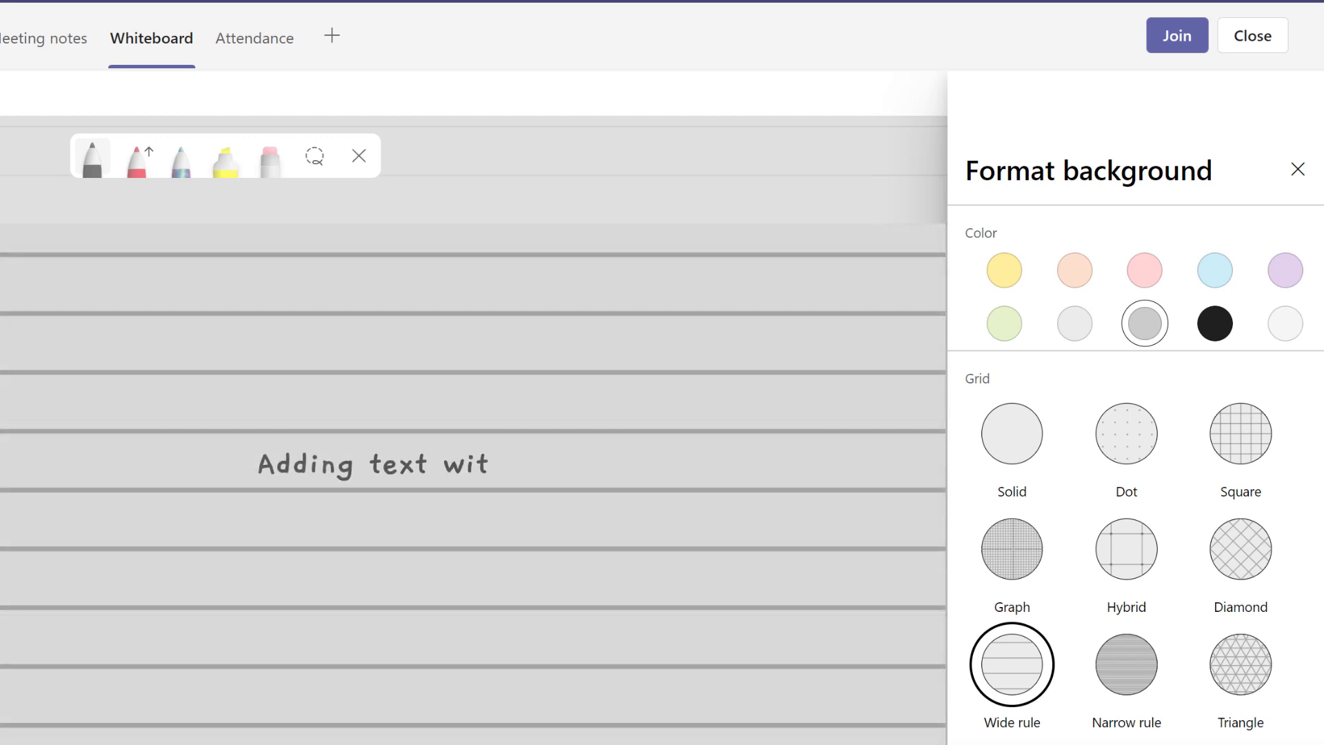
{"action": "type", "text": "h stylus"}
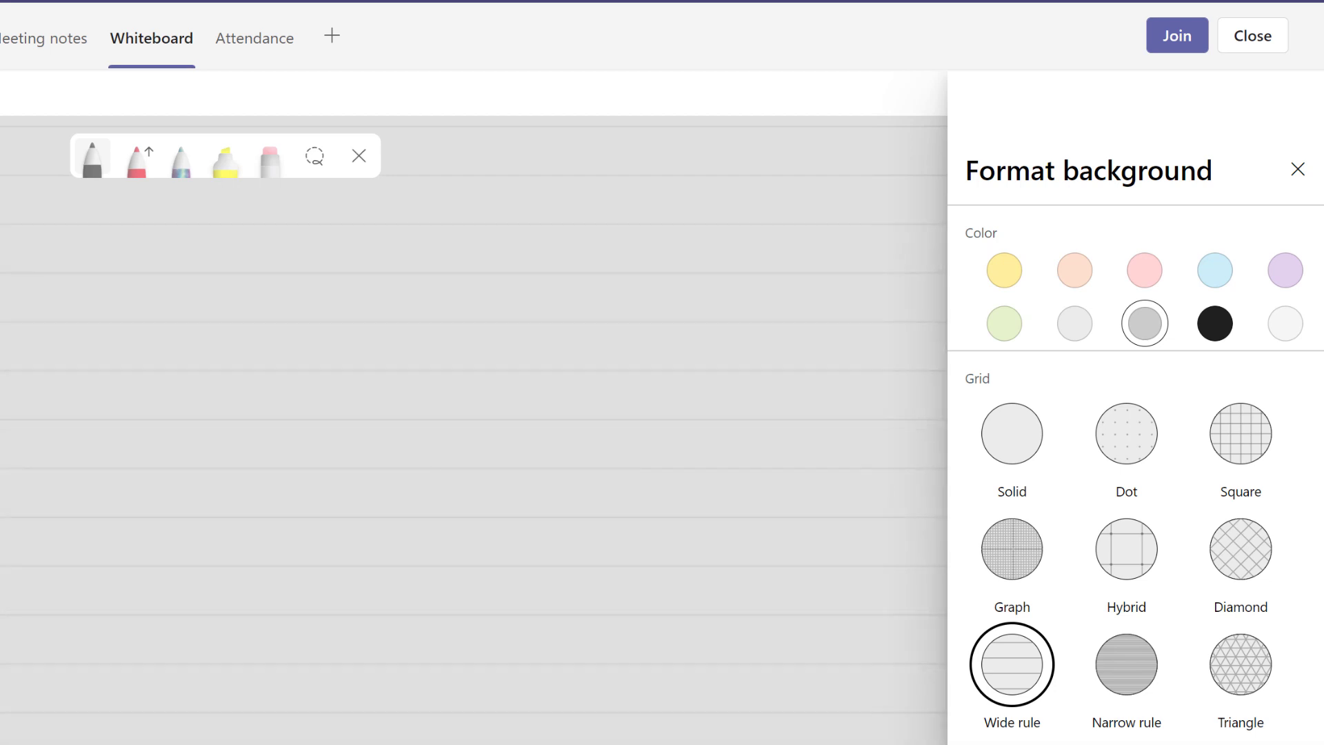
{"action": "mouse_move", "coordinate": [996, 505]}
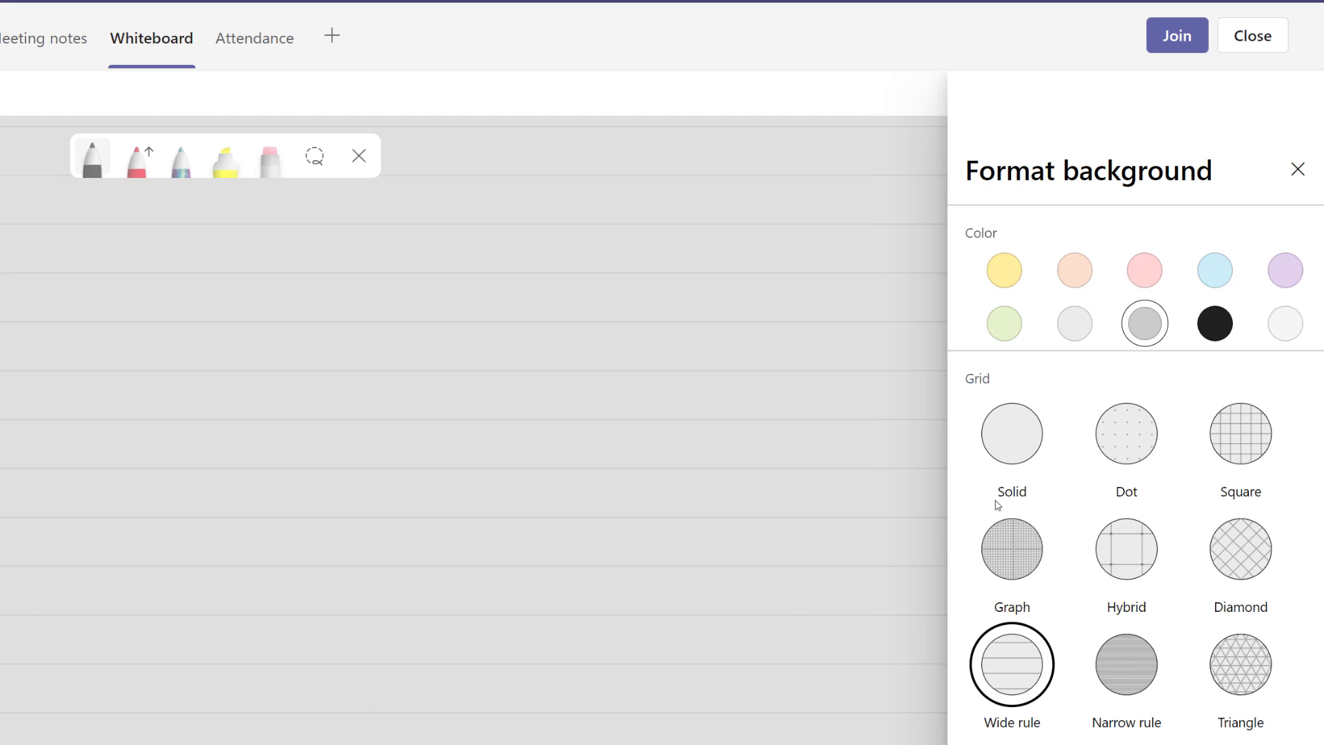
- Switch the background to the Solid grid with no ruled lines and close the panel
{"action": "left_click", "coordinate": [1011, 435]}
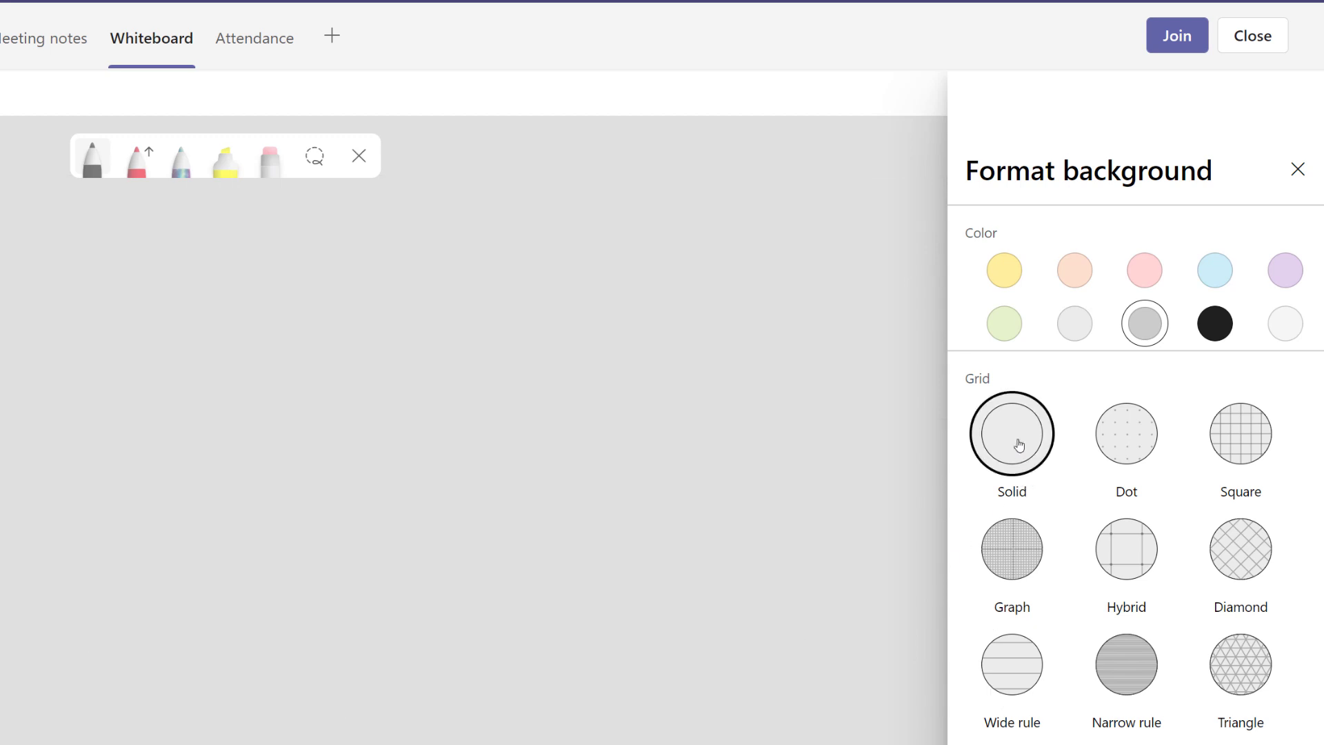
{"action": "left_click", "coordinate": [1298, 169]}
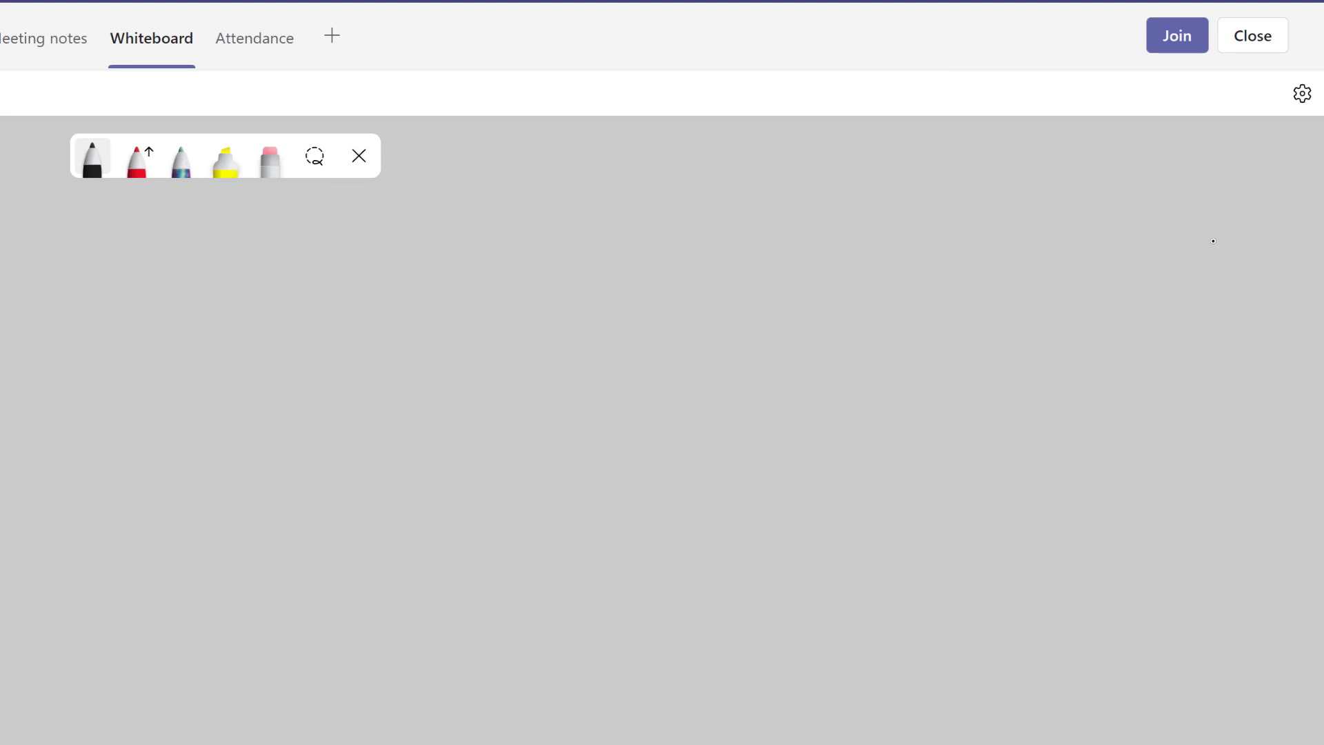
{"action": "mouse_move", "coordinate": [1199, 203]}
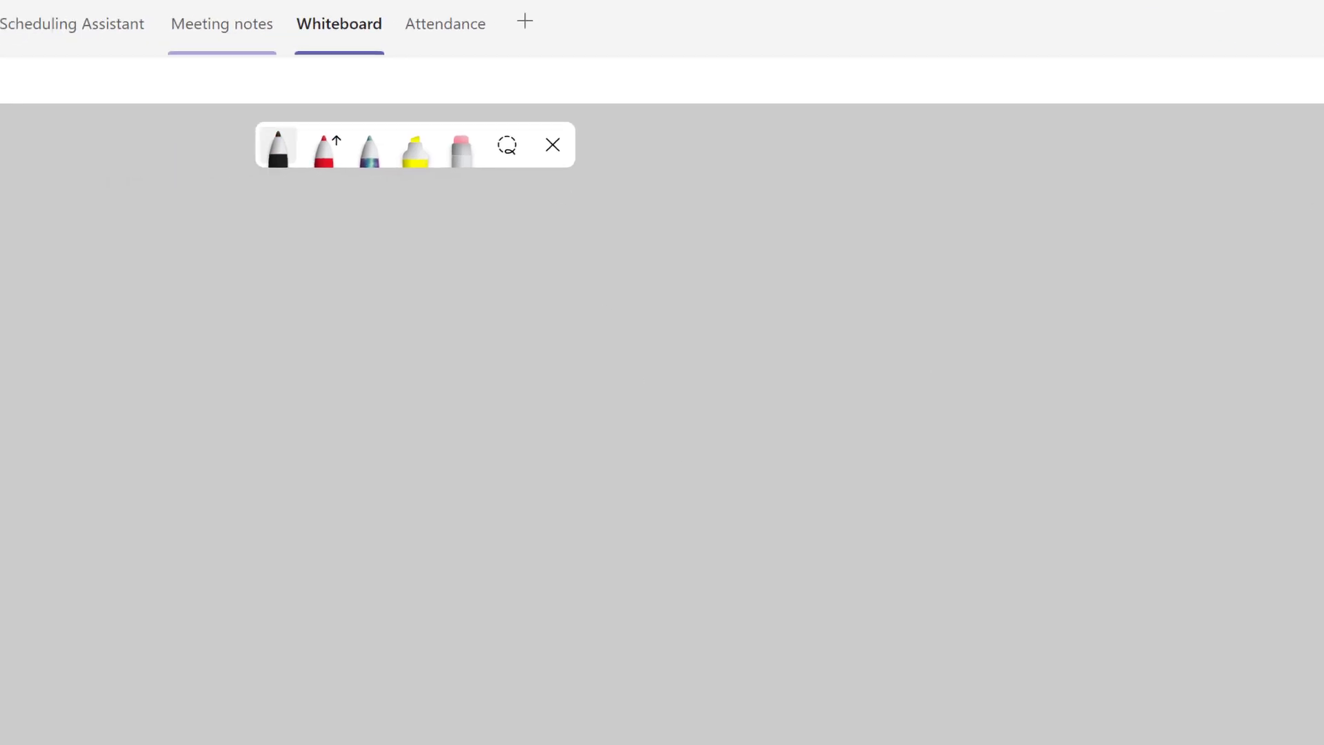
- Insert the Brainwriting template from Templates > Brainstorming onto the board
{"action": "left_click", "coordinate": [26, 199]}
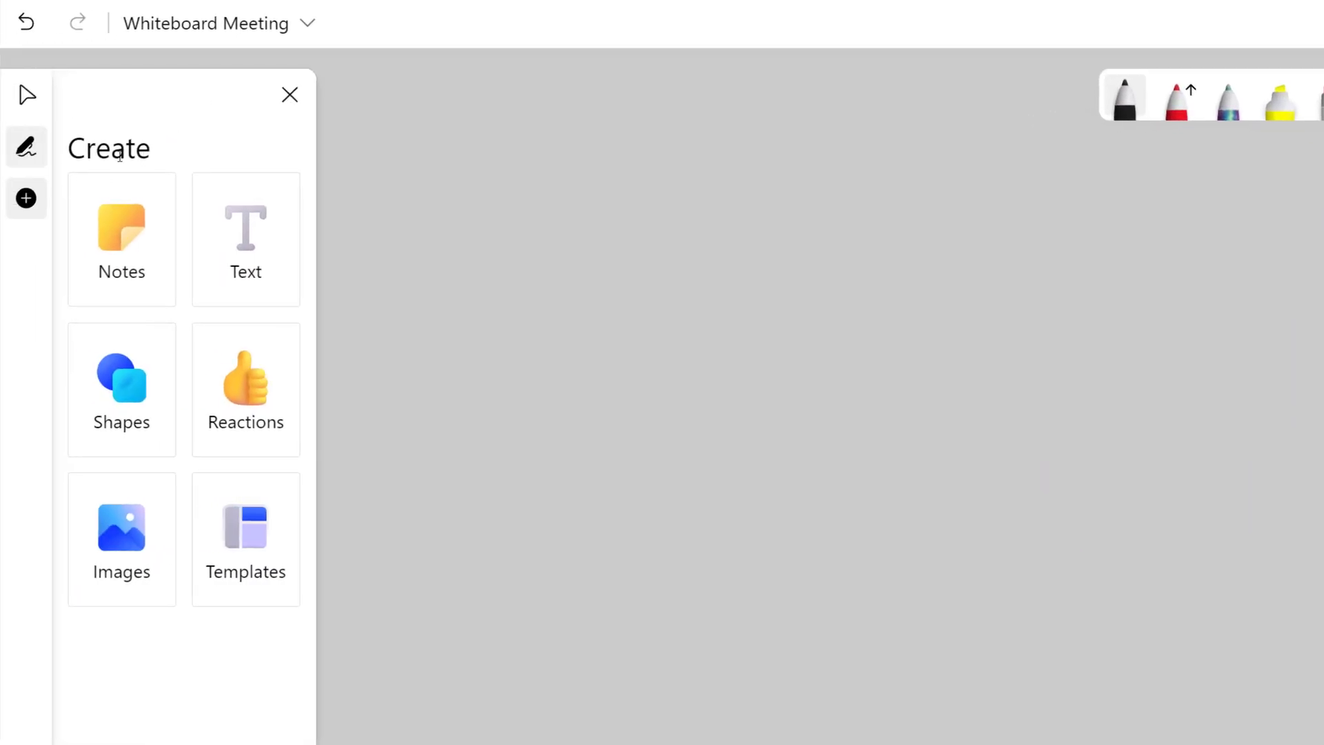
{"action": "mouse_move", "coordinate": [245, 538]}
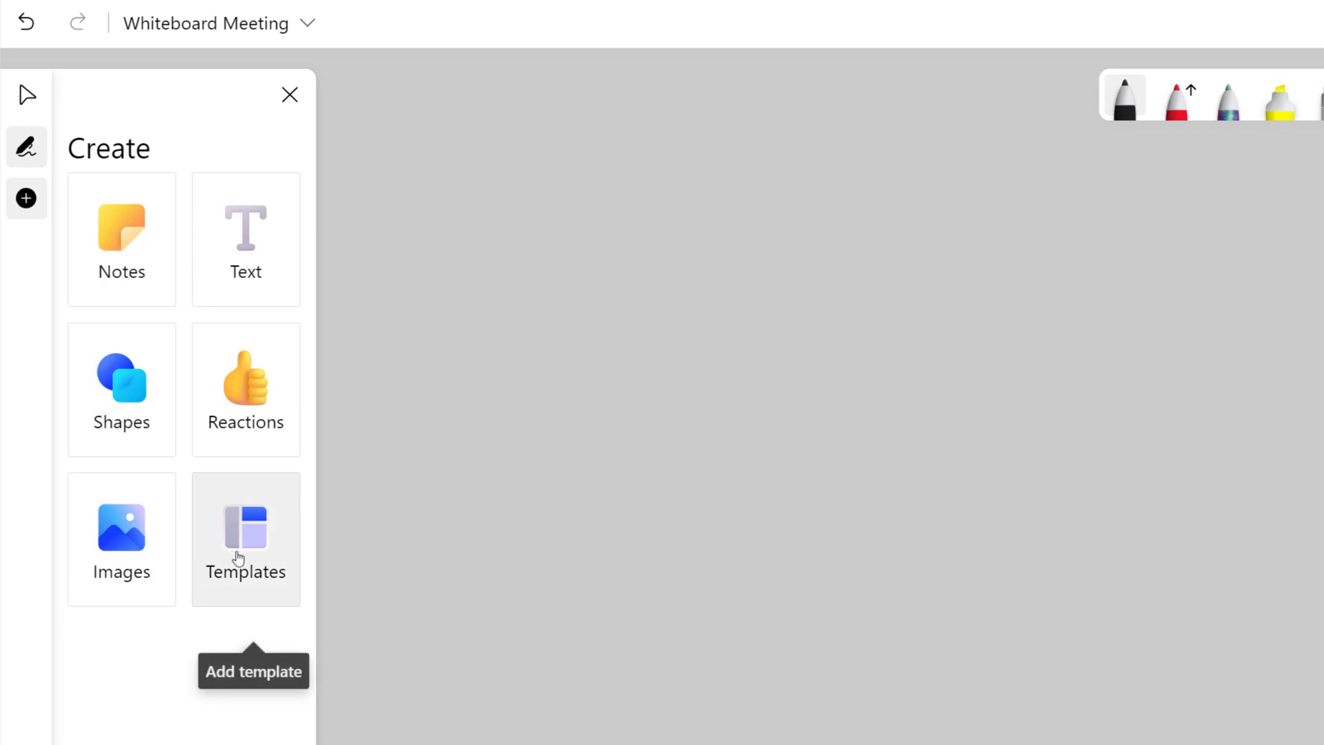
{"action": "left_click", "coordinate": [246, 538]}
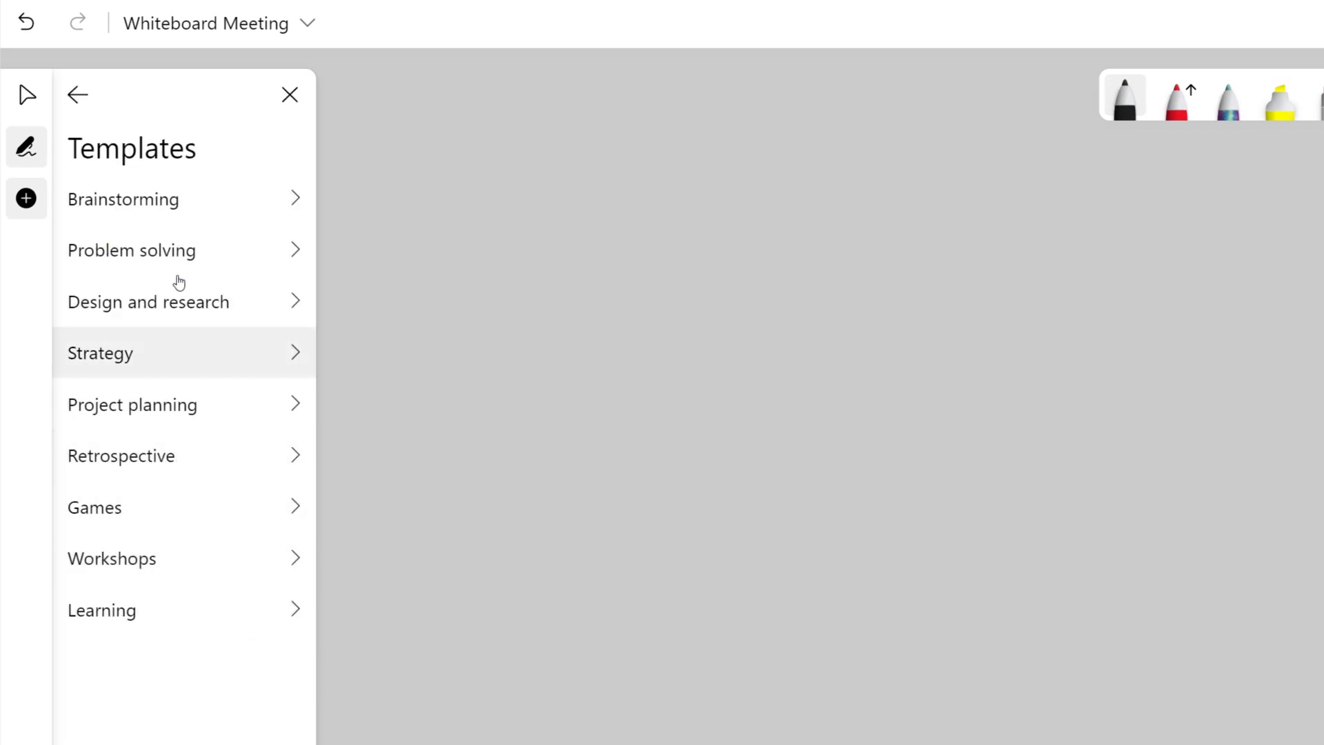
{"action": "mouse_move", "coordinate": [148, 199]}
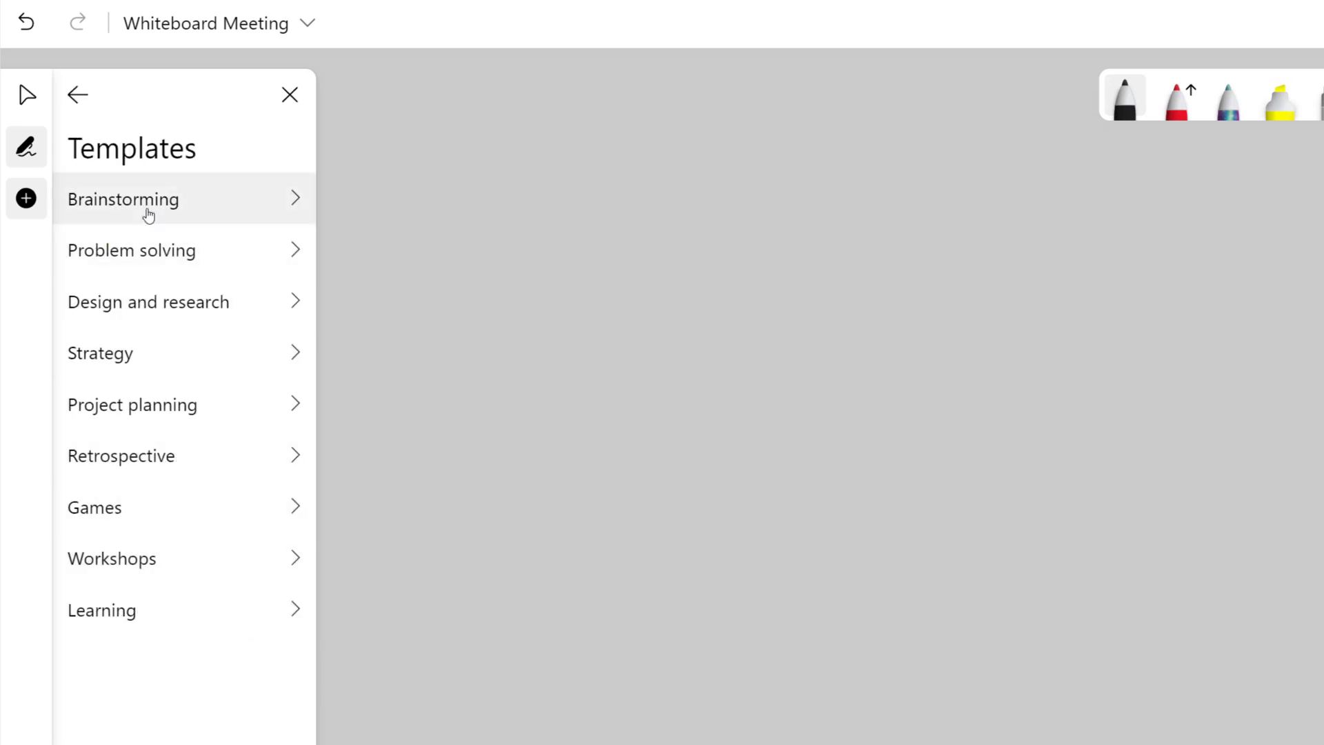
{"action": "left_click", "coordinate": [123, 198]}
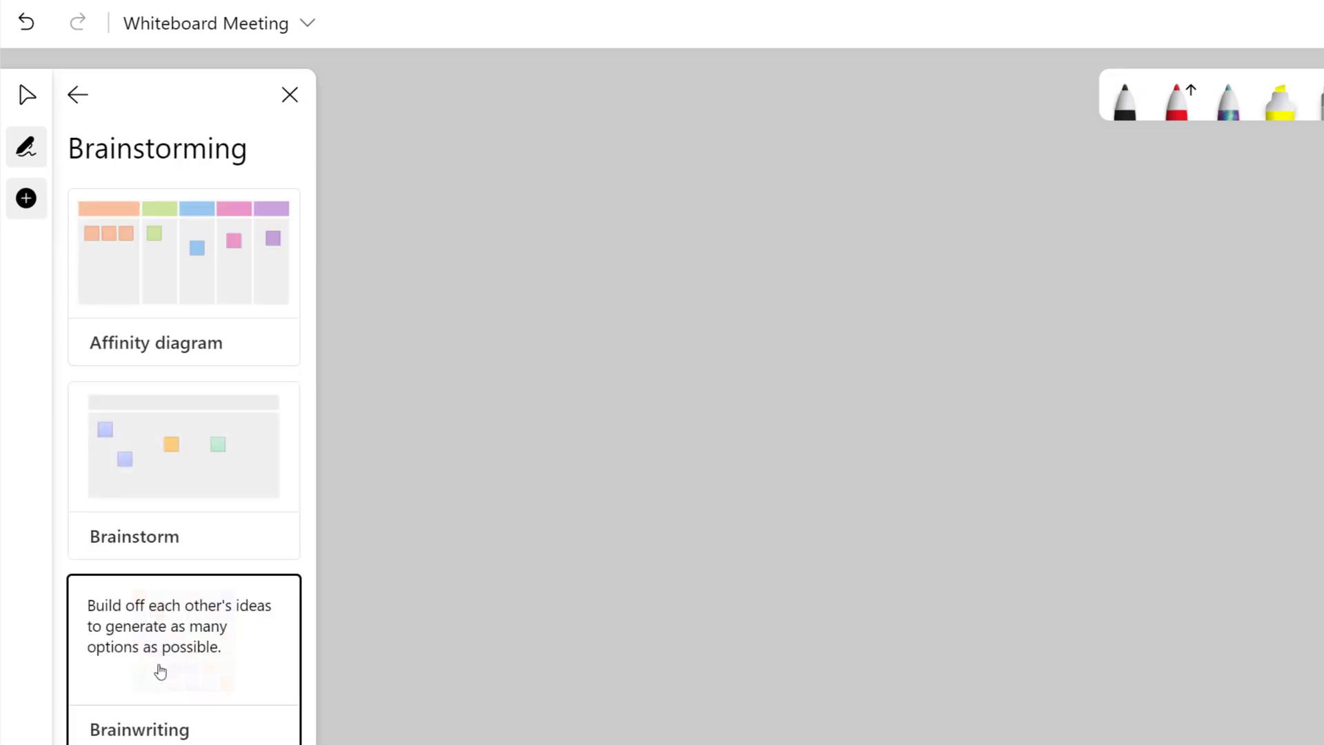
{"action": "left_click", "coordinate": [183, 641]}
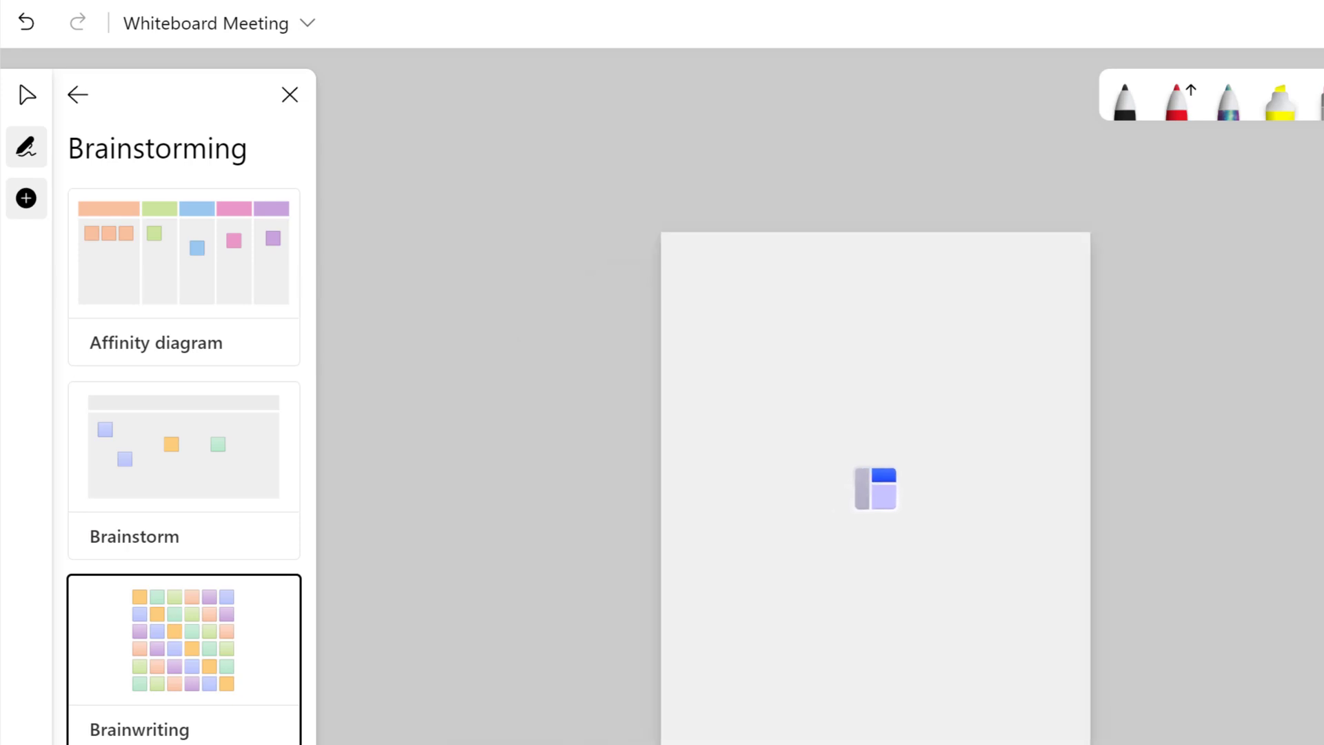
{"action": "left_click", "coordinate": [184, 637]}
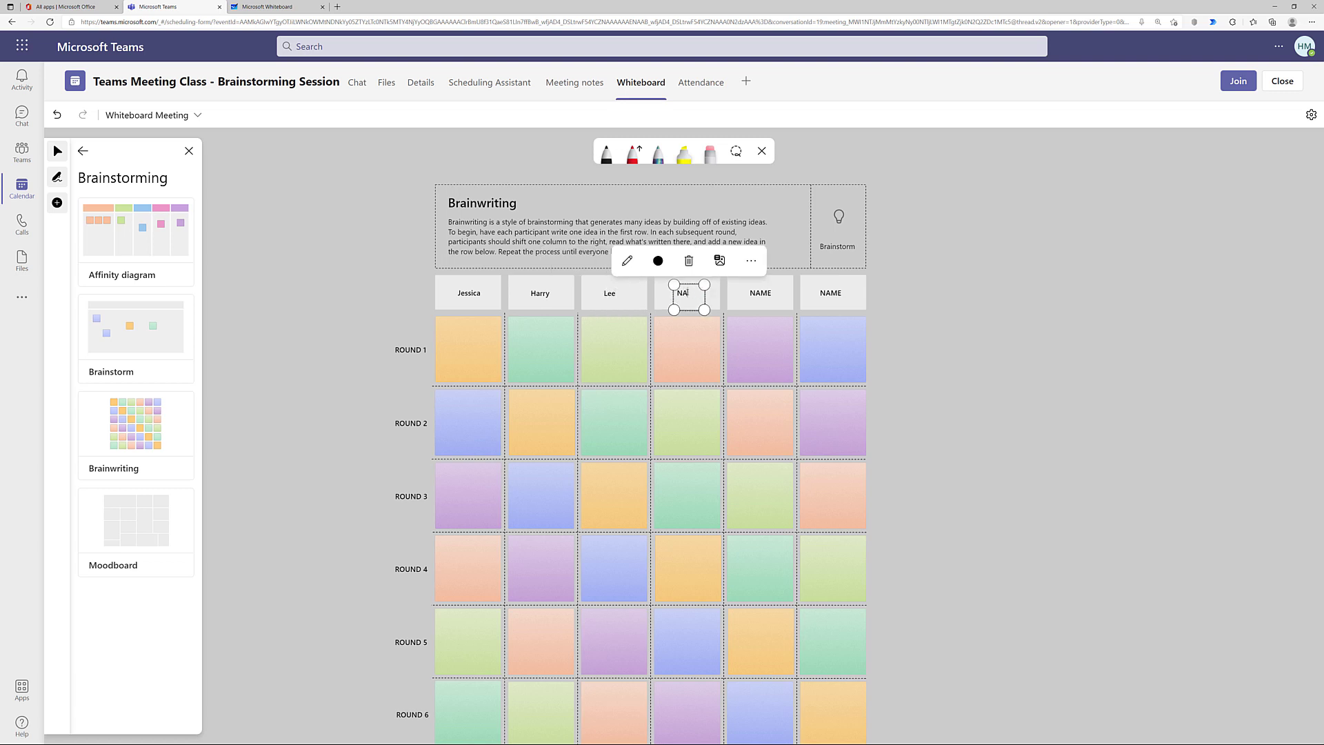
- Name the fourth Brainwriting column 'Heather' and deselect it
{"action": "type", "text": "Heather"}
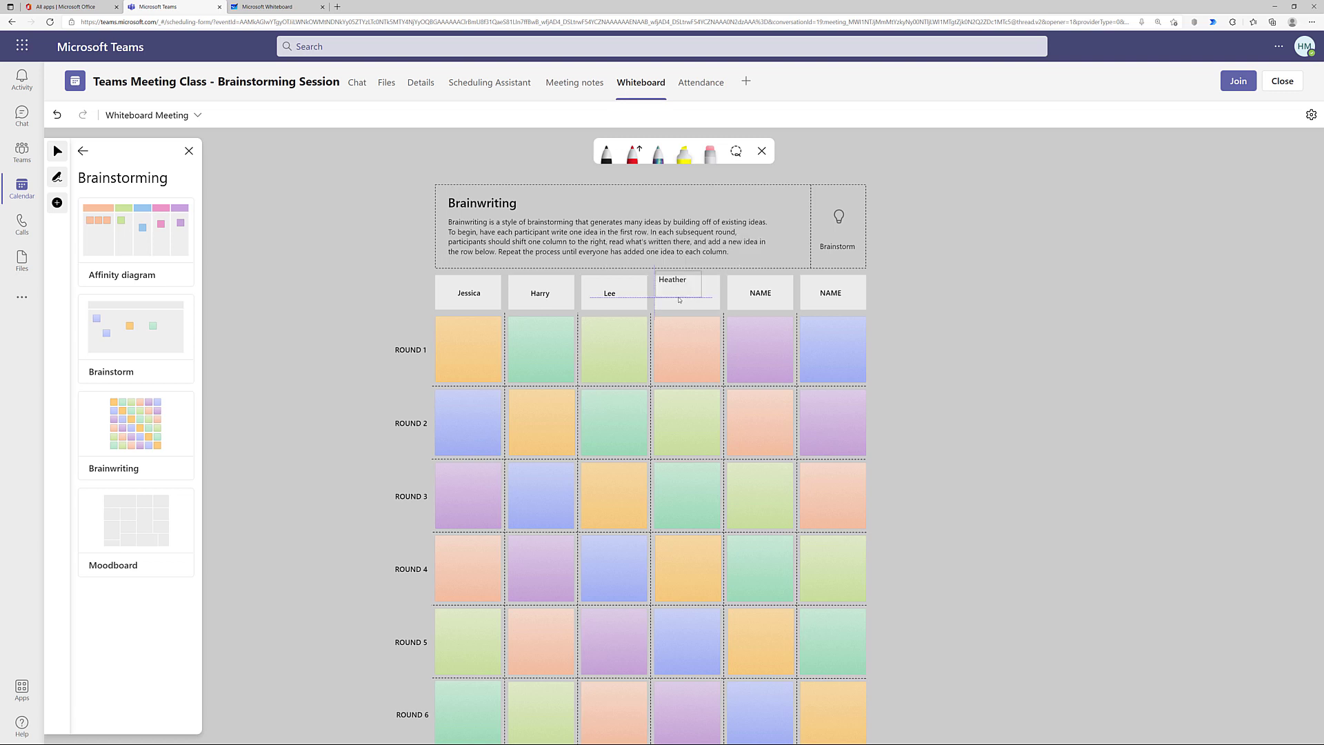
{"action": "left_click", "coordinate": [673, 292]}
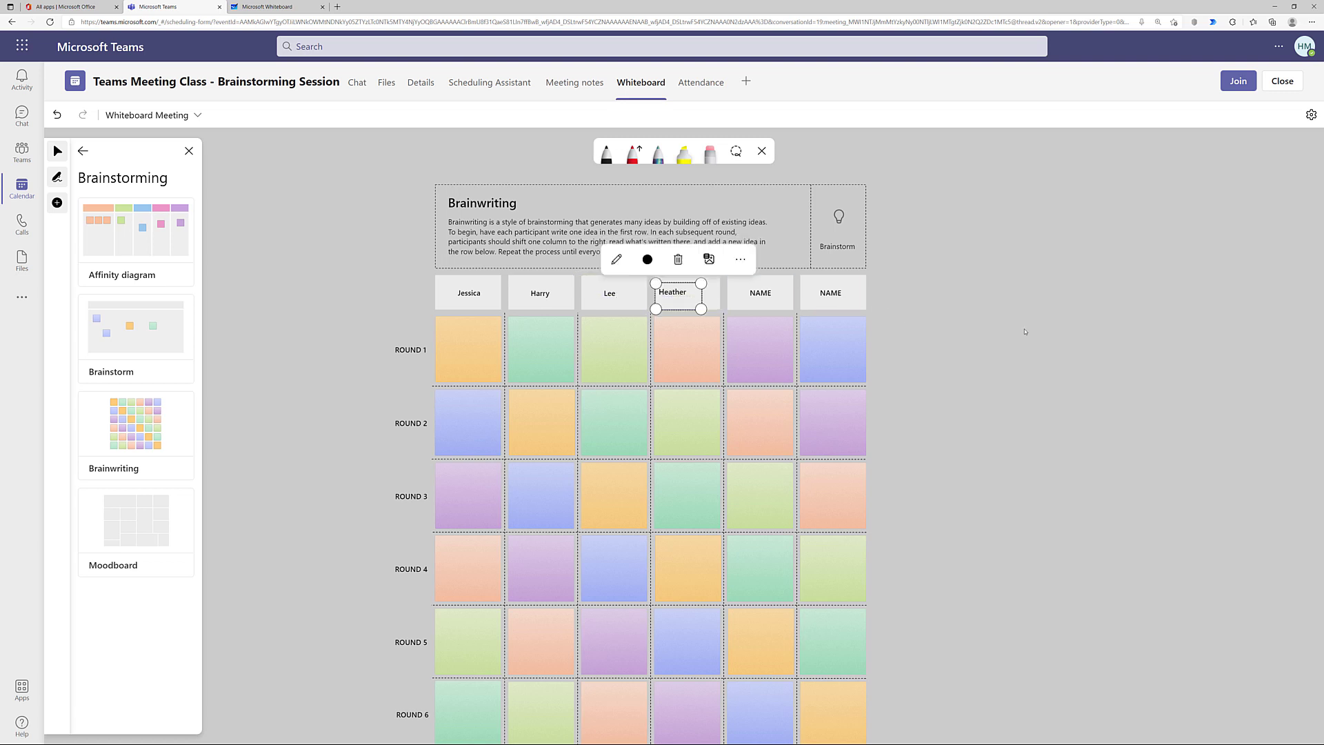
{"action": "left_click", "coordinate": [759, 293]}
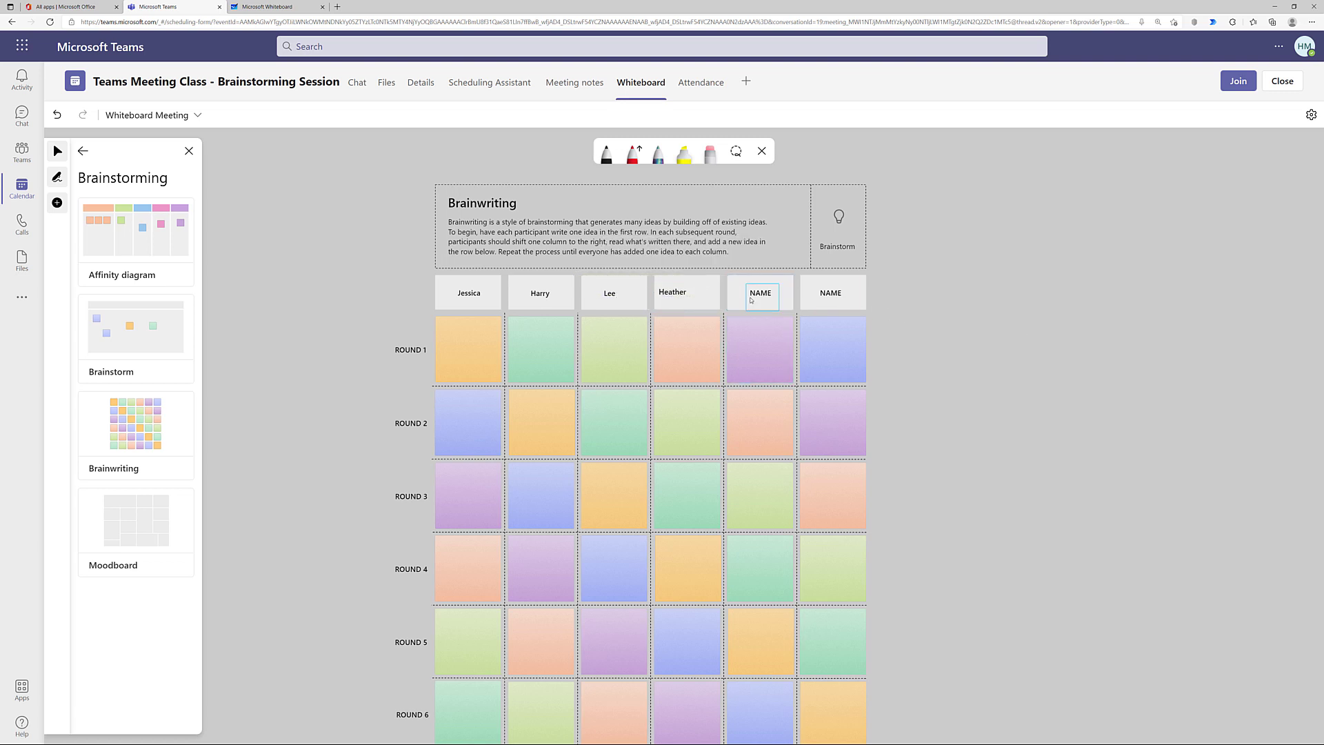
{"action": "left_click", "coordinate": [57, 203]}
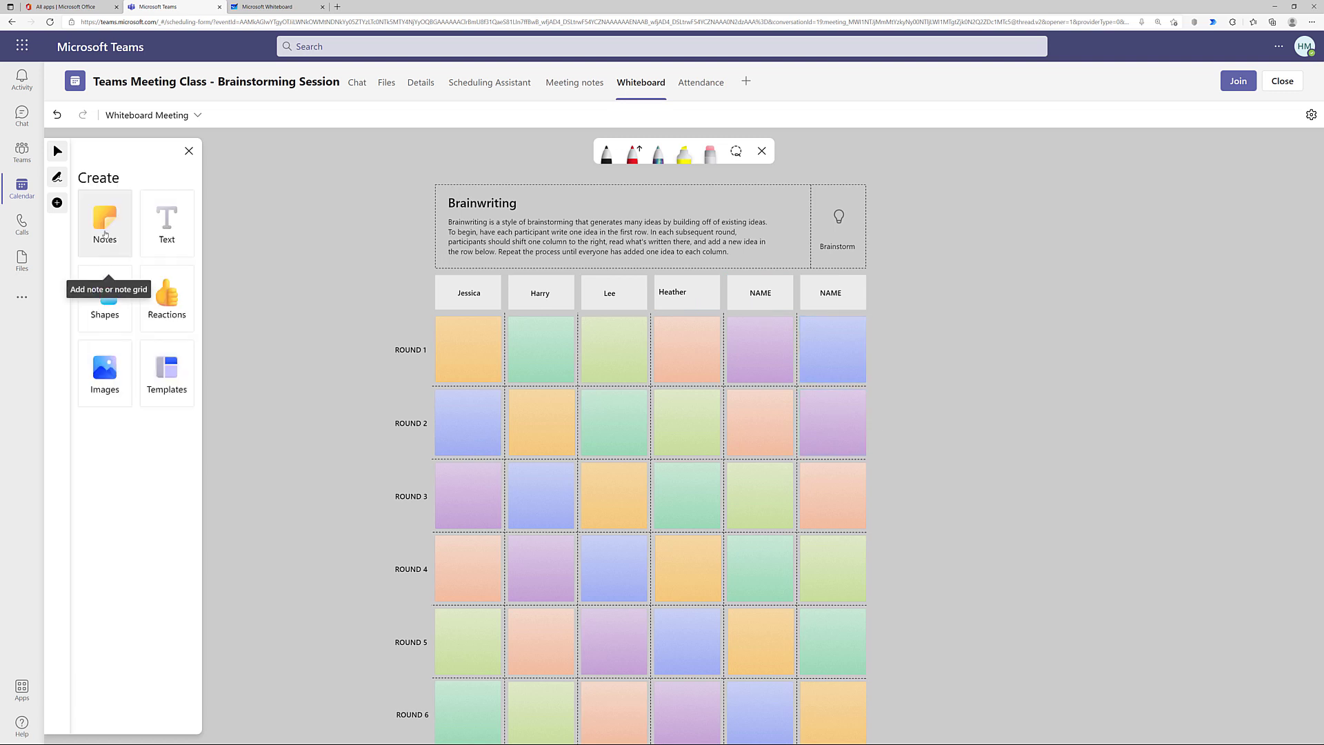
- Add a Yellow note grid beside the template titled 'Final Ideas'
{"action": "left_click", "coordinate": [104, 215]}
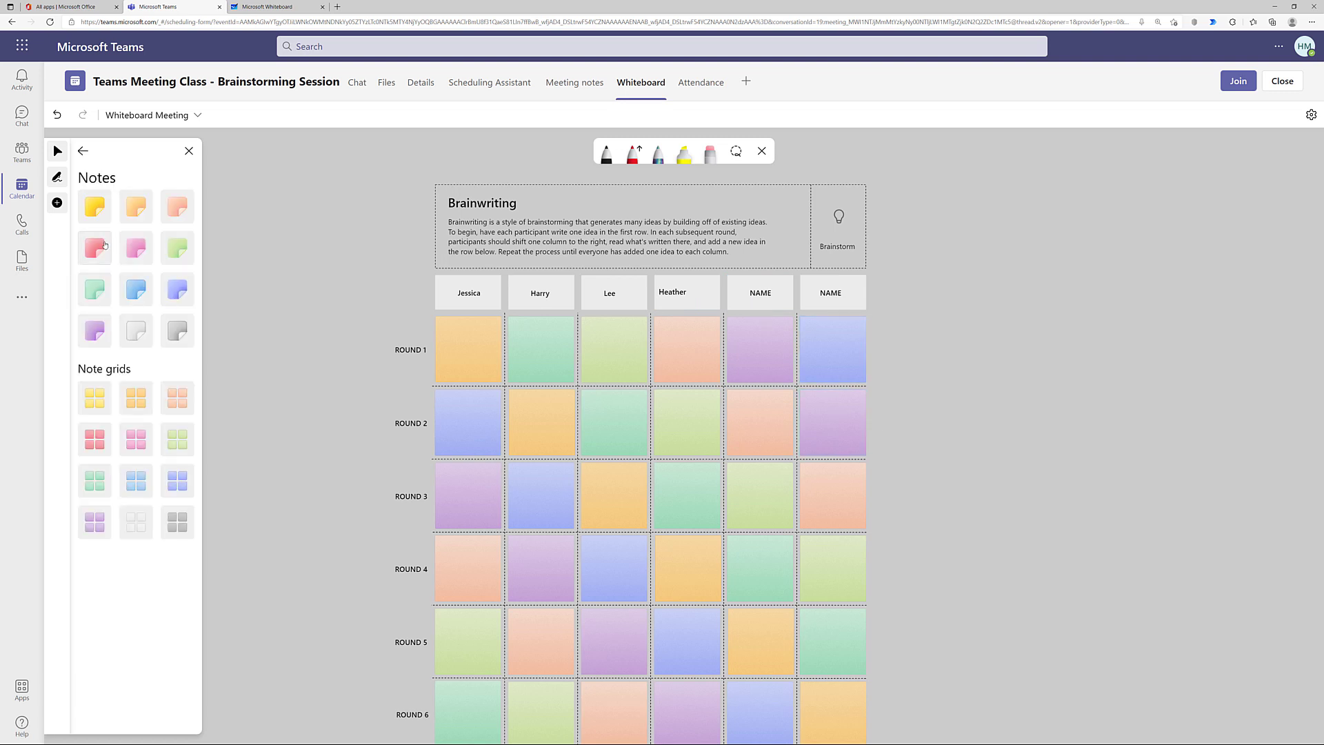
{"action": "mouse_move", "coordinate": [135, 480]}
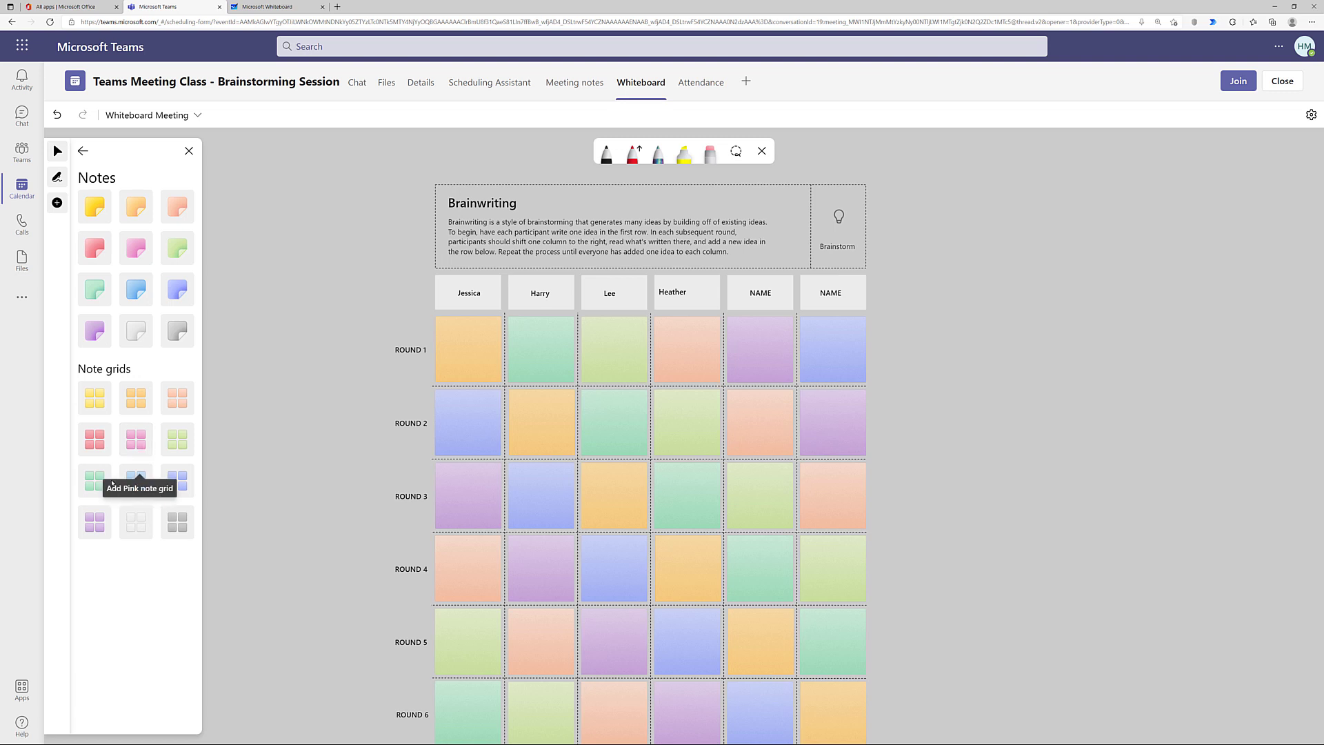
{"action": "mouse_move", "coordinate": [135, 480]}
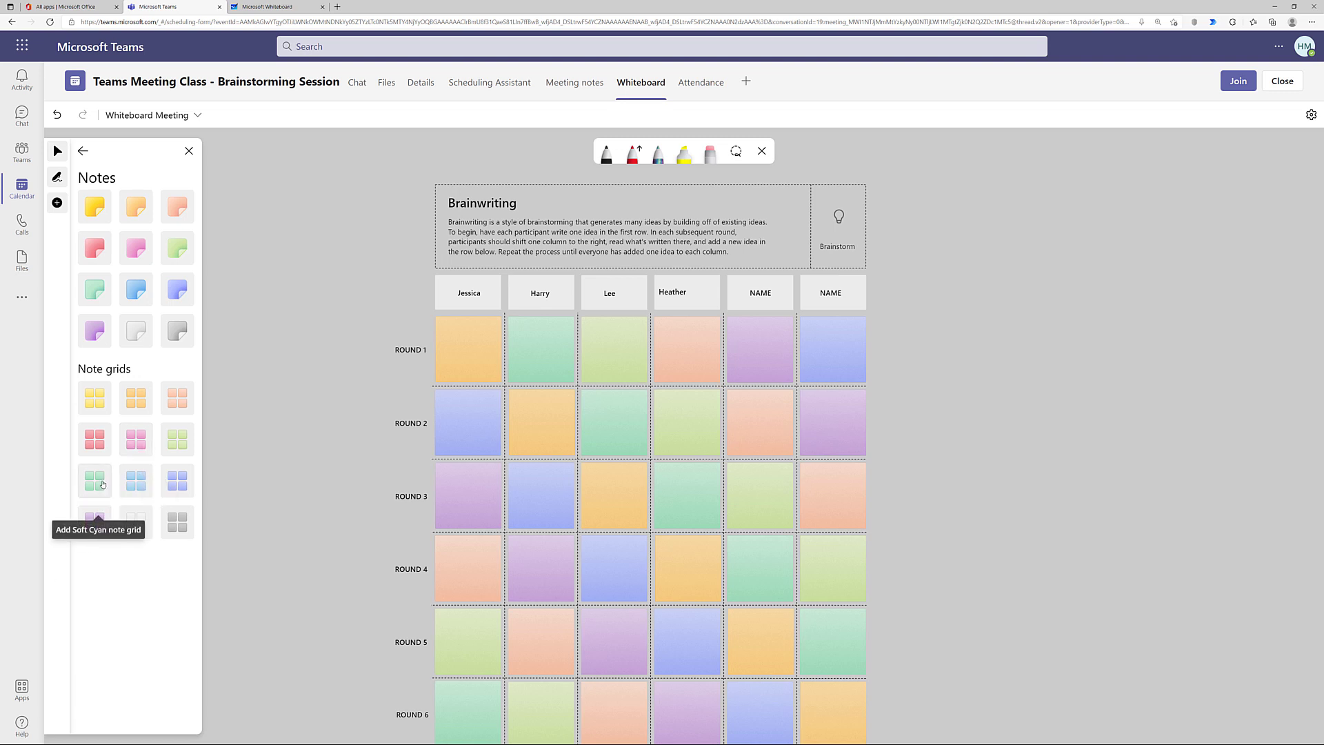
{"action": "mouse_move", "coordinate": [95, 397]}
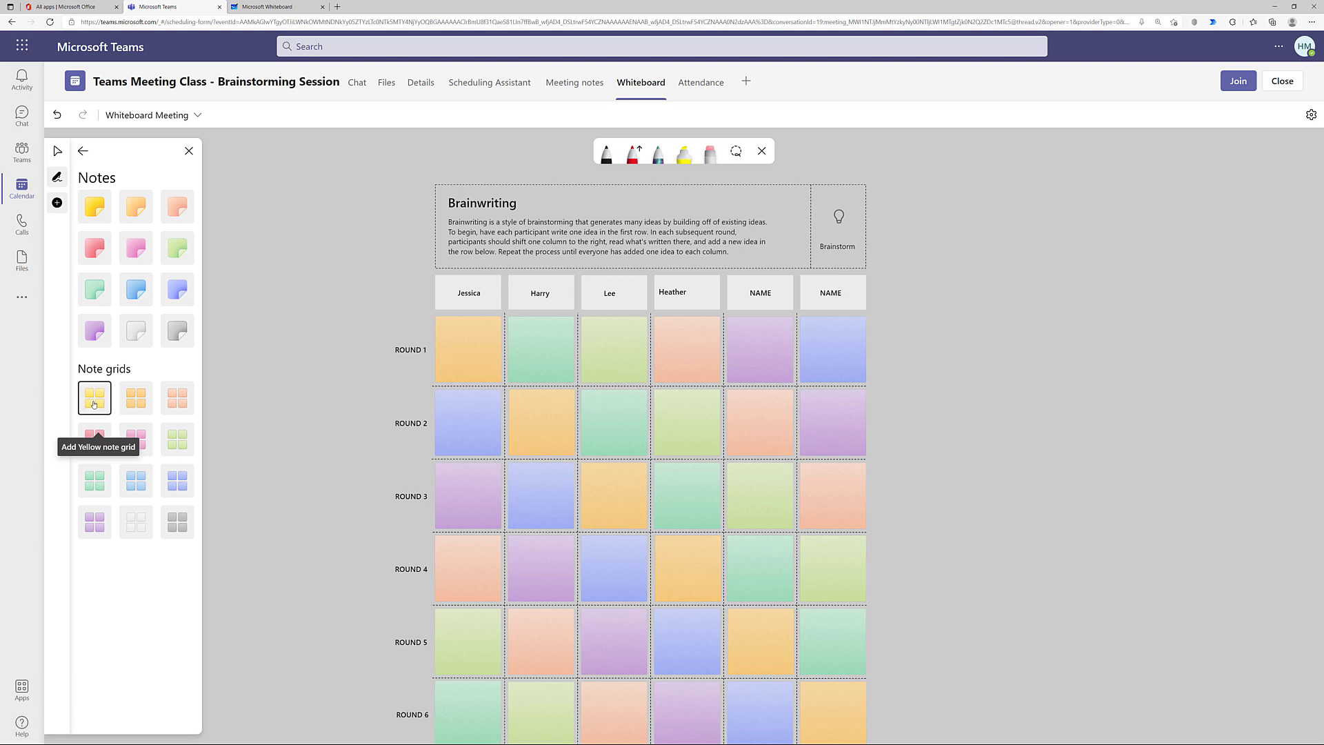
{"action": "left_click", "coordinate": [94, 398]}
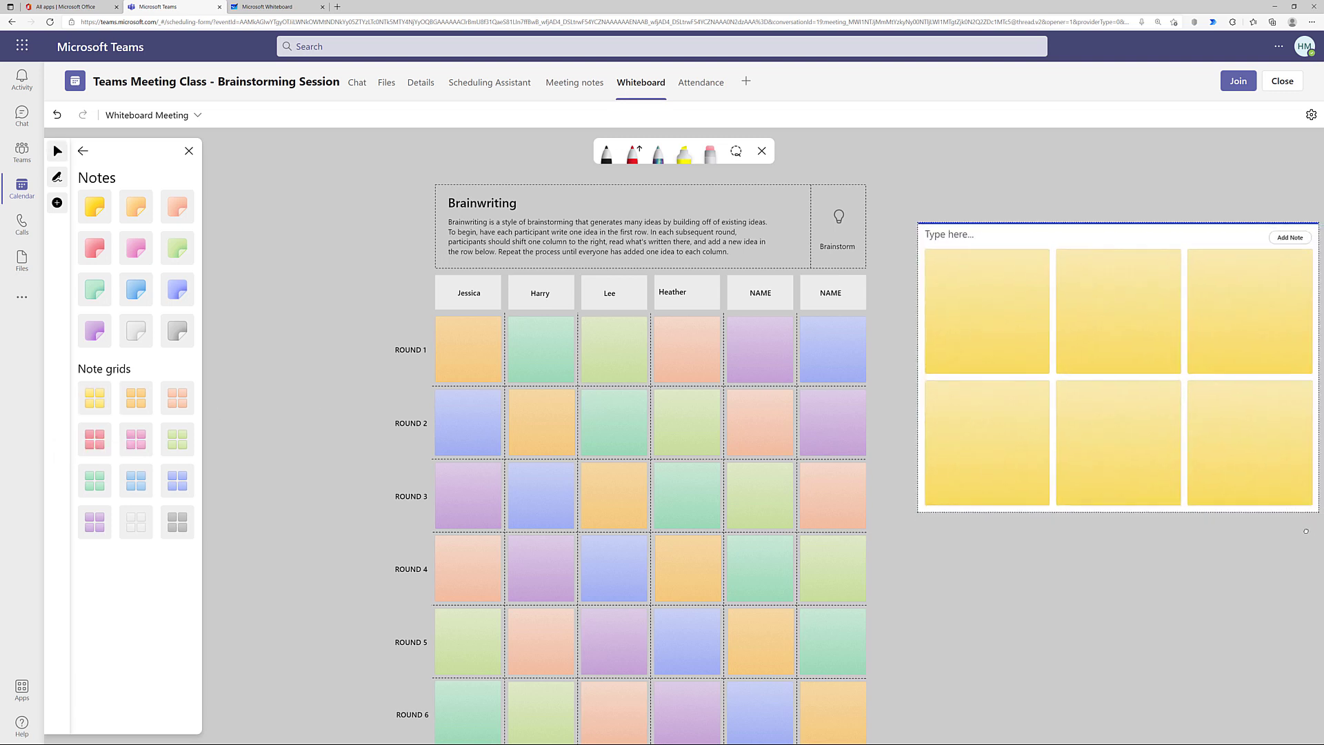
{"action": "left_click", "coordinate": [1115, 371]}
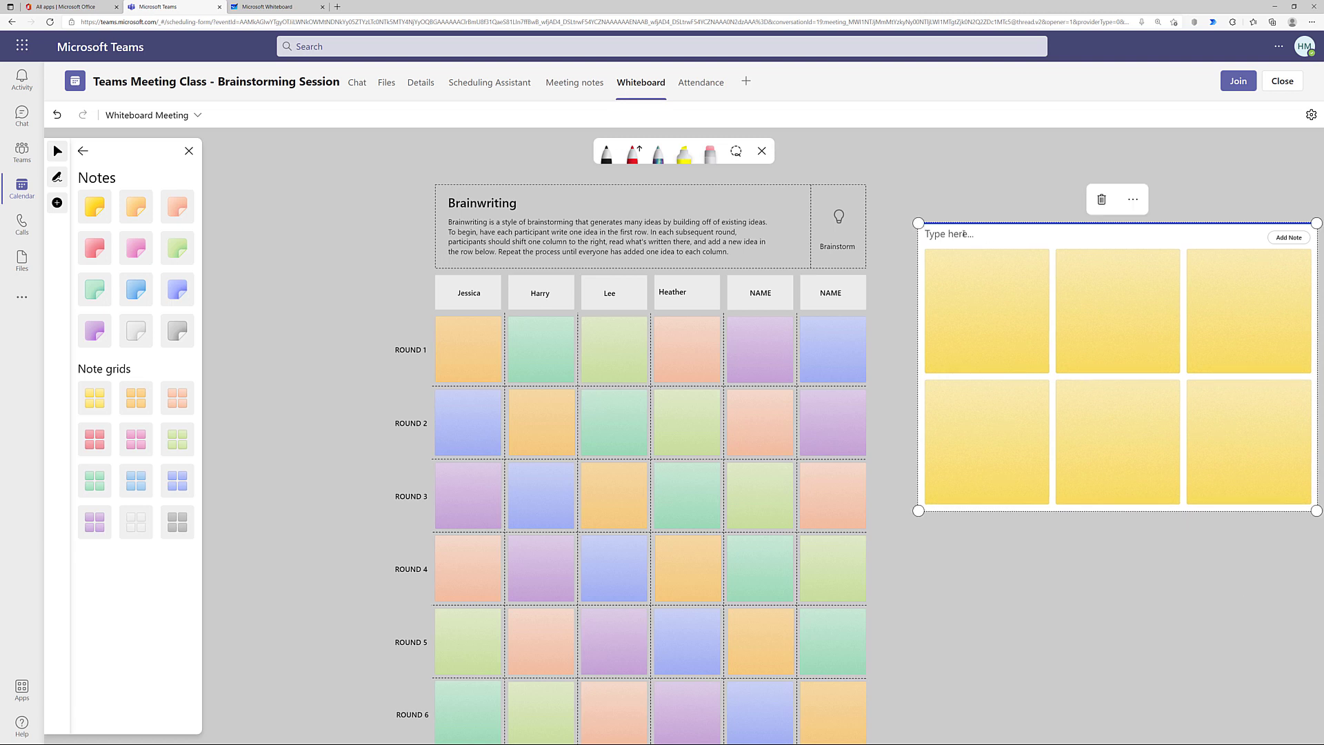
{"action": "type", "text": "Final Ideas"}
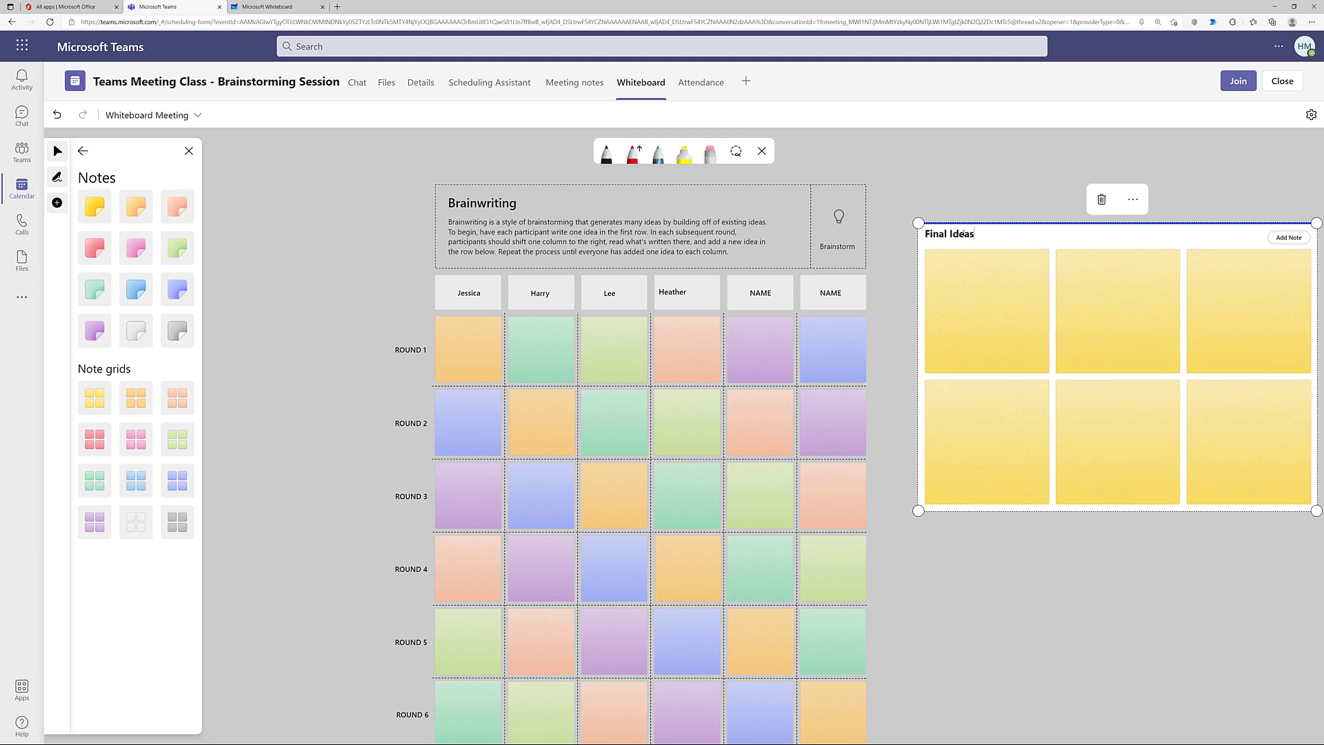
{"action": "left_click", "coordinate": [950, 556]}
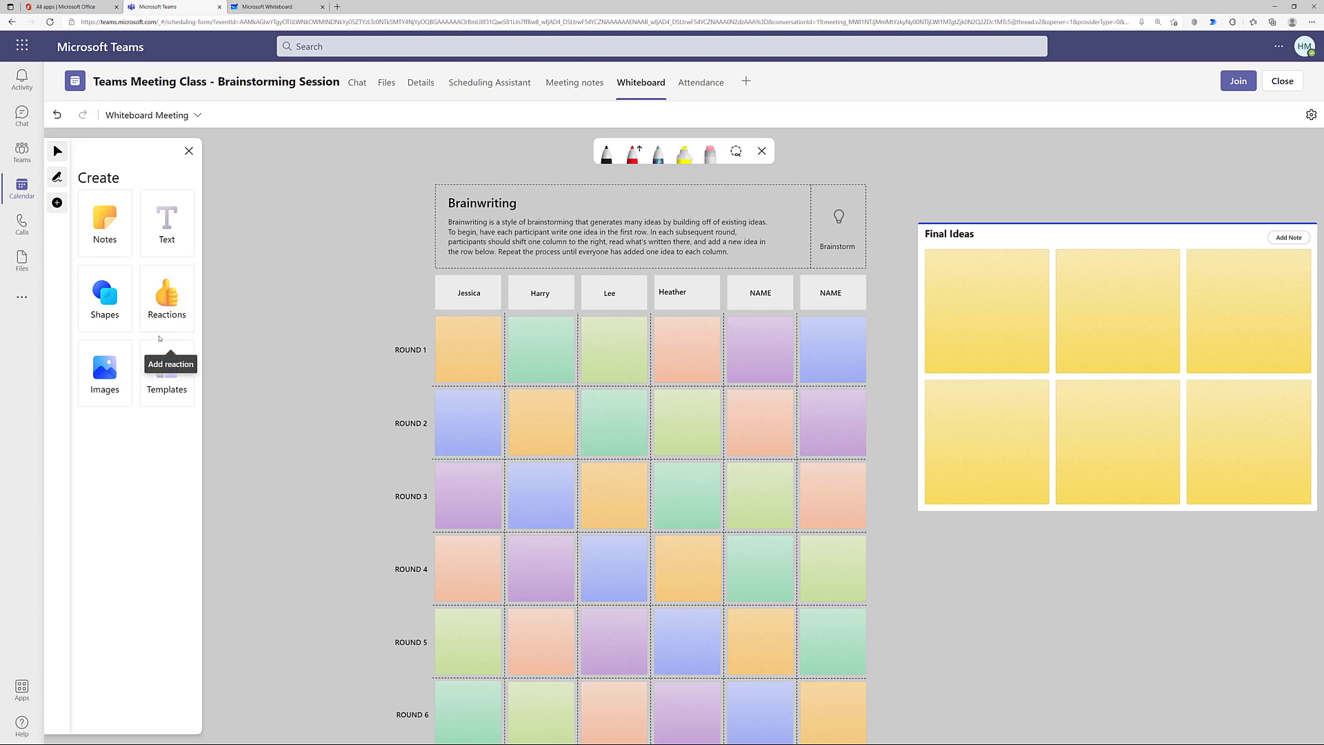
{"action": "mouse_move", "coordinate": [126, 432]}
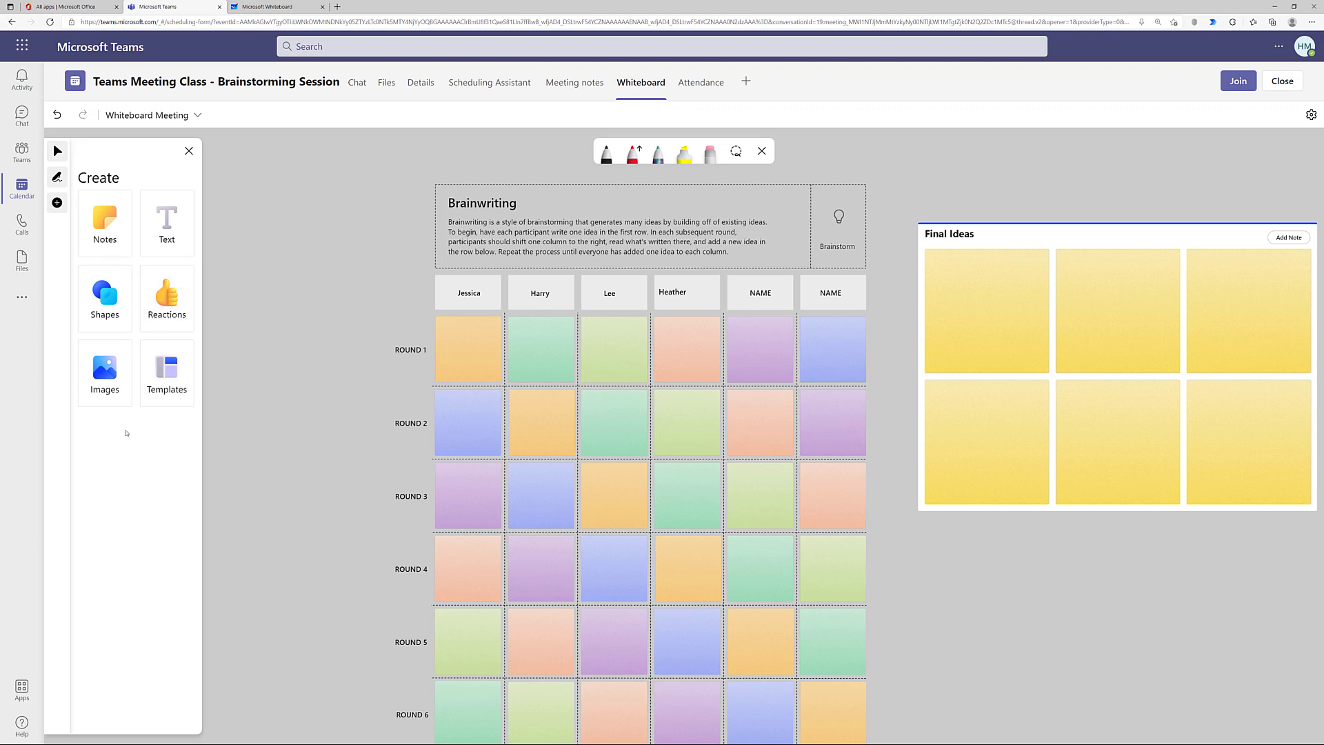
{"action": "mouse_move", "coordinate": [105, 371]}
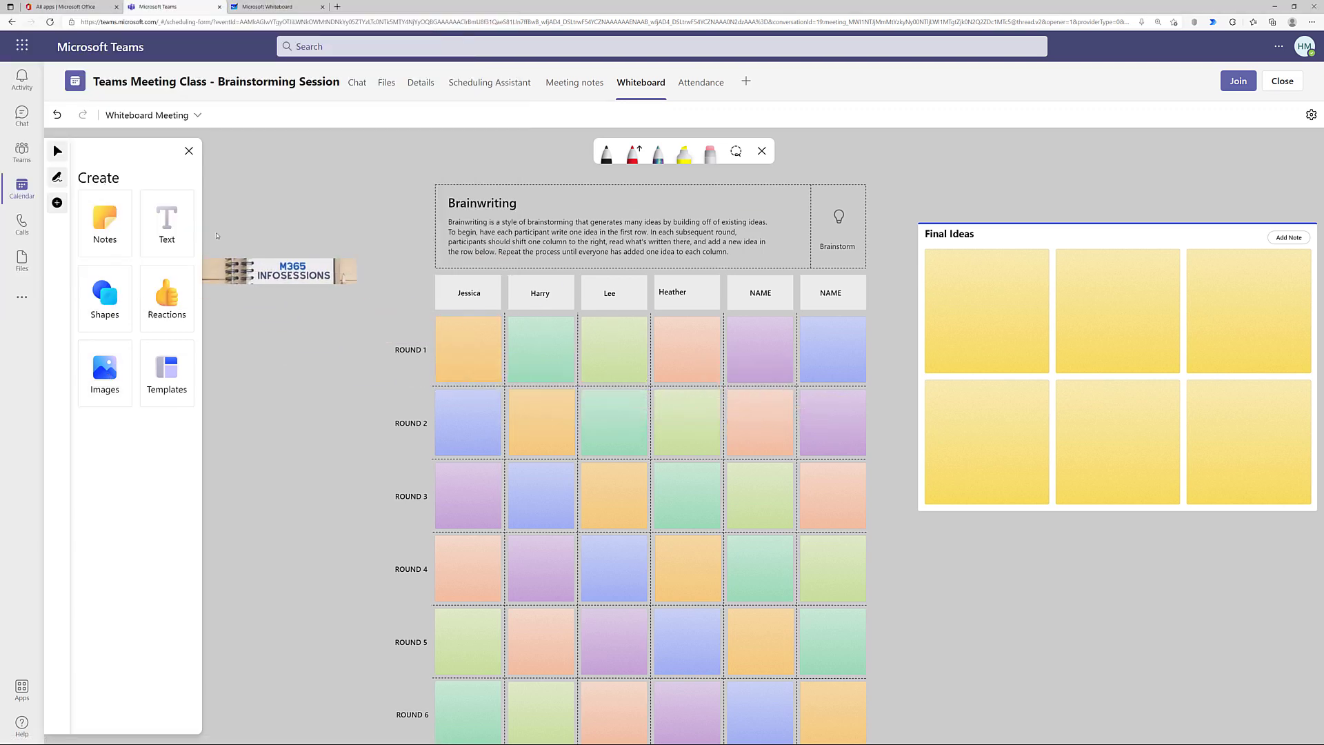
- Place the M365 Infosessions logo image left of the Brainwriting template
{"action": "left_click", "coordinate": [282, 272]}
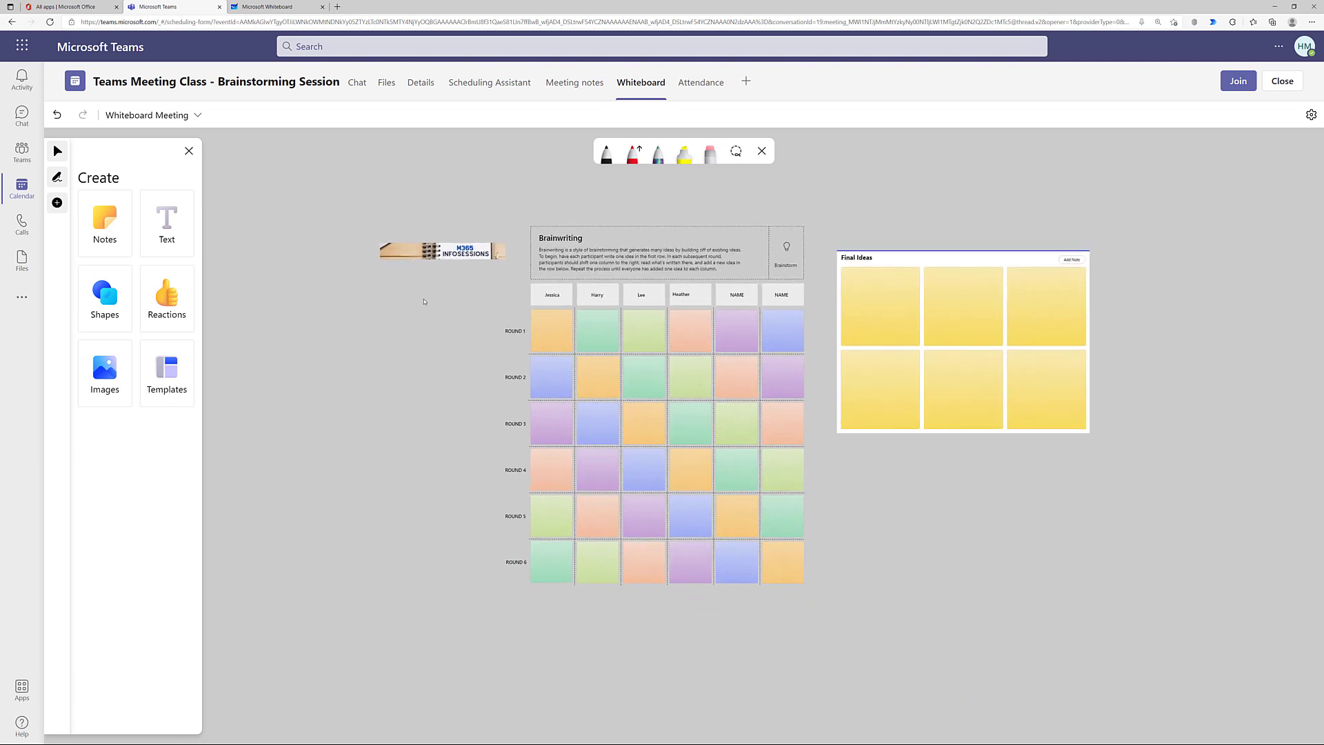
{"action": "left_click", "coordinate": [438, 250]}
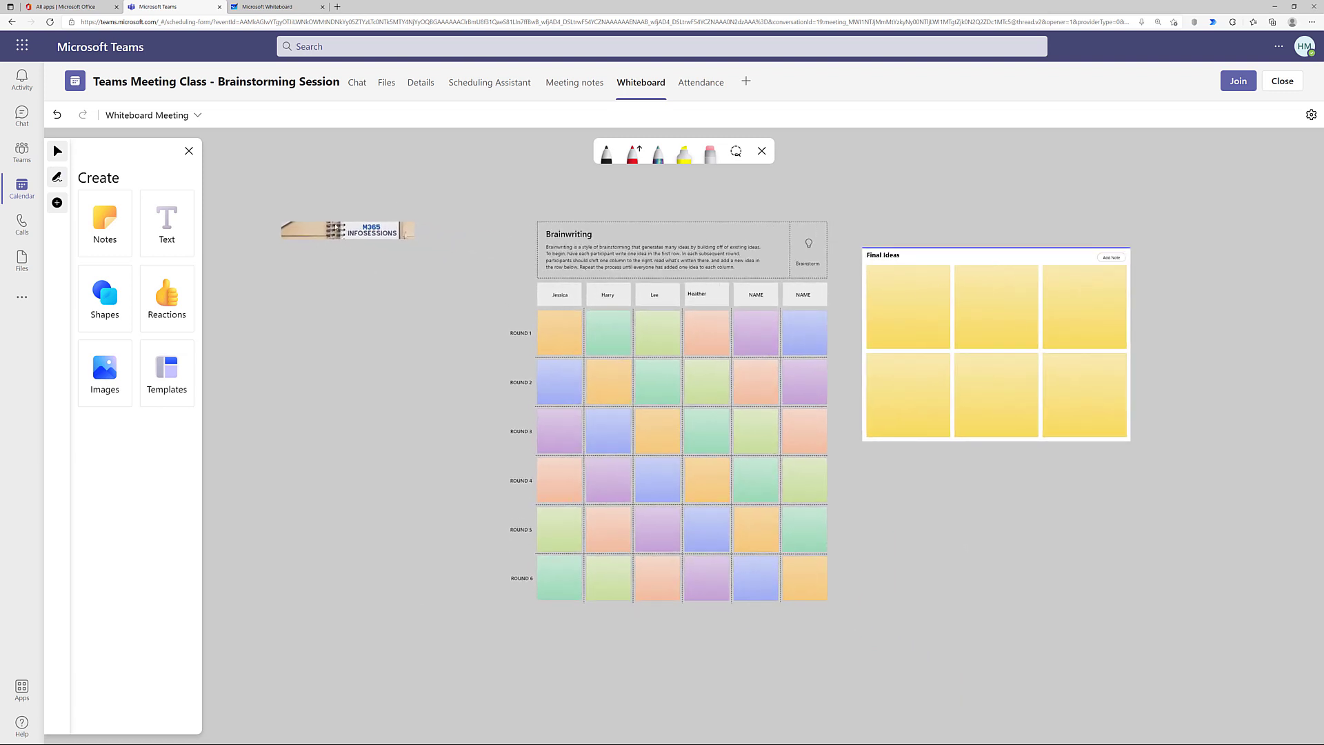
{"action": "left_click", "coordinate": [348, 231]}
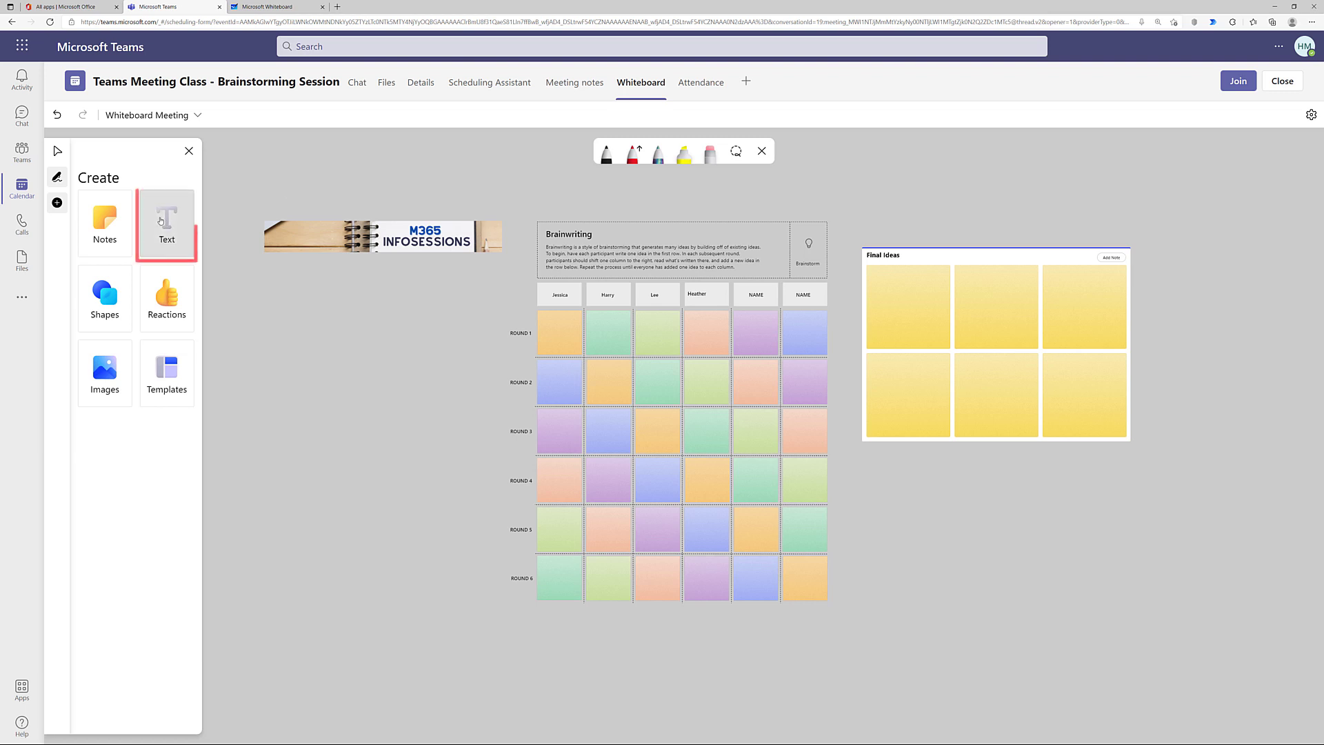
- Add a text box reading 'Do you like this banner?' above the banner
{"action": "left_click", "coordinate": [383, 236]}
{"action": "type", "text": "Do you"}
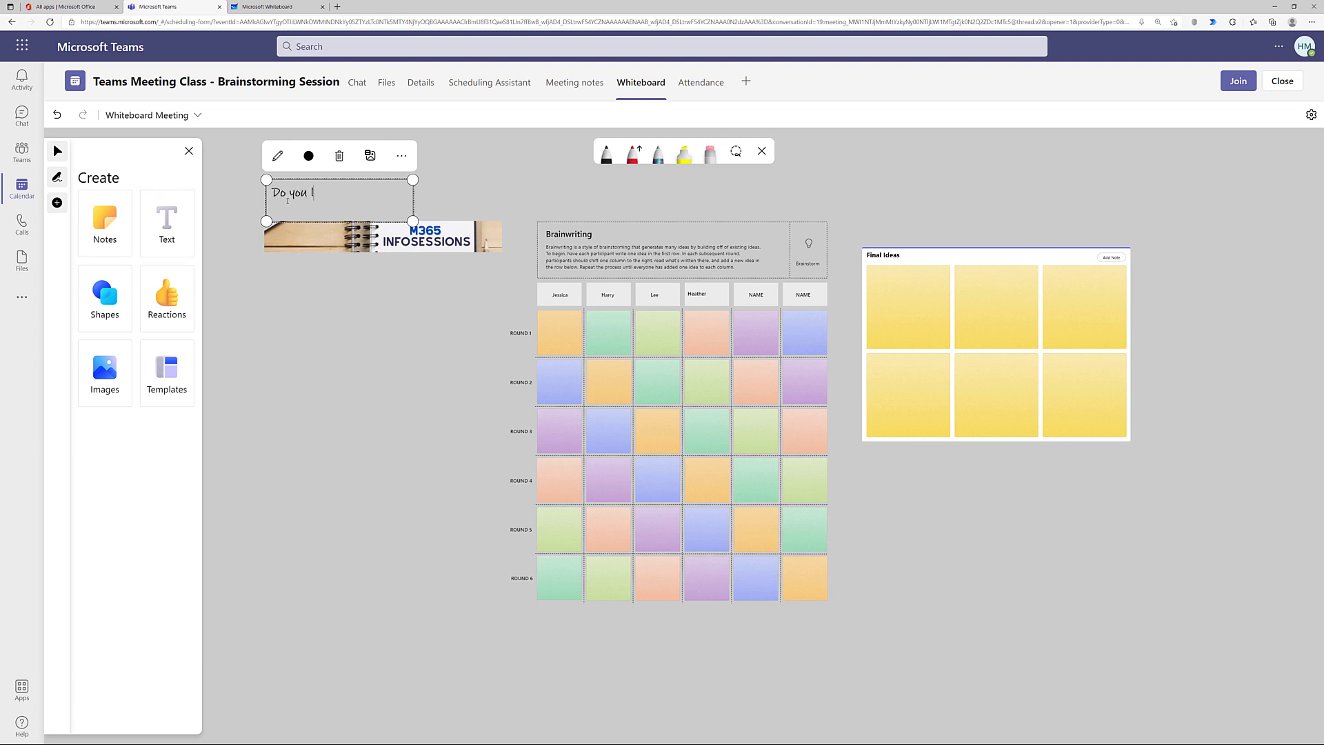
{"action": "type", "text": "like this banner?"}
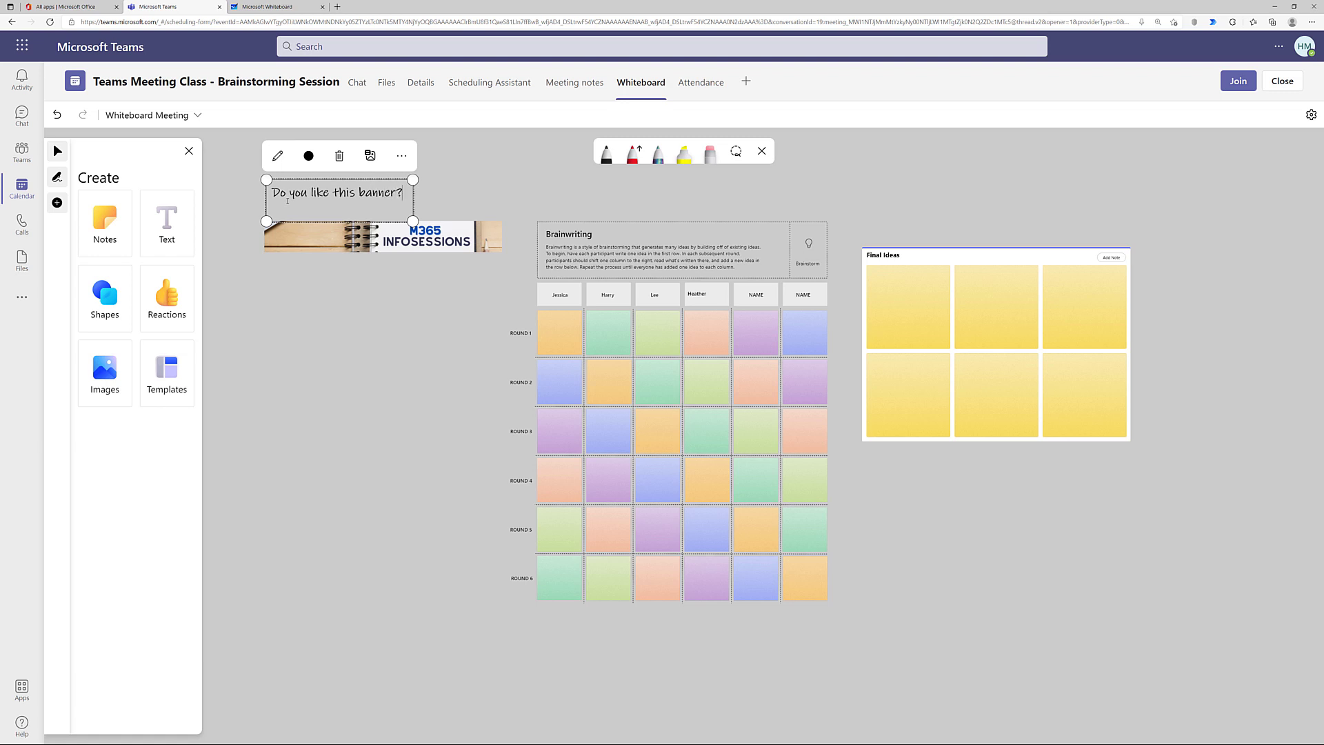
{"action": "left_click", "coordinate": [327, 308]}
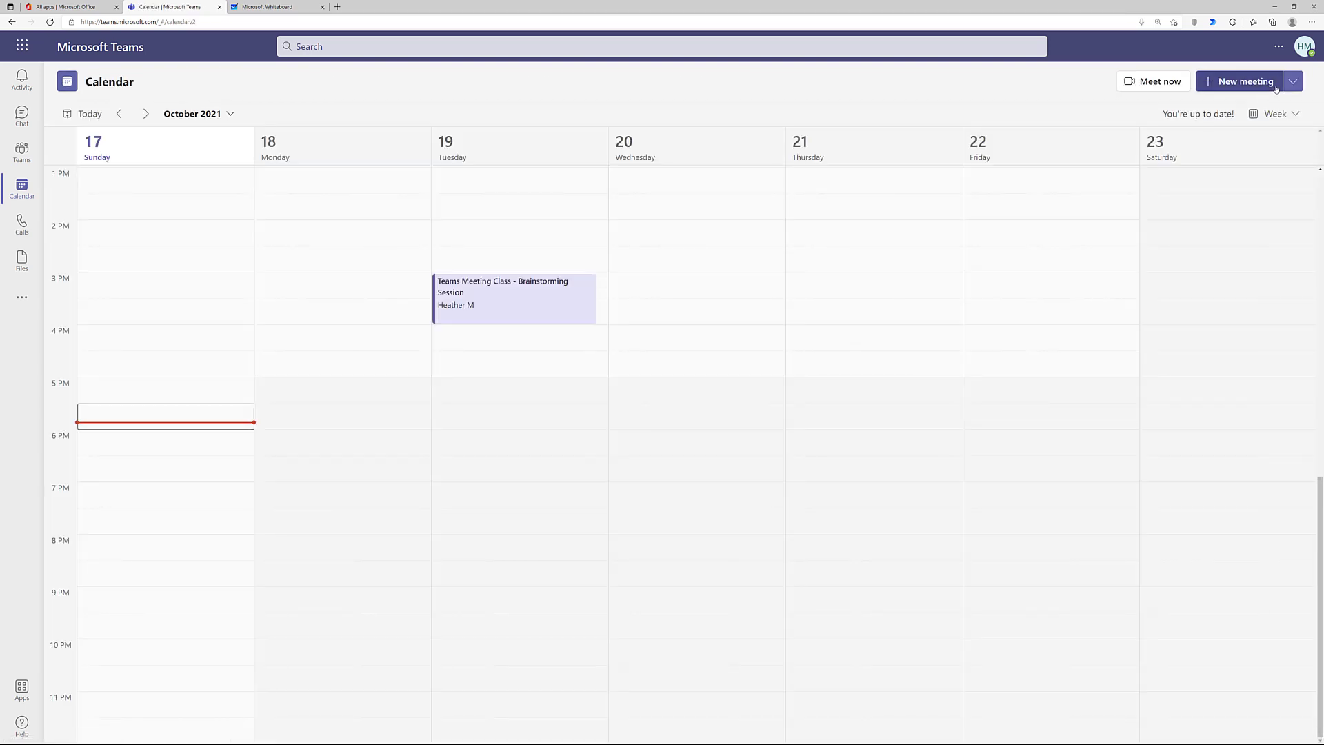
{"action": "mouse_move", "coordinate": [1293, 81]}
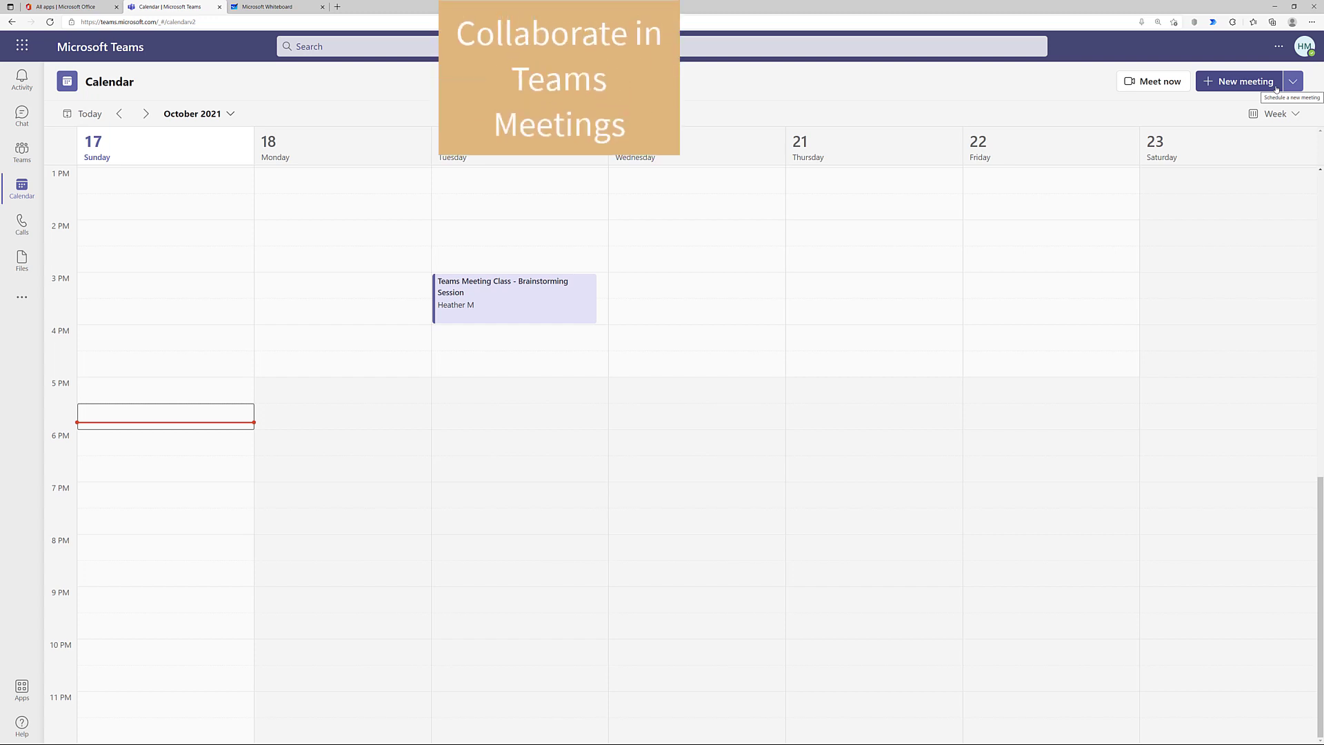
- Join the Brainstorming Session meeting call from its calendar event
{"action": "left_click", "coordinate": [514, 298]}
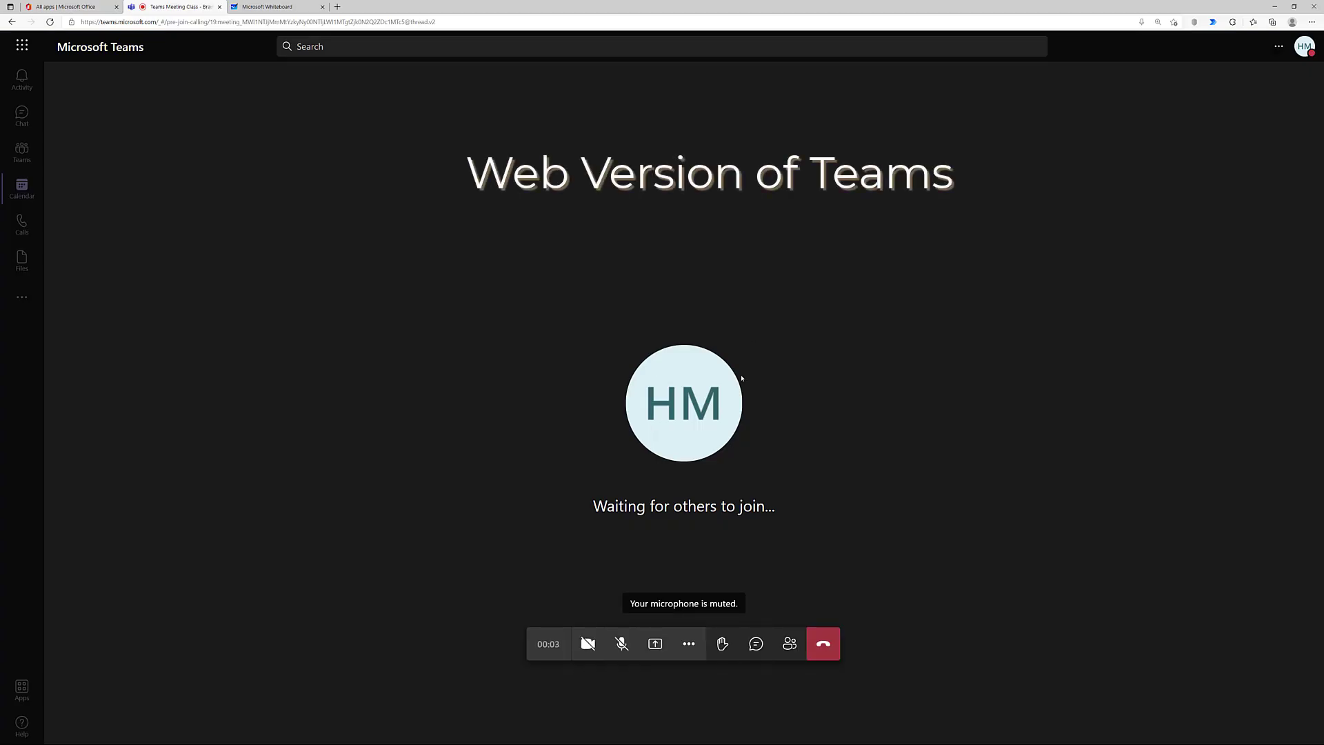
{"action": "mouse_move", "coordinate": [667, 701]}
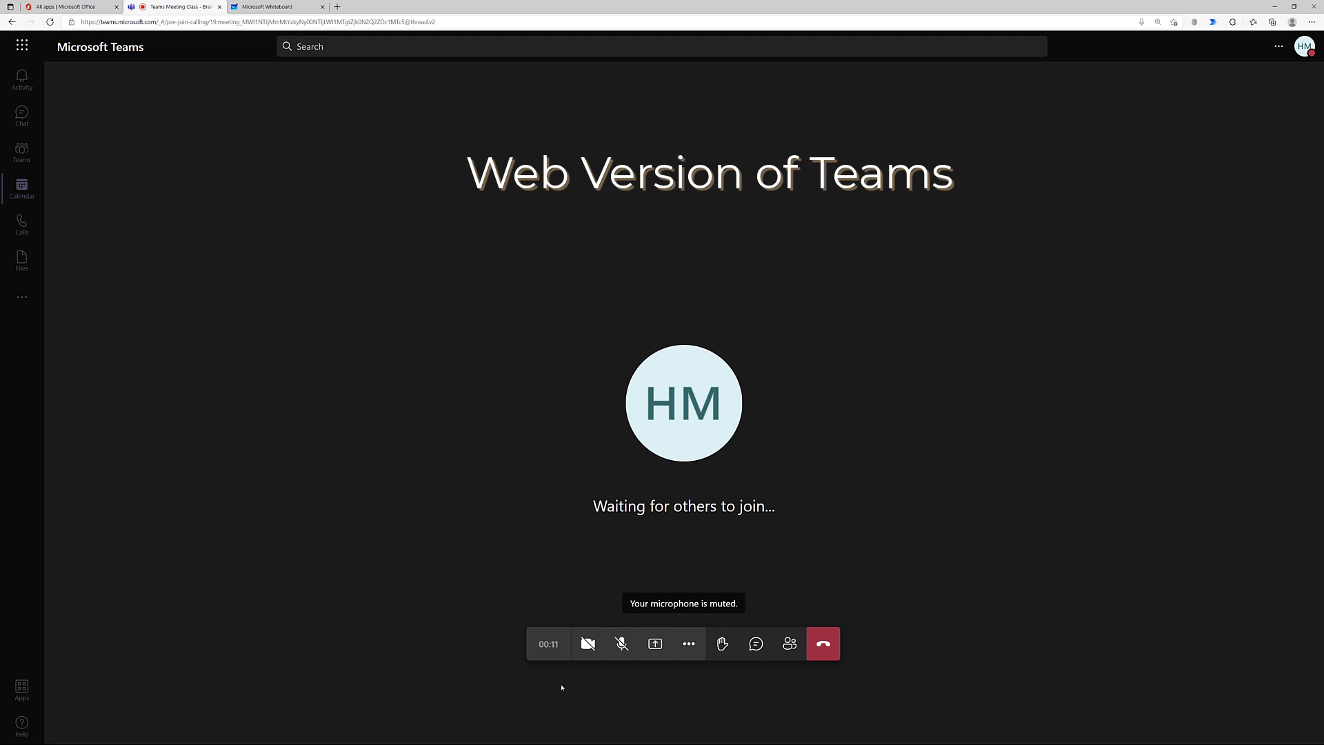
{"action": "mouse_move", "coordinate": [561, 687]}
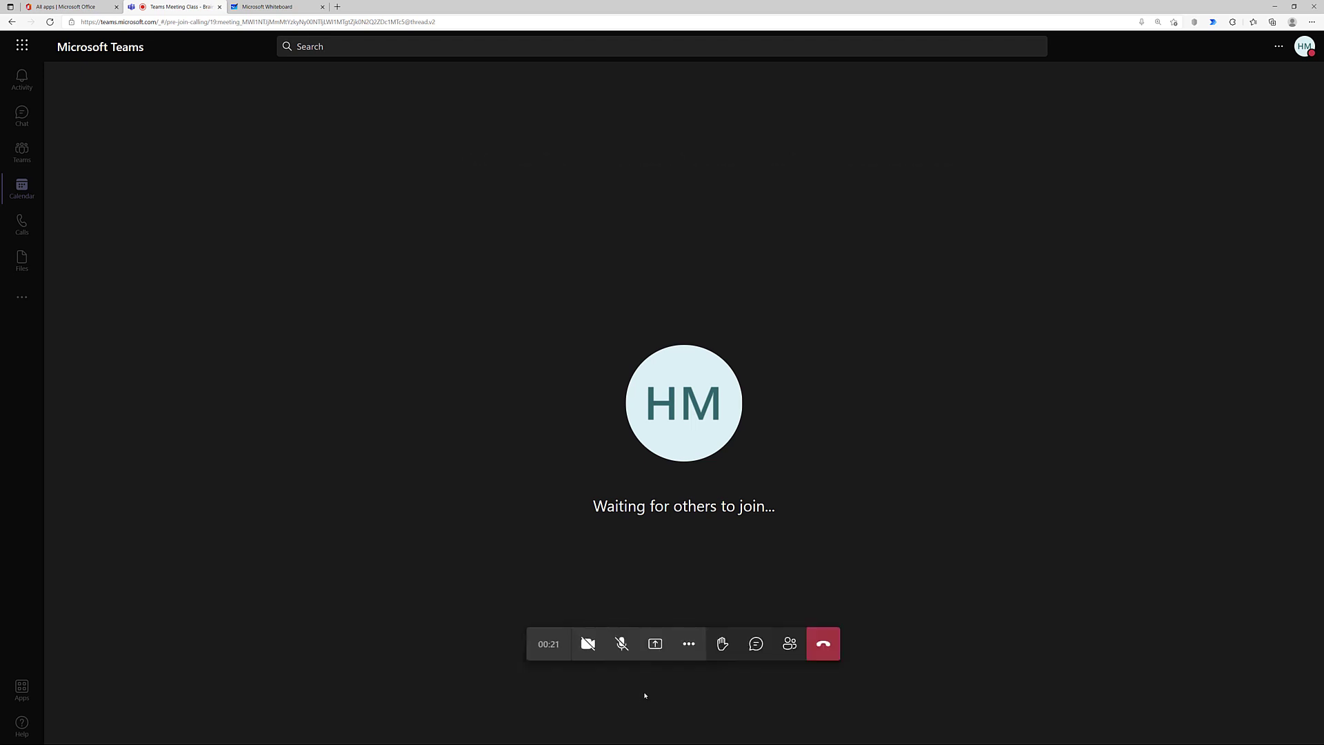
{"action": "mouse_move", "coordinate": [654, 644]}
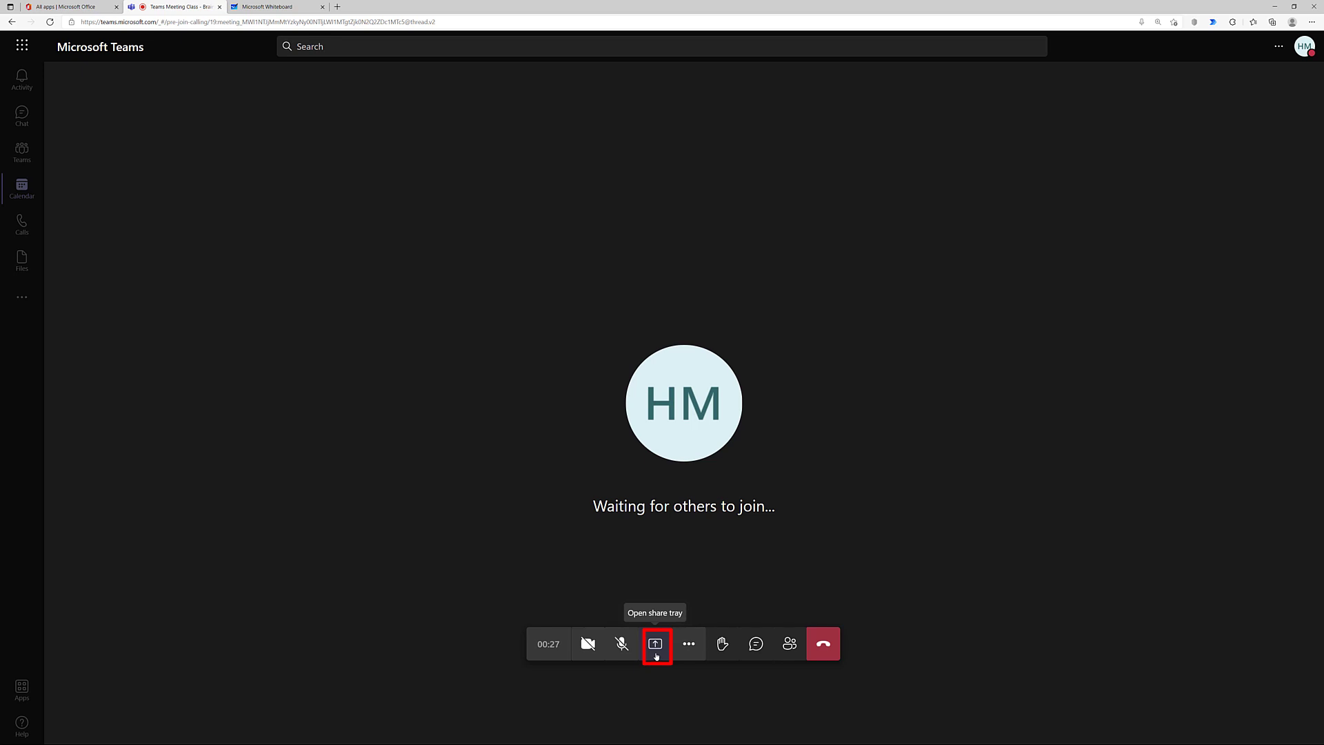
- Share the Brainwriting whiteboard with everyone in the meeting from the Share tray
{"action": "left_click", "coordinate": [655, 645]}
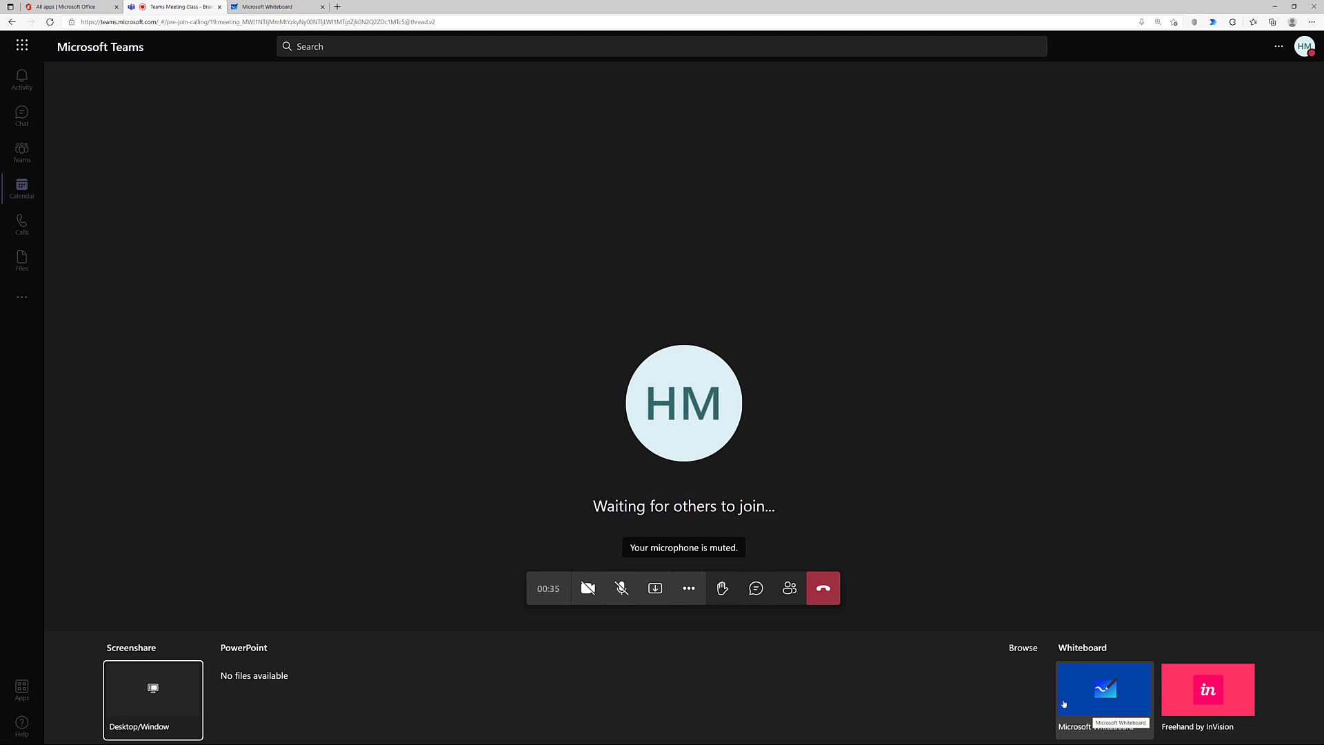
{"action": "left_click", "coordinate": [1103, 691]}
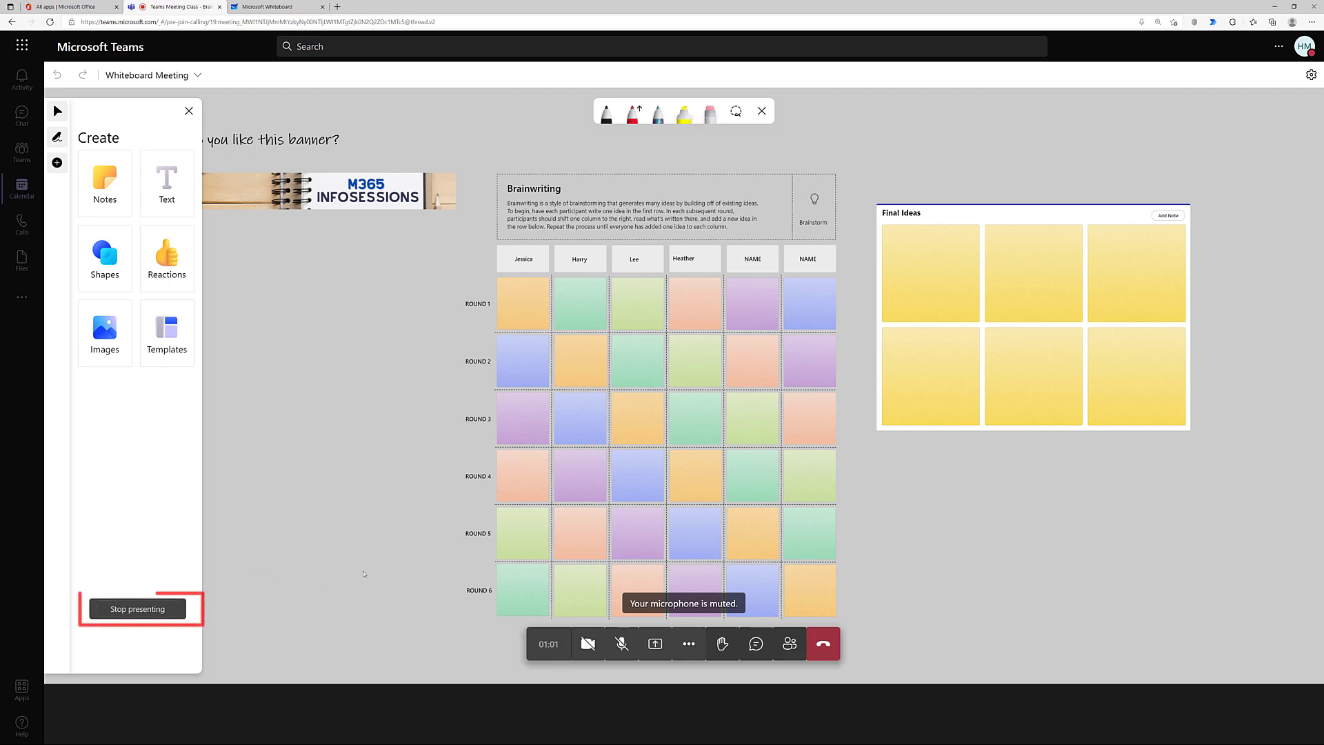
{"action": "mouse_move", "coordinate": [137, 608]}
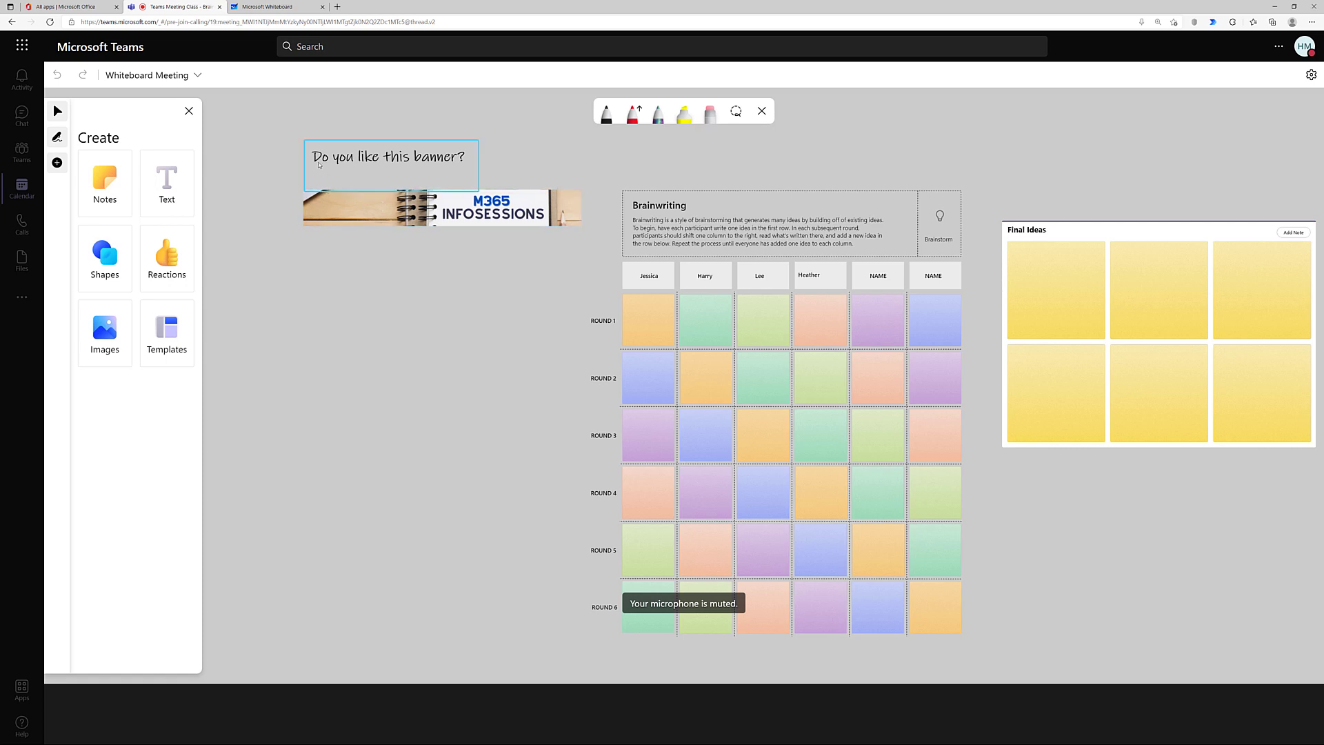
{"action": "mouse_move", "coordinate": [374, 169]}
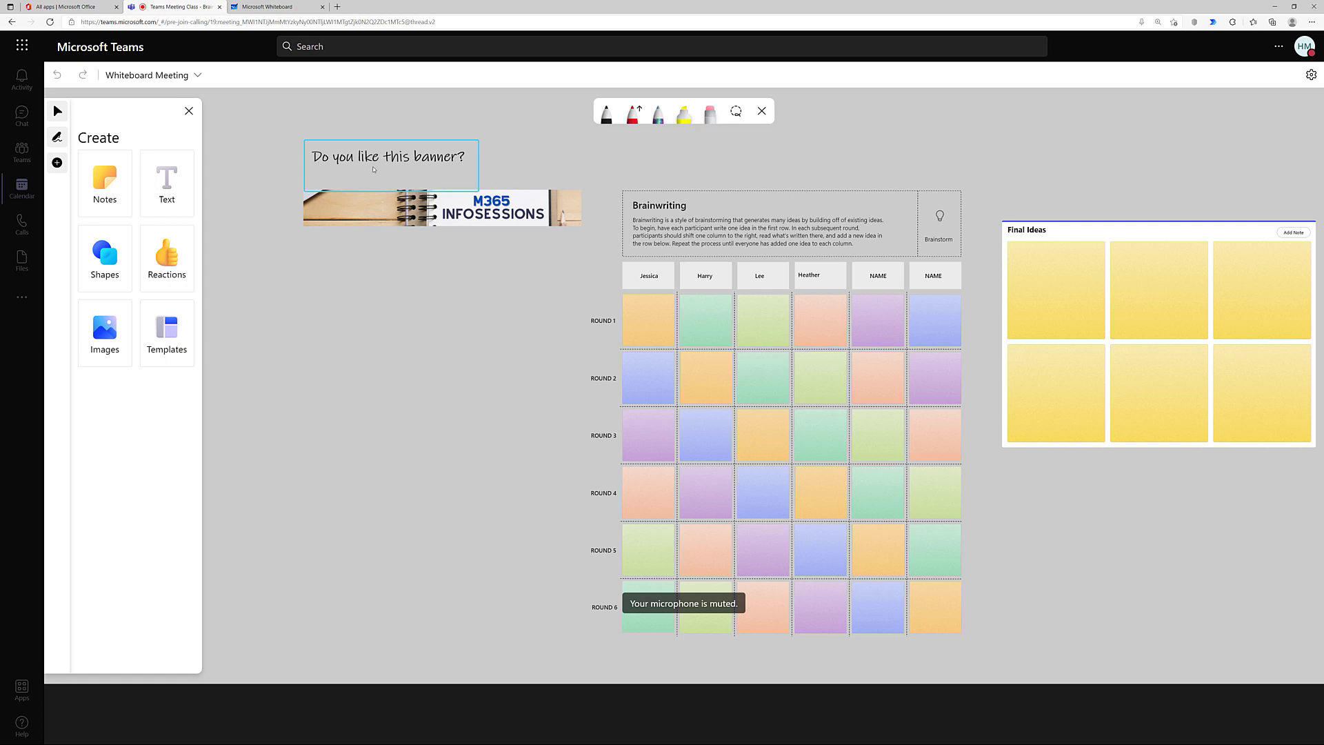
- Add an arrow shape beneath the banner question and fill it yellow
{"action": "left_click", "coordinate": [333, 355]}
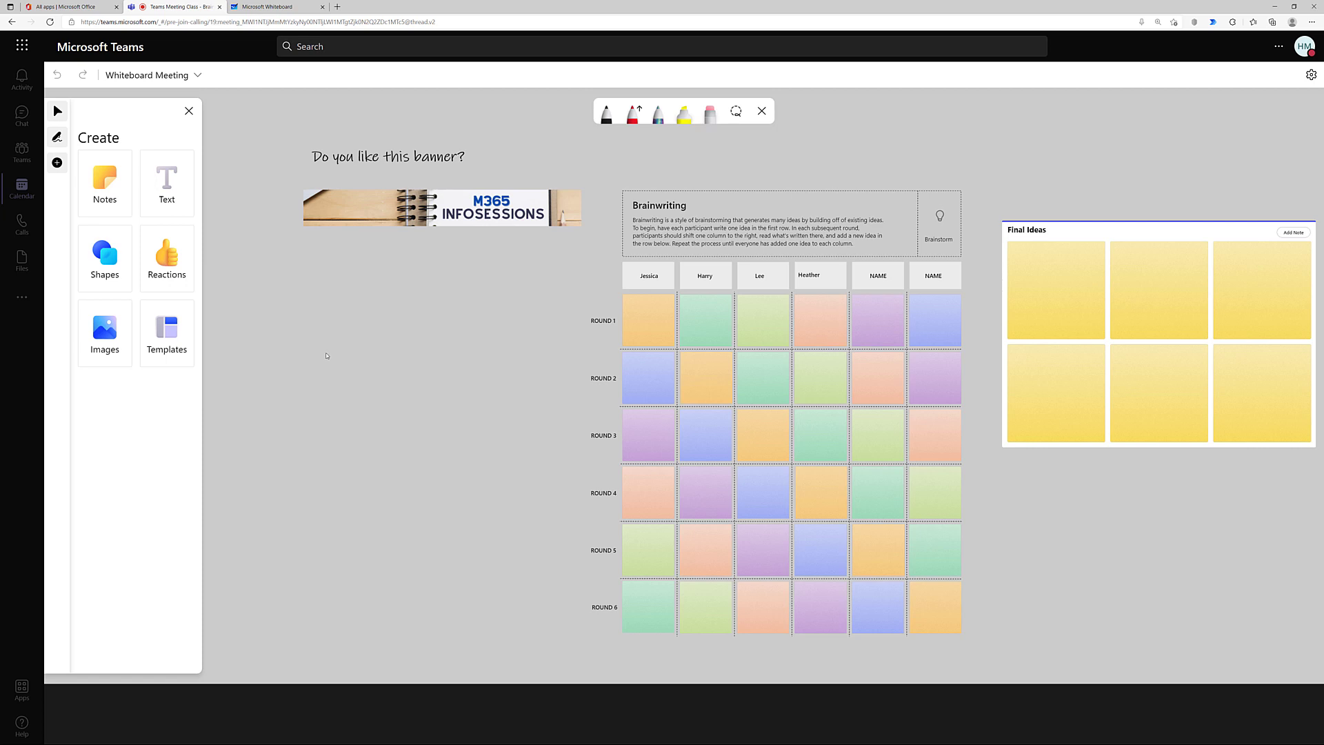
{"action": "left_click", "coordinate": [104, 258]}
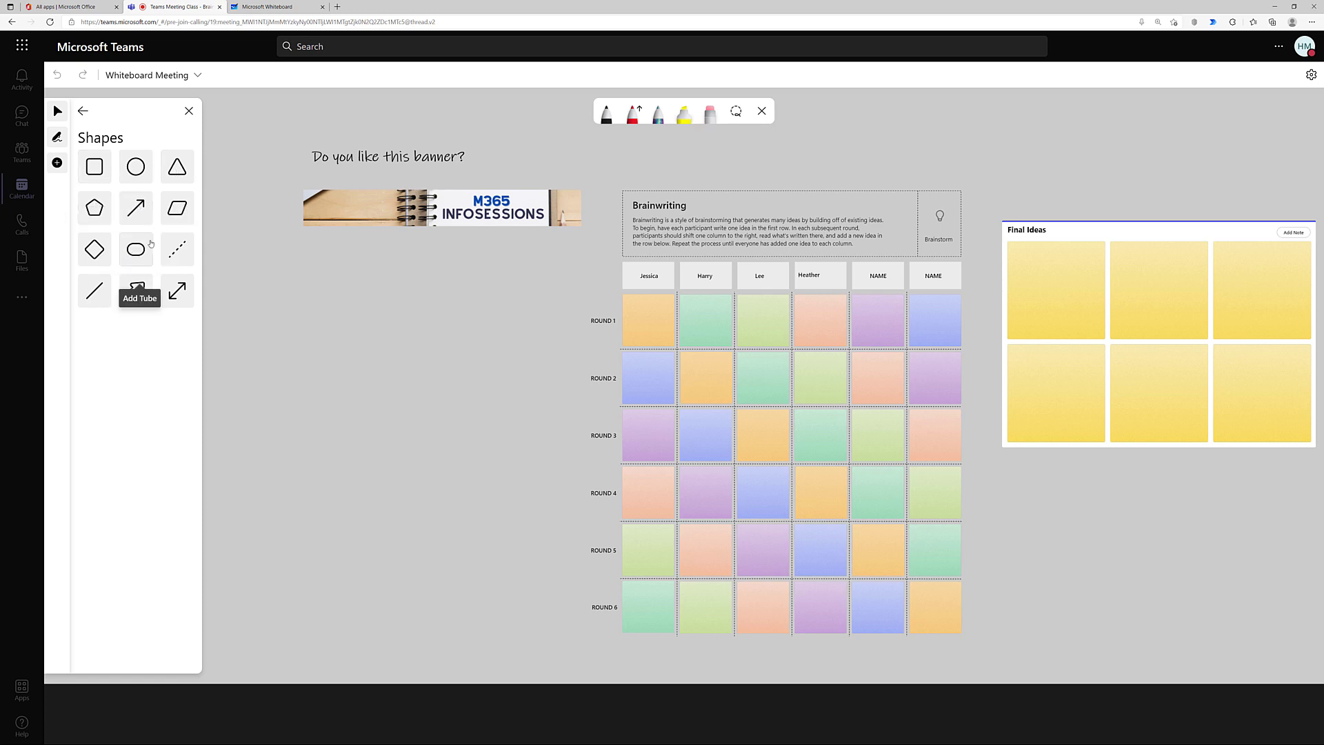
{"action": "left_click", "coordinate": [443, 207]}
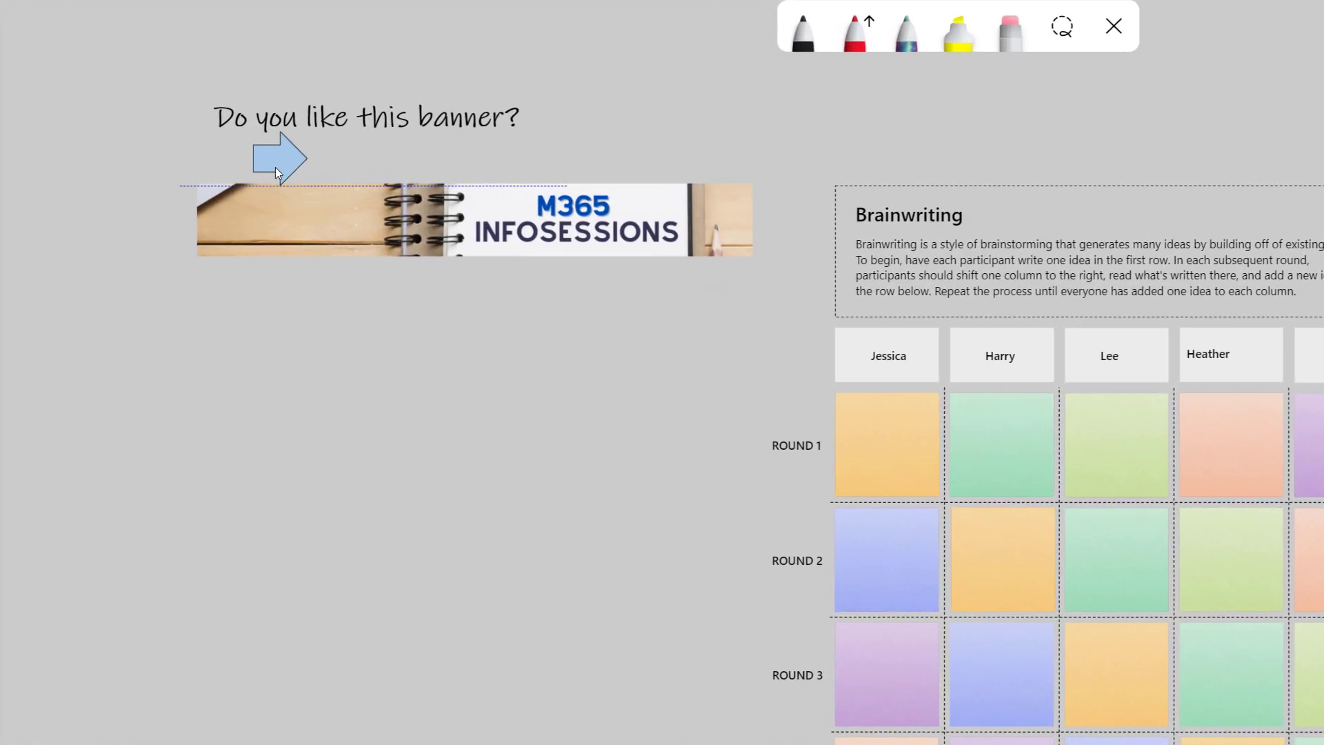
{"action": "left_click", "coordinate": [283, 158]}
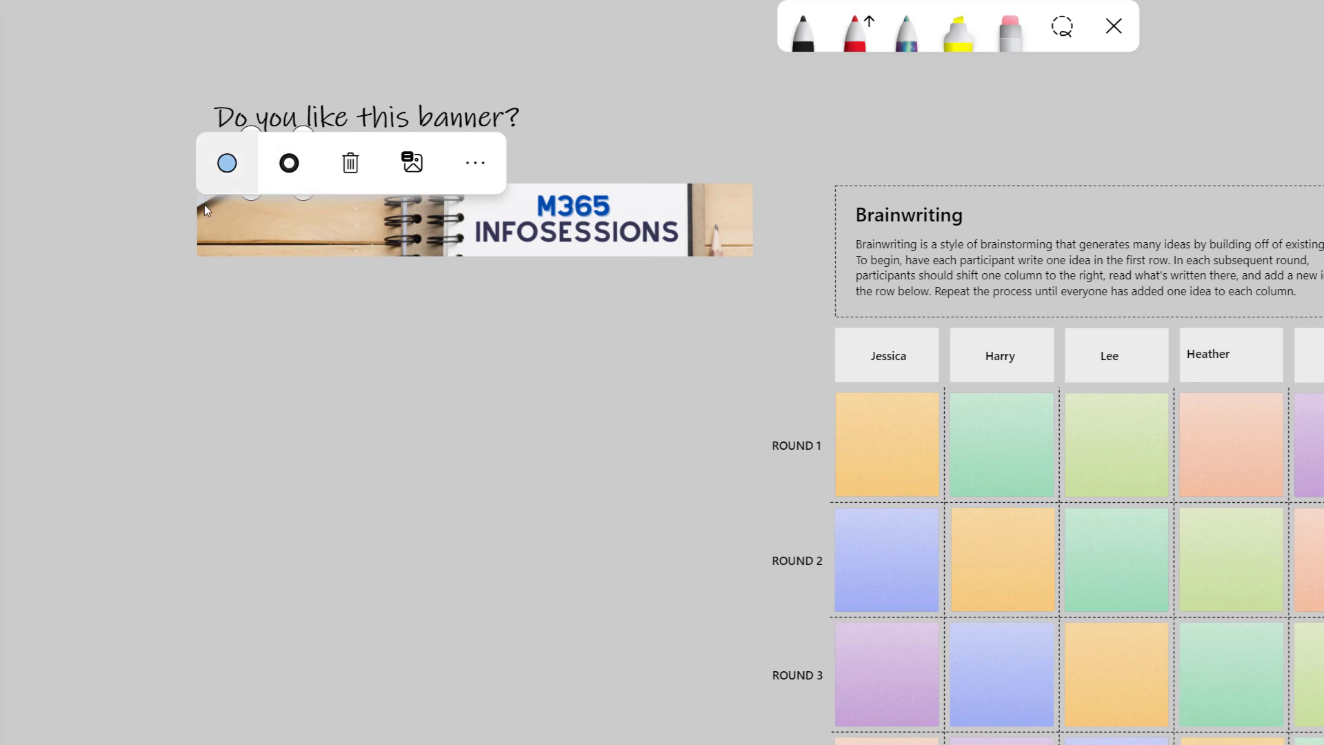
{"action": "left_click", "coordinate": [226, 163]}
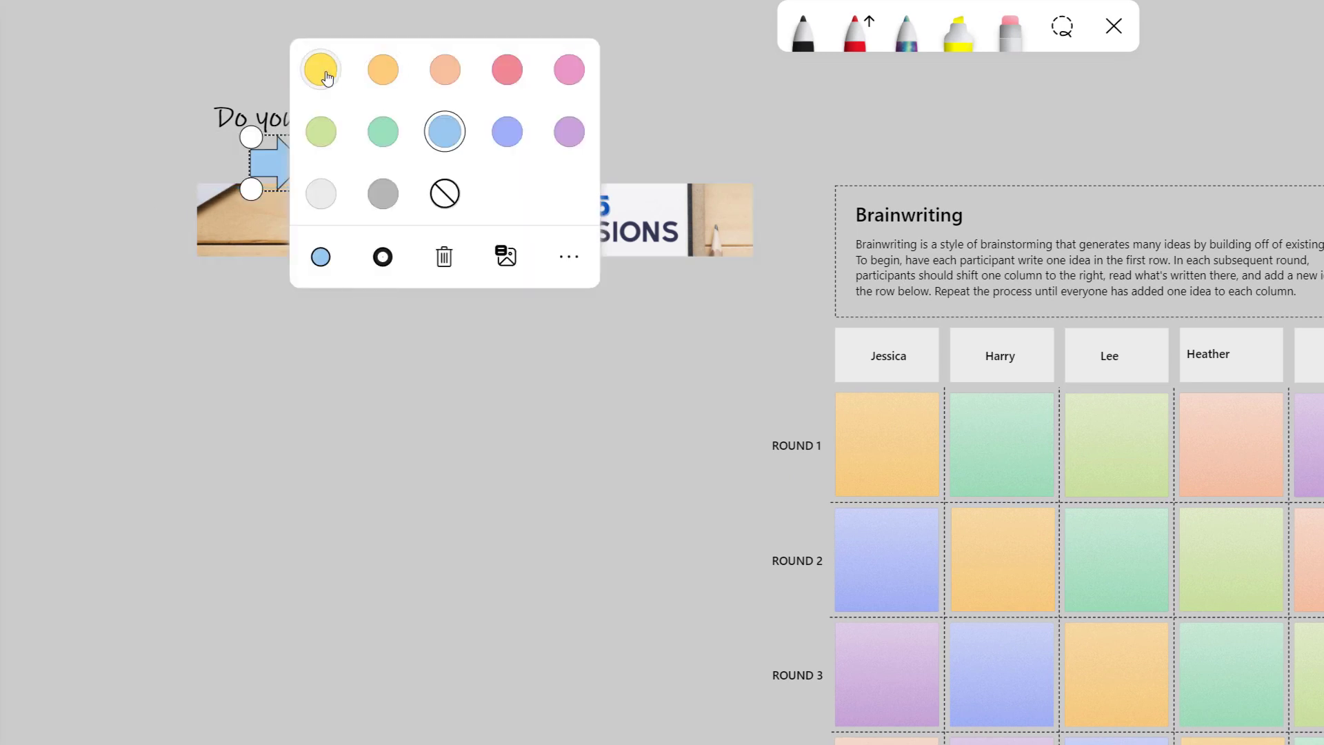
{"action": "left_click", "coordinate": [320, 69]}
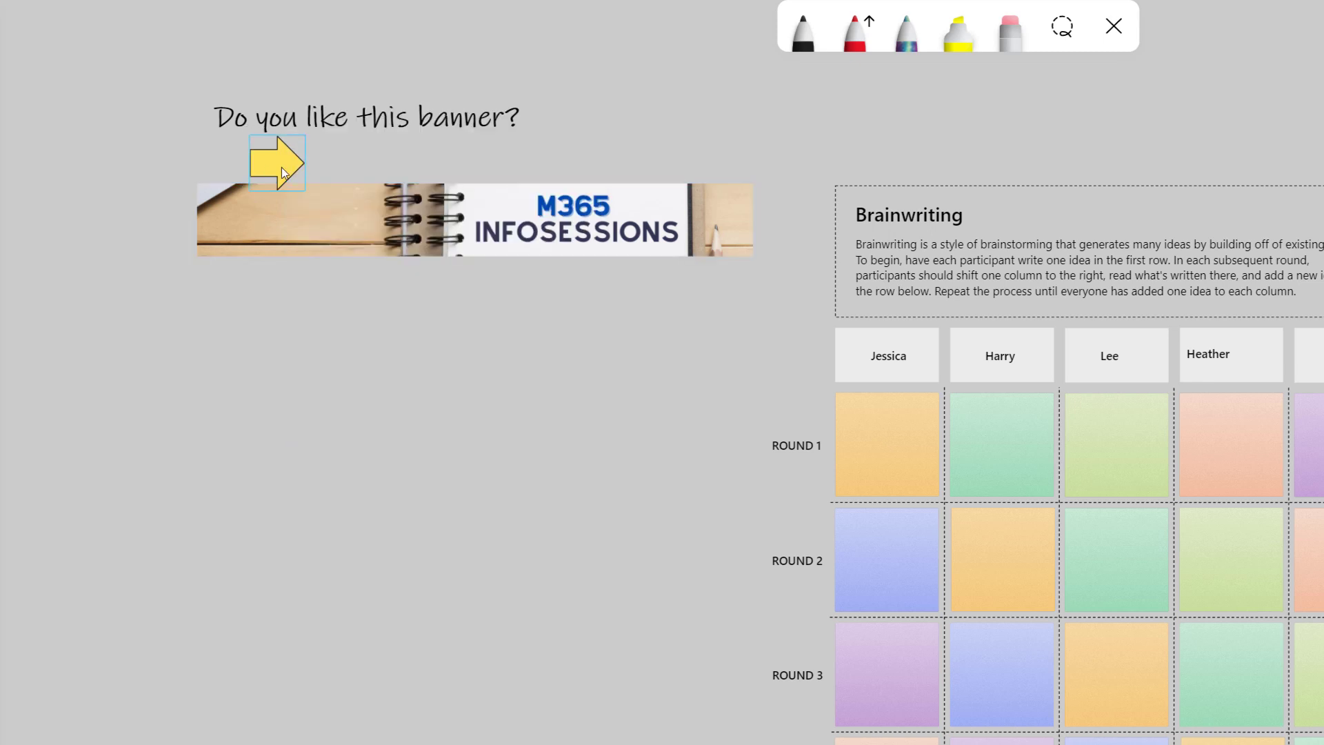
- Rotate the yellow arrow so it points down at the M365 INFOSESSIONS banner
{"action": "left_click", "coordinate": [278, 162]}
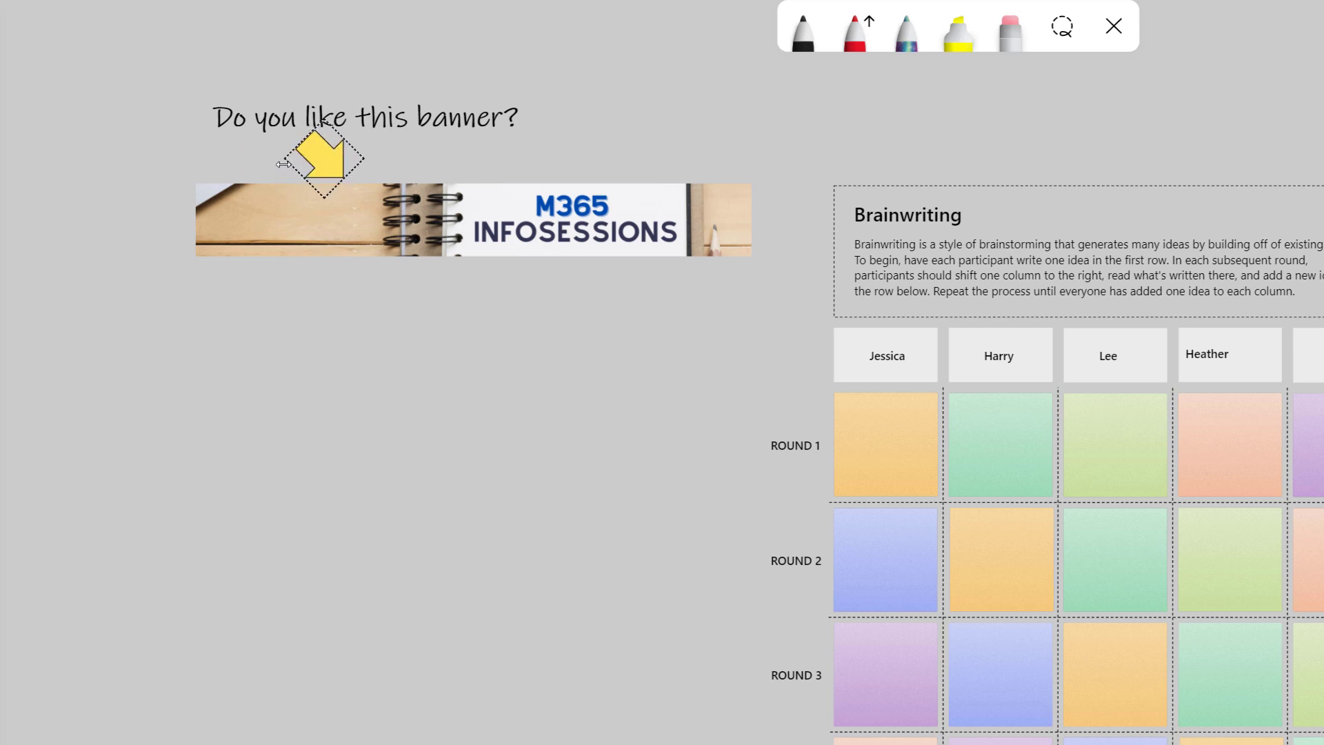
{"action": "left_click_drag", "start_coordinate": [325, 160], "coordinate": [517, 148]}
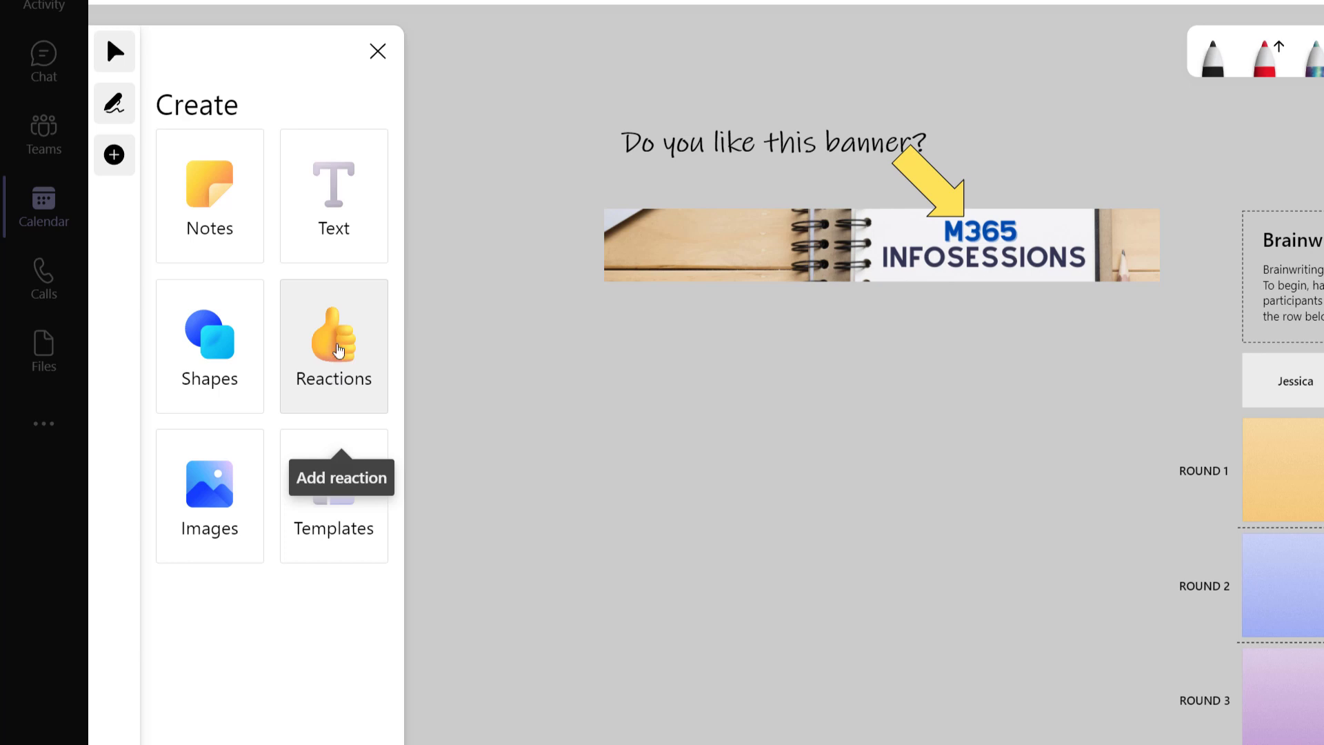
- Place a green check mark and a red X reaction beneath the banner
{"action": "left_click", "coordinate": [334, 346]}
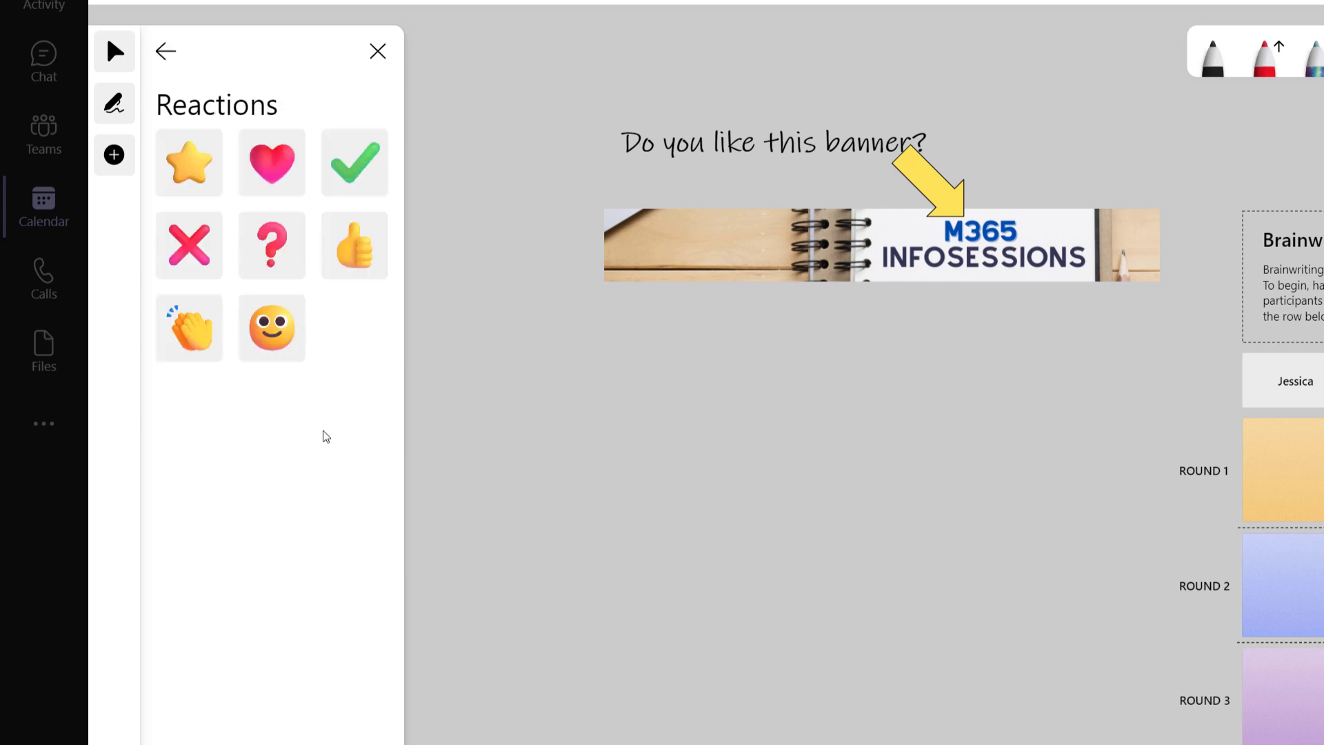
{"action": "mouse_move", "coordinate": [175, 133]}
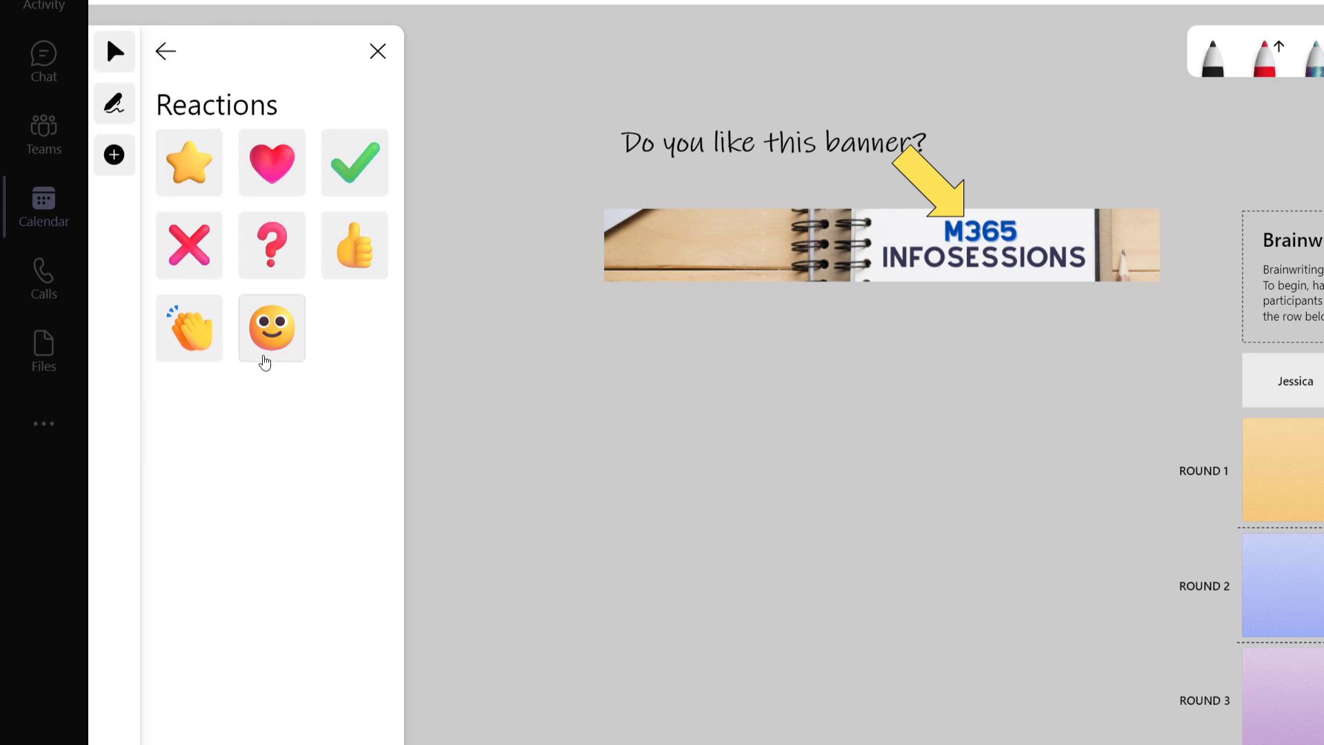
{"action": "mouse_move", "coordinate": [367, 352]}
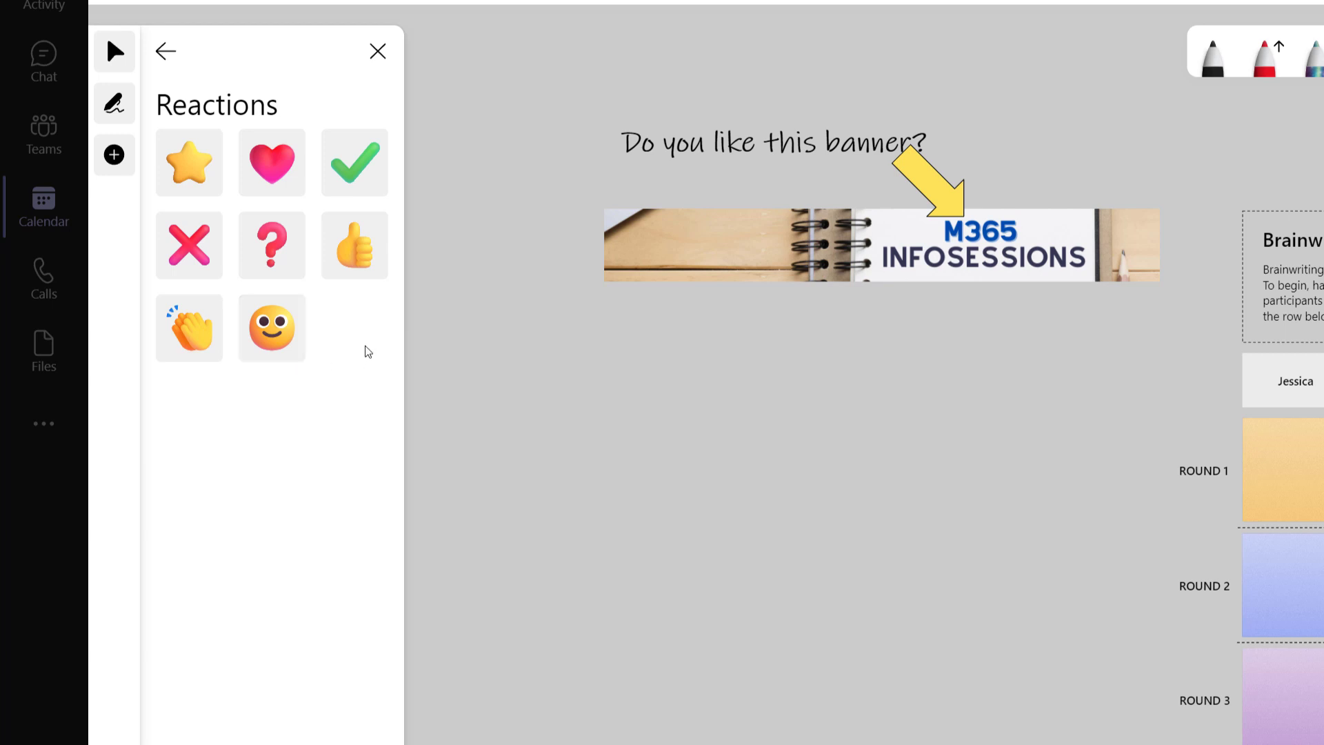
{"action": "mouse_move", "coordinate": [240, 405]}
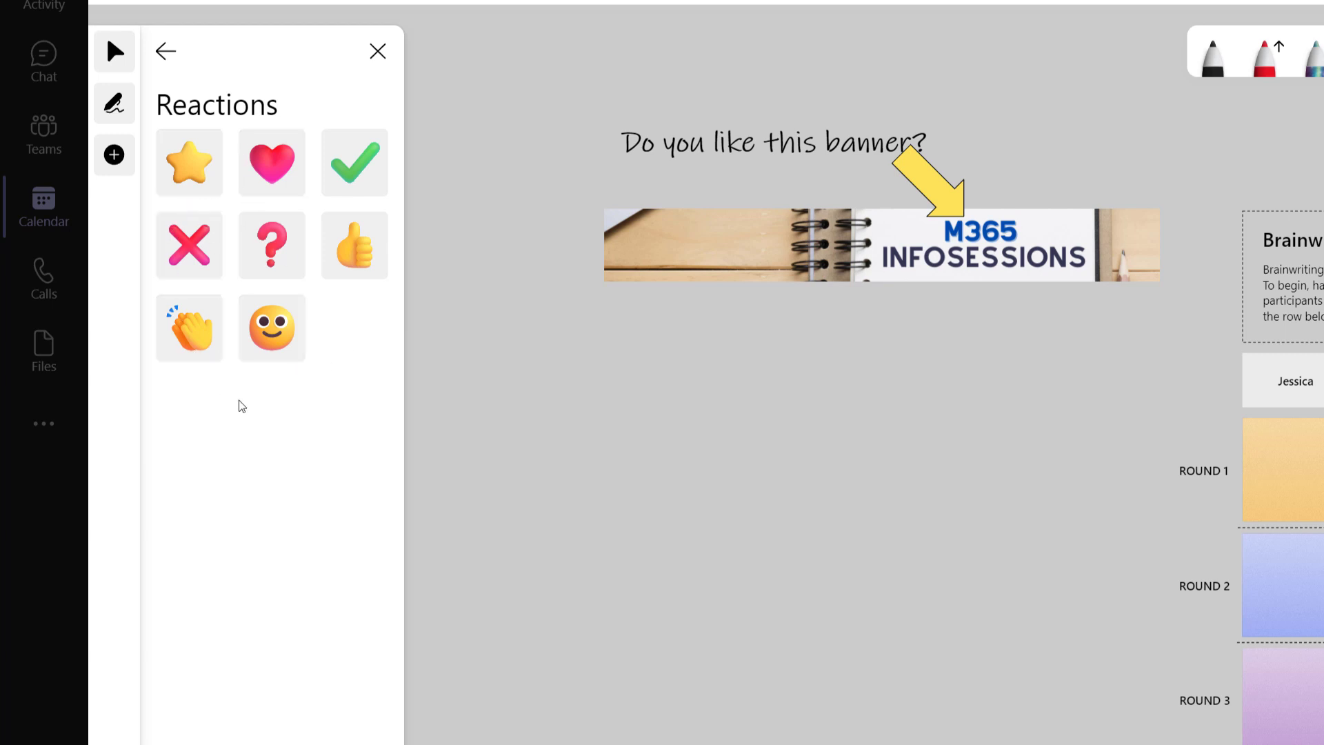
{"action": "mouse_move", "coordinate": [313, 400]}
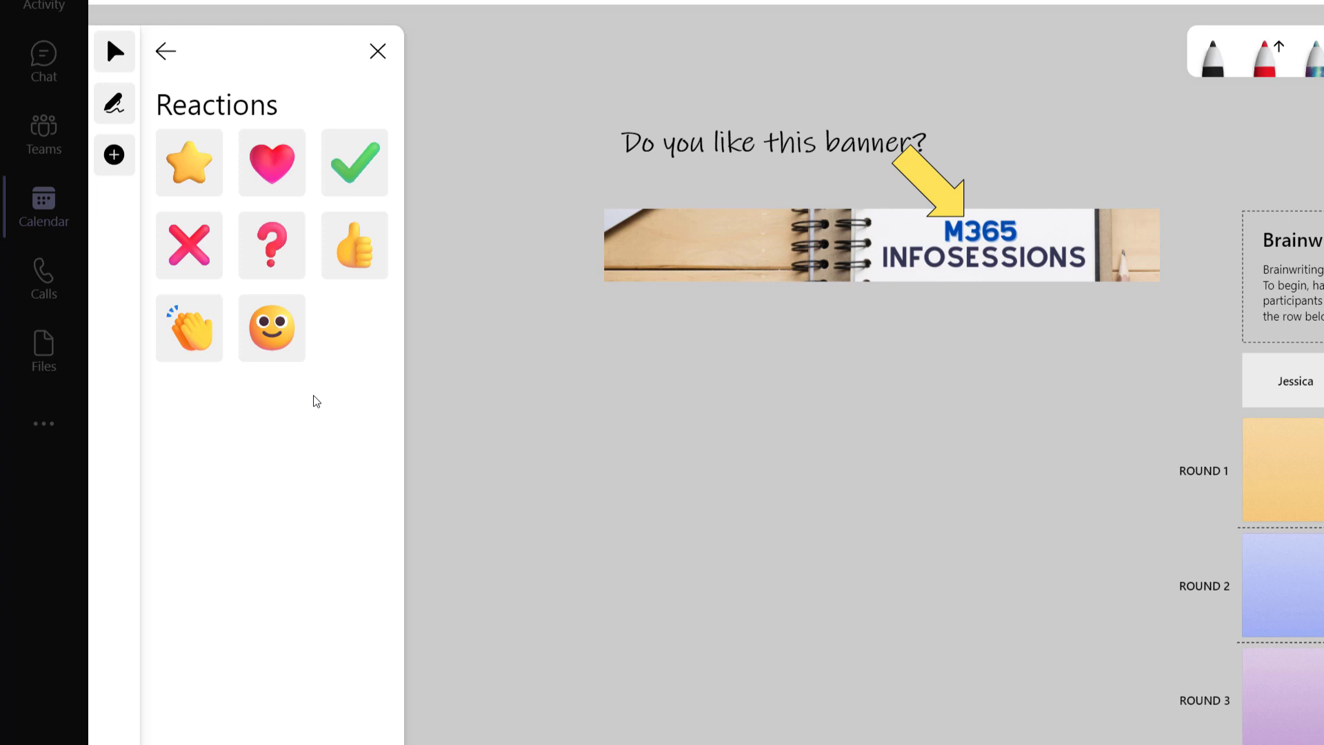
{"action": "mouse_move", "coordinate": [355, 163]}
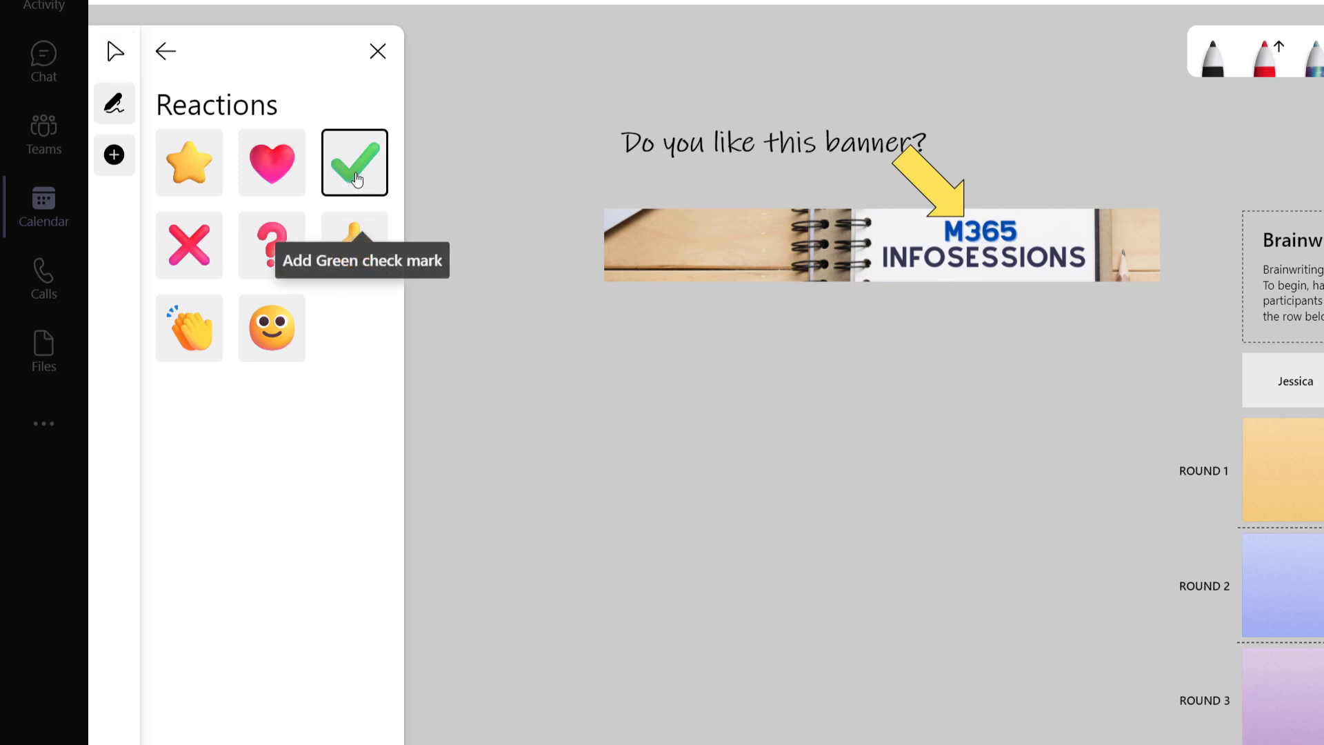
{"action": "left_click", "coordinate": [354, 163]}
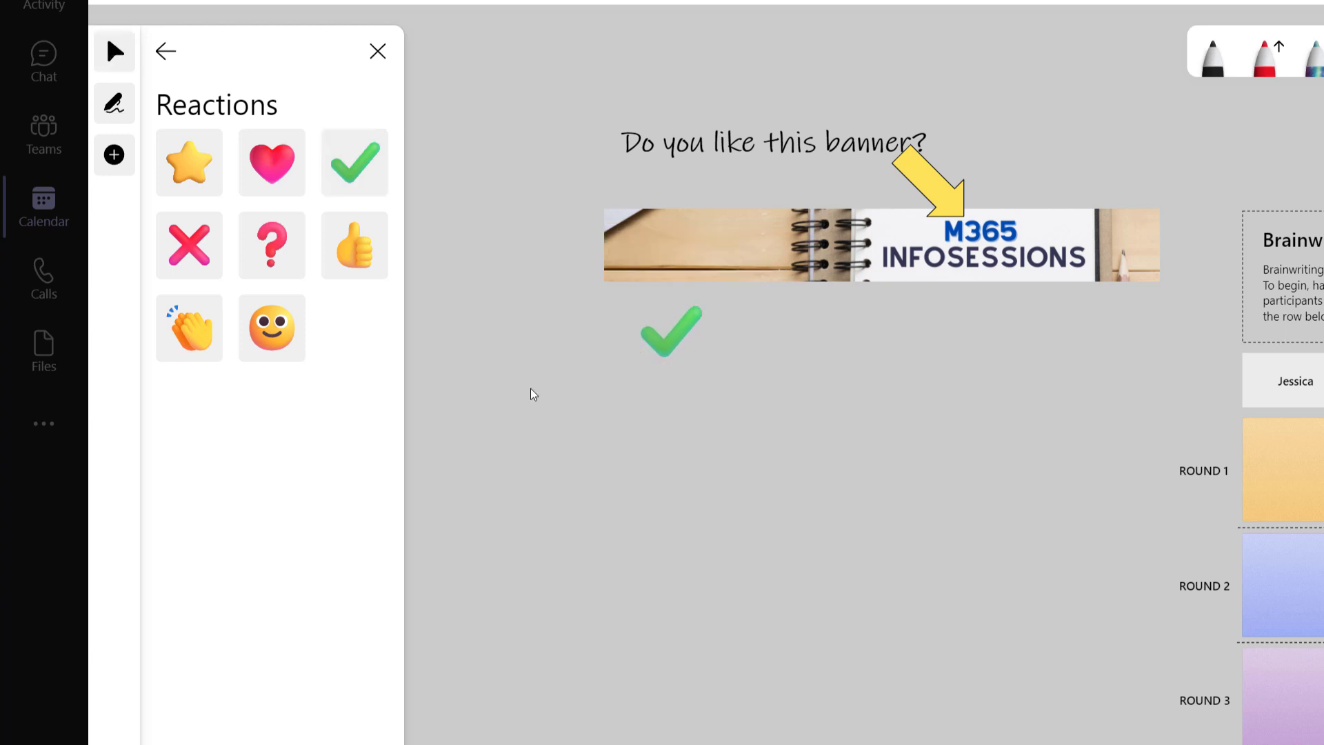
{"action": "mouse_move", "coordinate": [189, 246]}
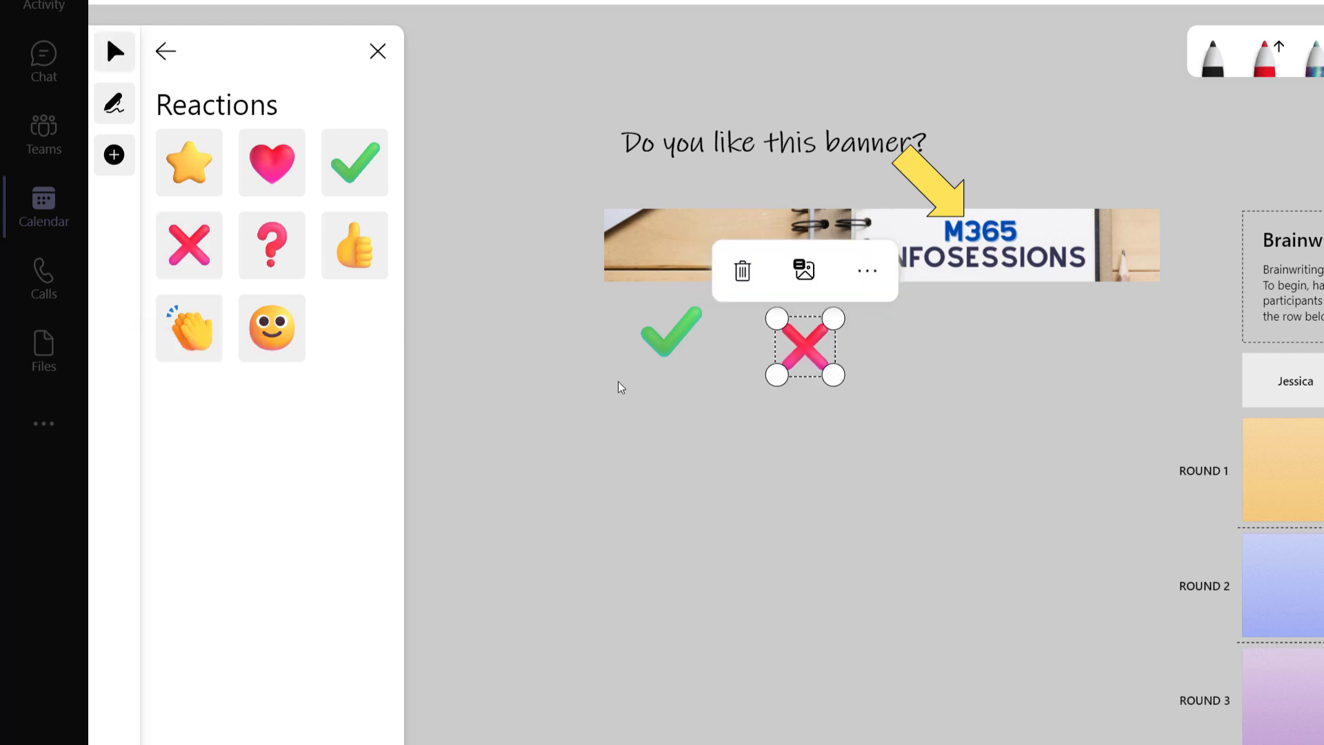
{"action": "mouse_move", "coordinate": [603, 455]}
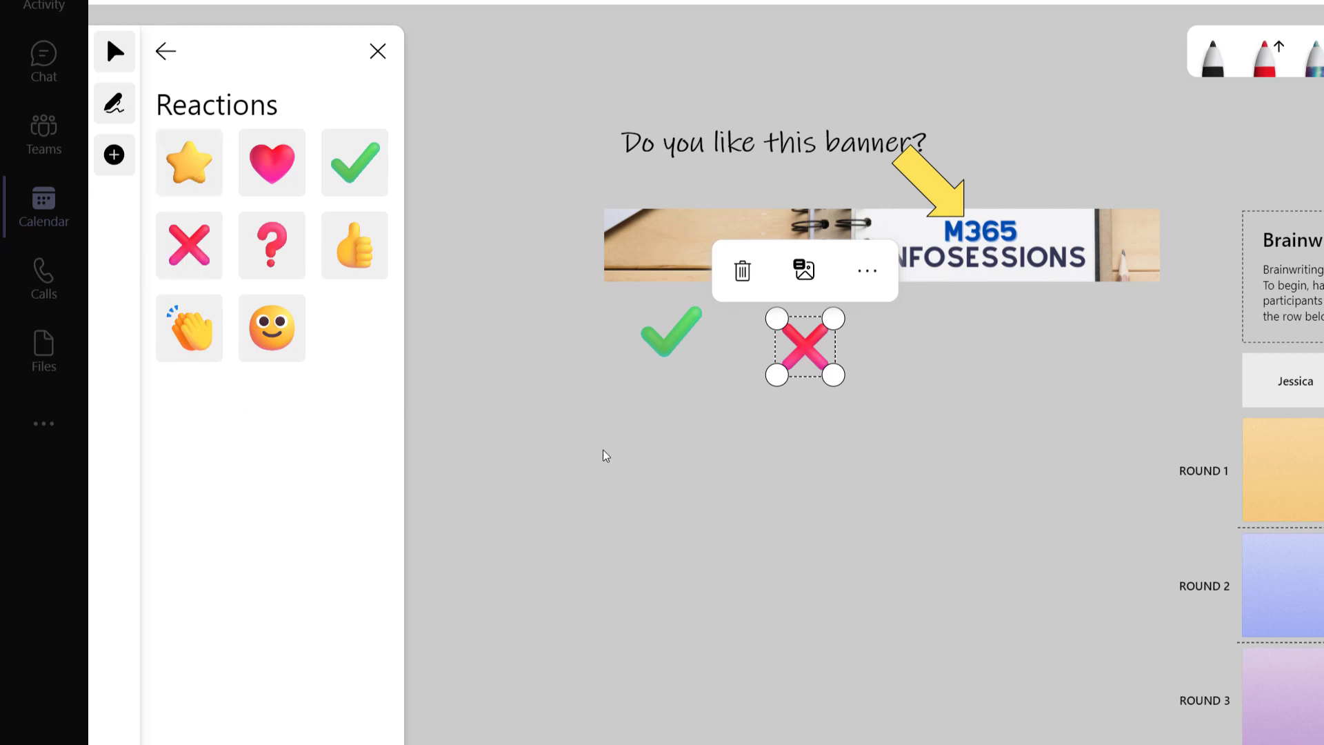
{"action": "mouse_move", "coordinate": [801, 378]}
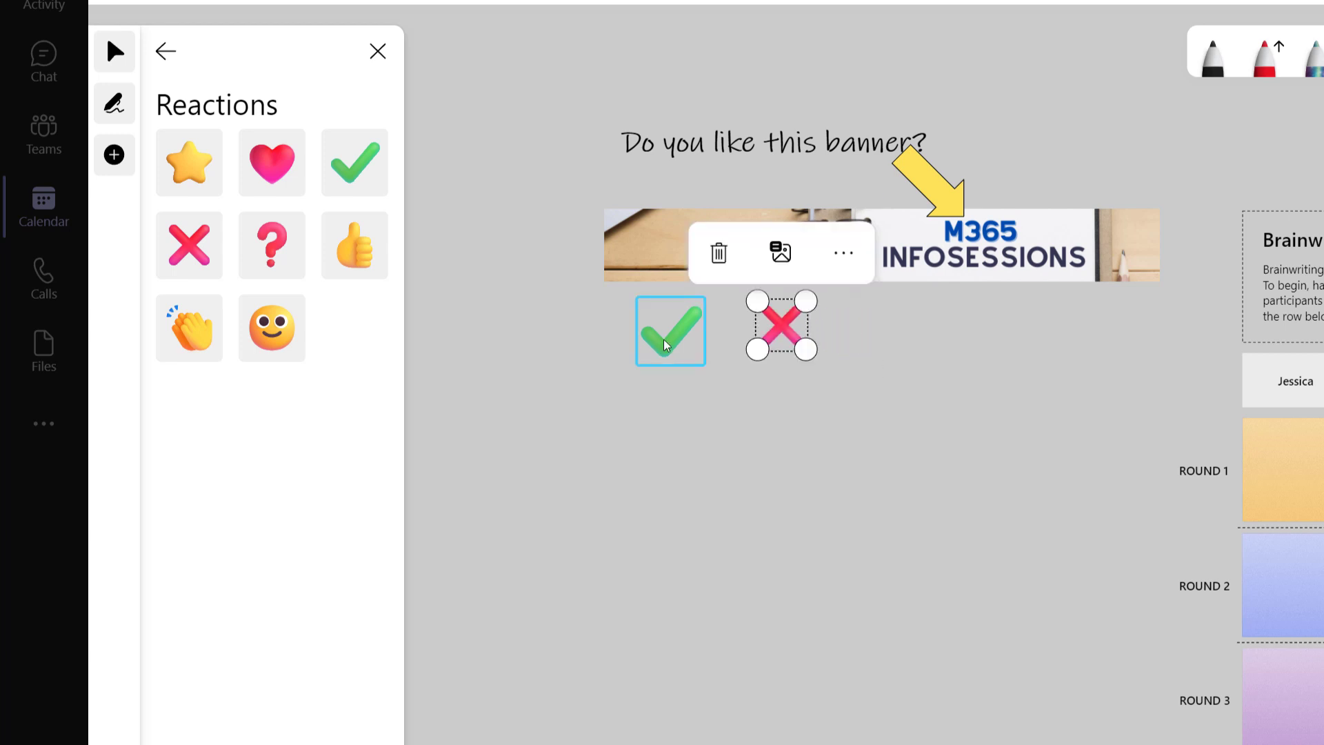
{"action": "left_click", "coordinate": [165, 51]}
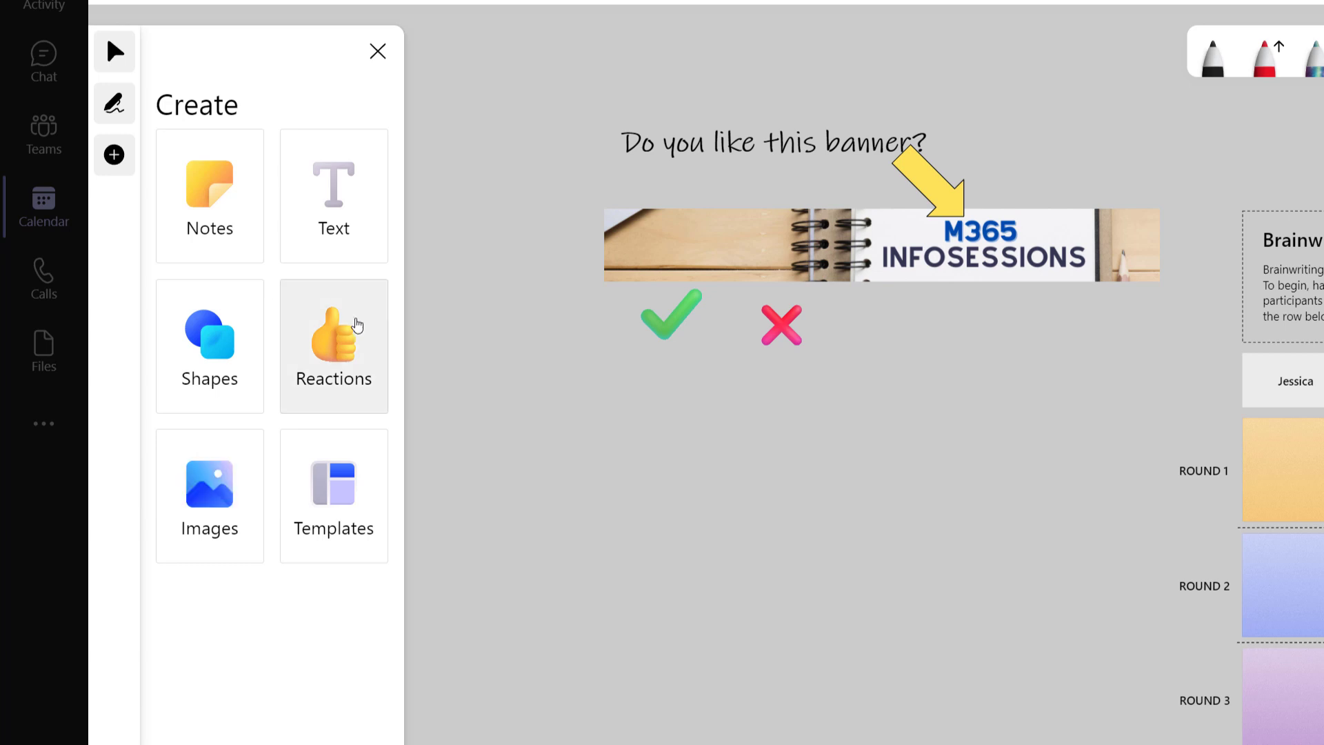
{"action": "mouse_move", "coordinate": [484, 442]}
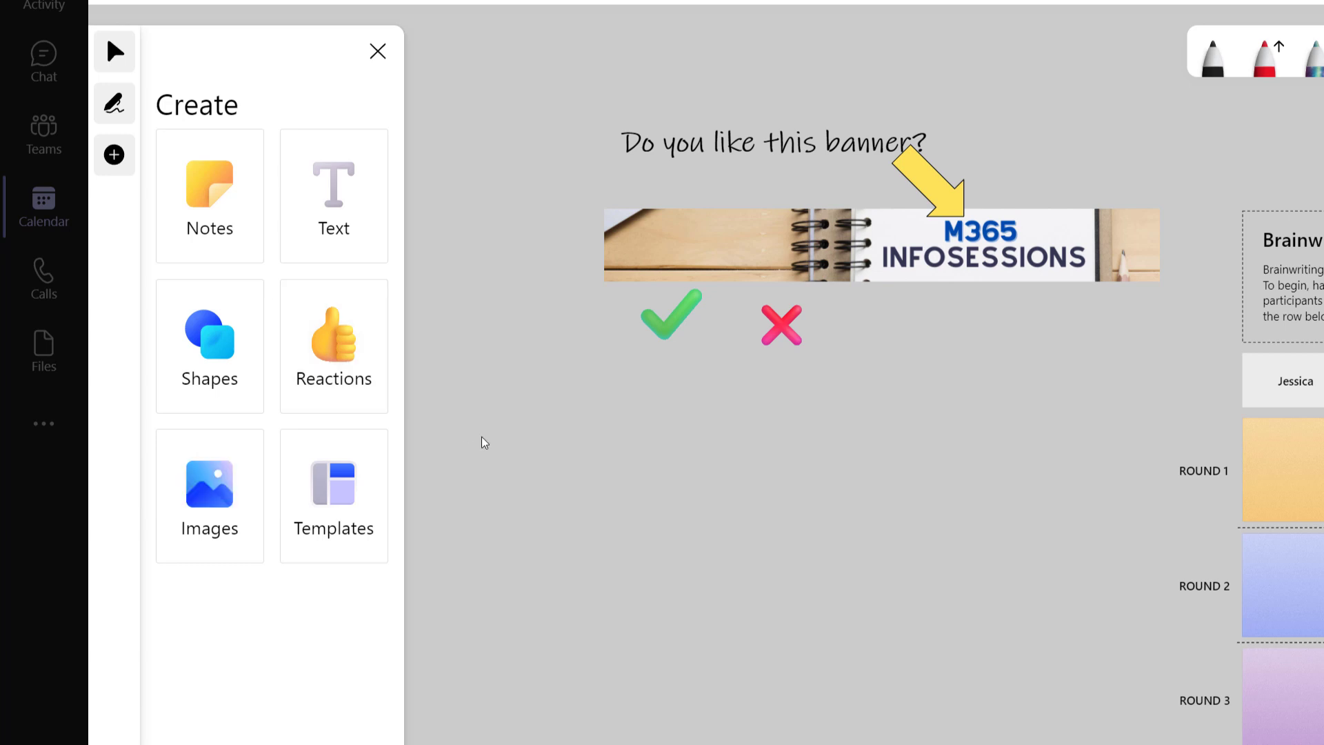
{"action": "mouse_move", "coordinate": [612, 573]}
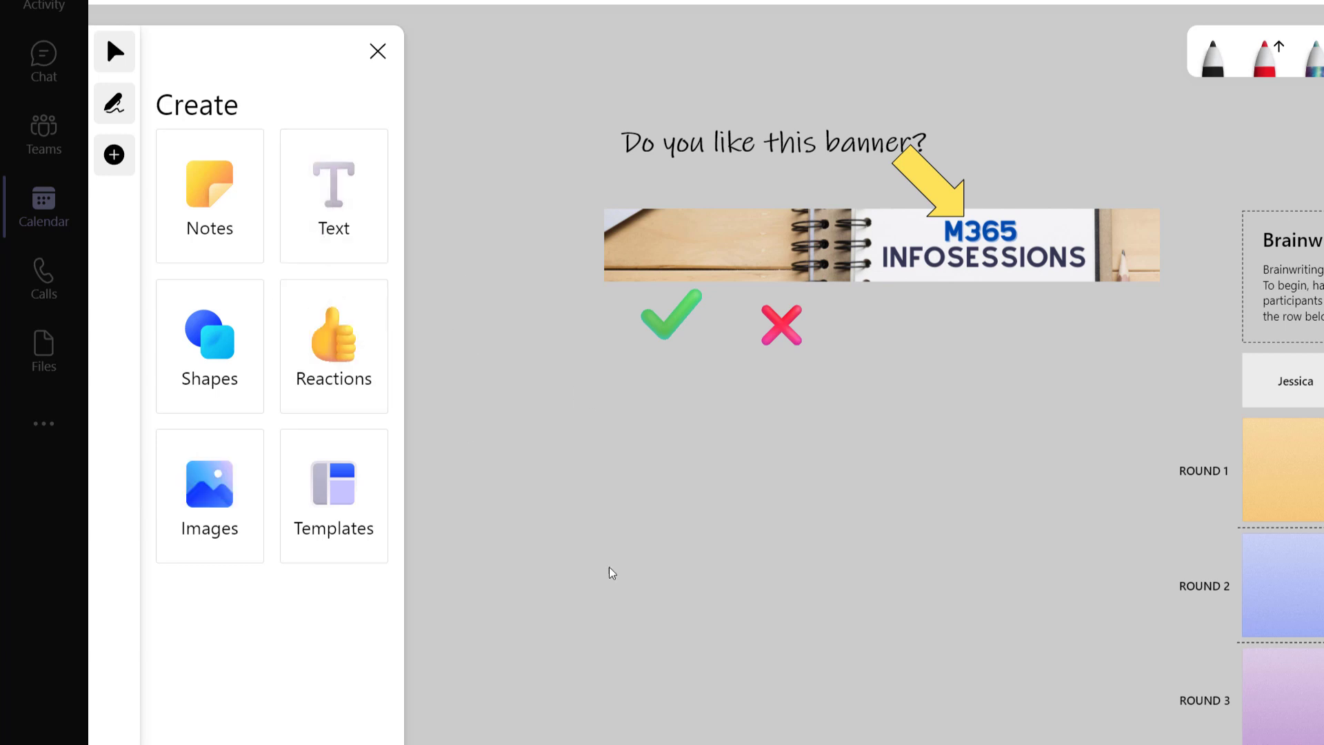
{"action": "mouse_move", "coordinate": [618, 582]}
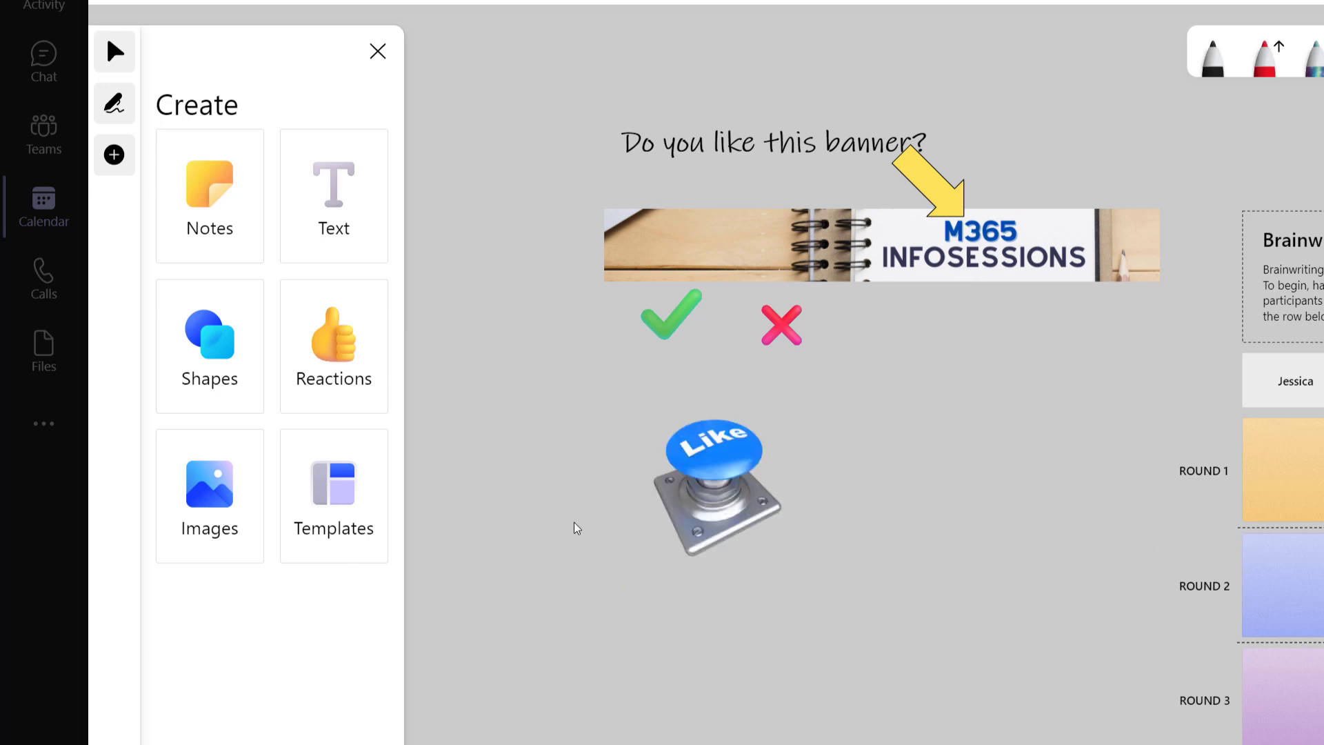
{"action": "mouse_move", "coordinate": [1169, 579]}
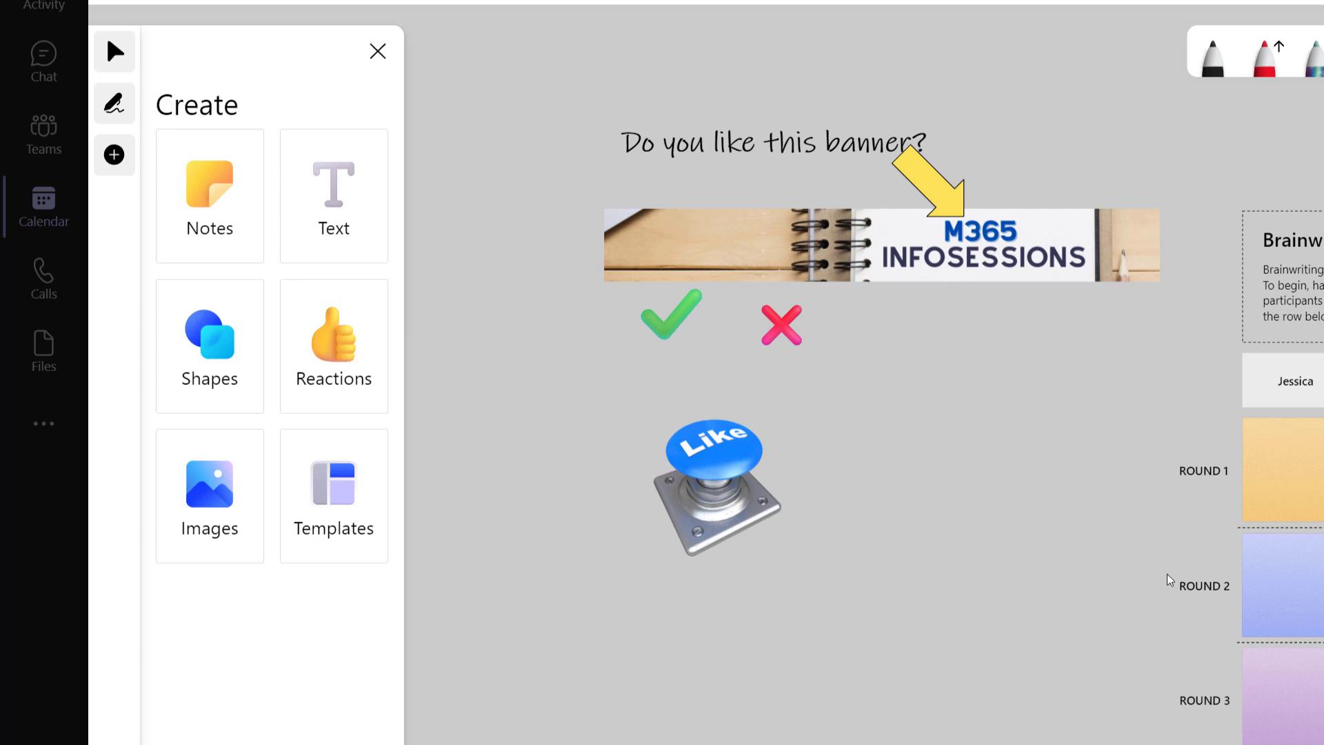
{"action": "mouse_move", "coordinate": [918, 375]}
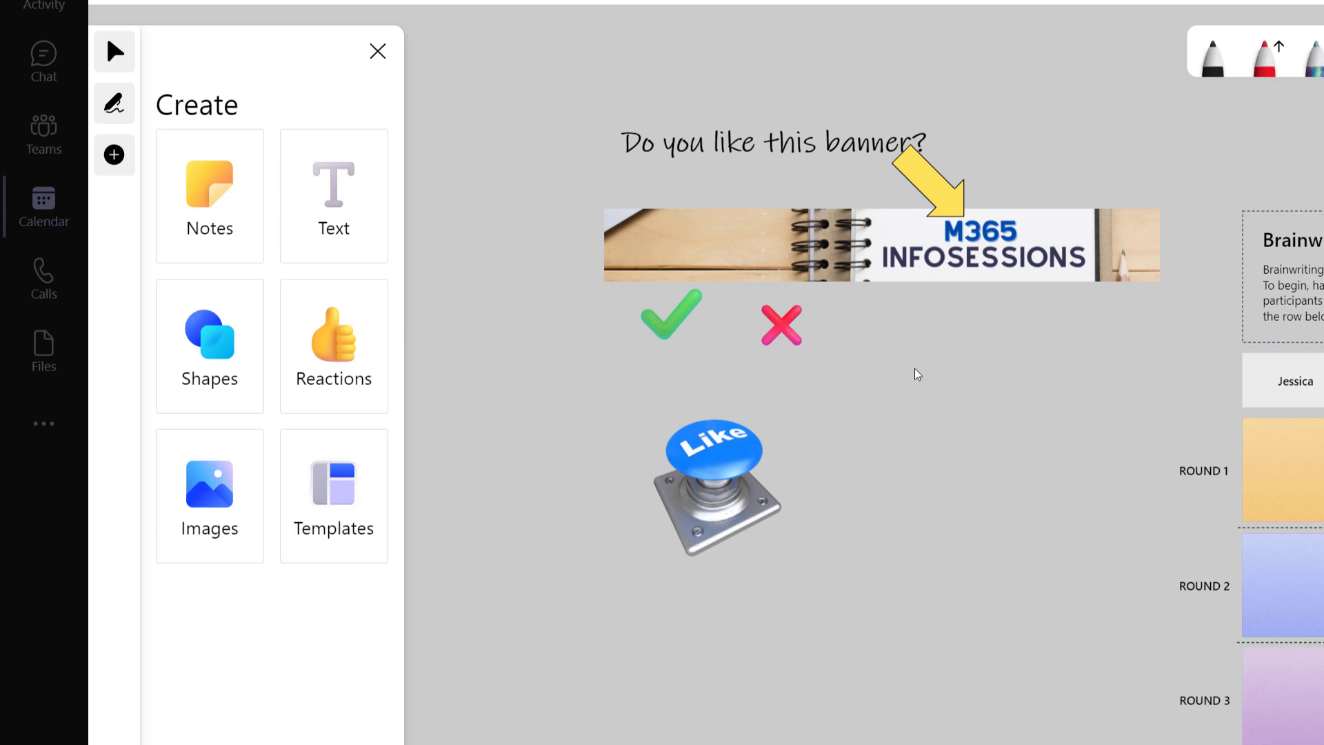
- Insert the blue Like button image below the check mark and X
{"action": "left_click", "coordinate": [717, 486]}
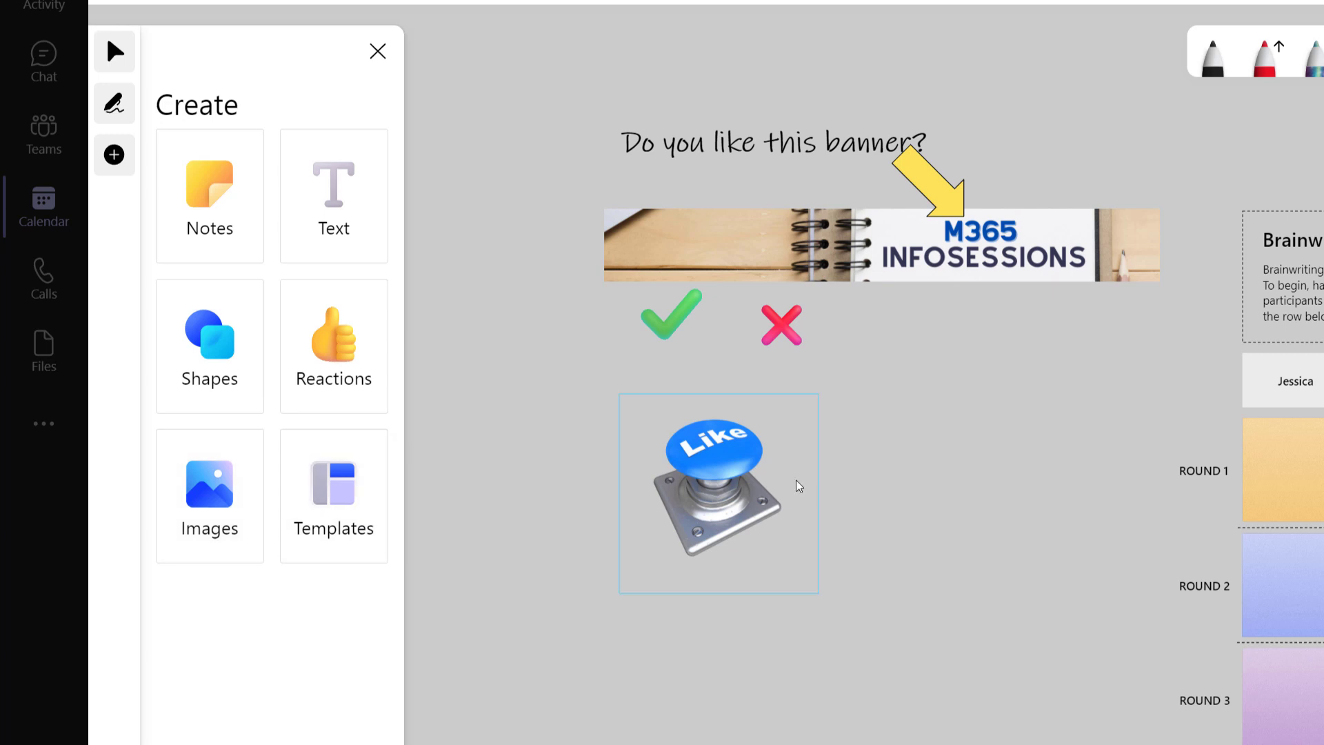
{"action": "left_click", "coordinate": [1032, 563]}
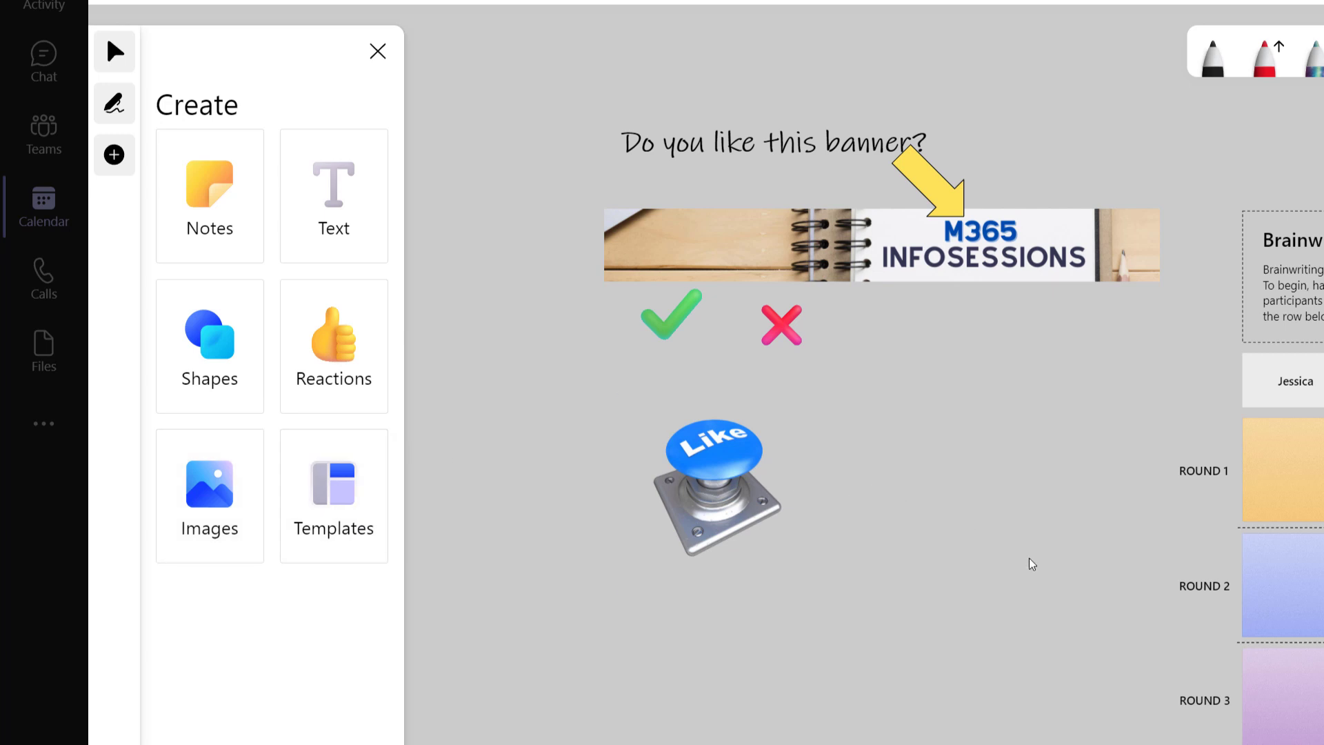
{"action": "mouse_move", "coordinate": [334, 195]}
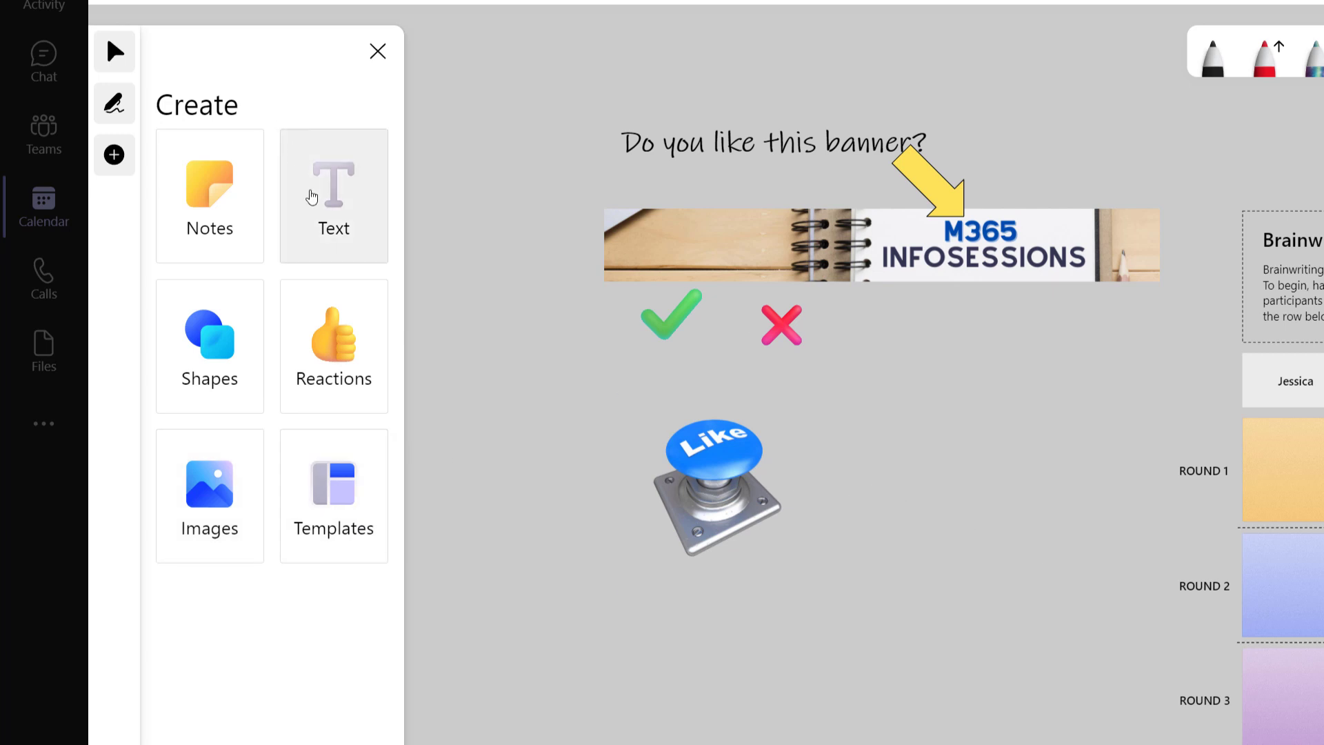
{"action": "mouse_move", "coordinate": [530, 332]}
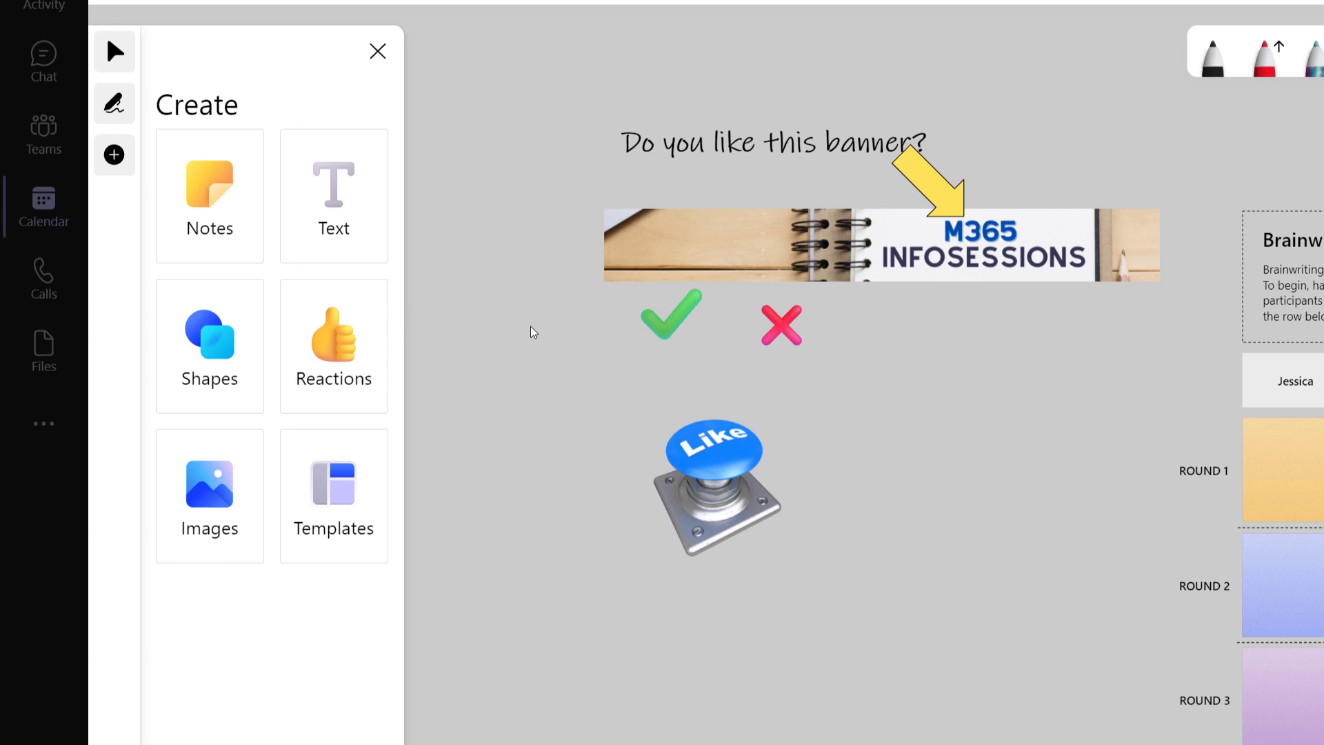
{"action": "mouse_move", "coordinate": [115, 104]}
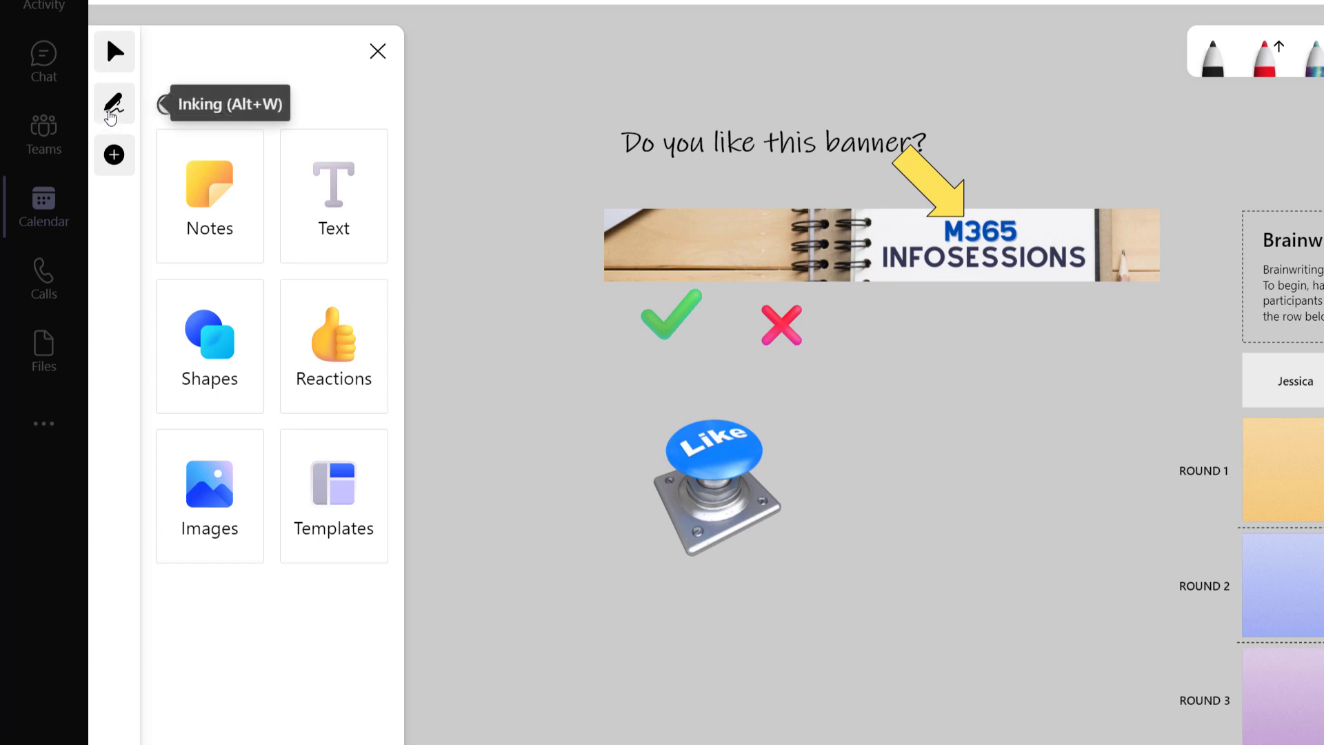
{"action": "mouse_move", "coordinate": [513, 69]}
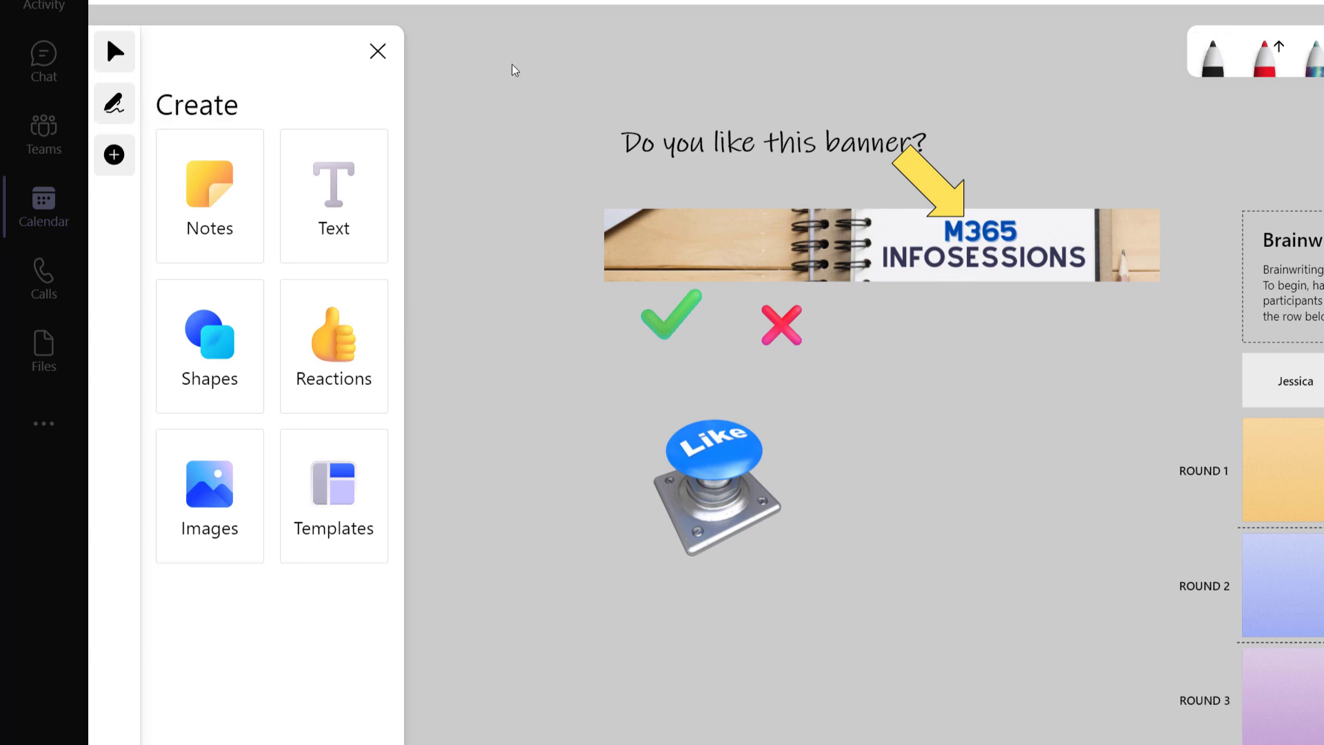
{"action": "mouse_move", "coordinate": [378, 51]}
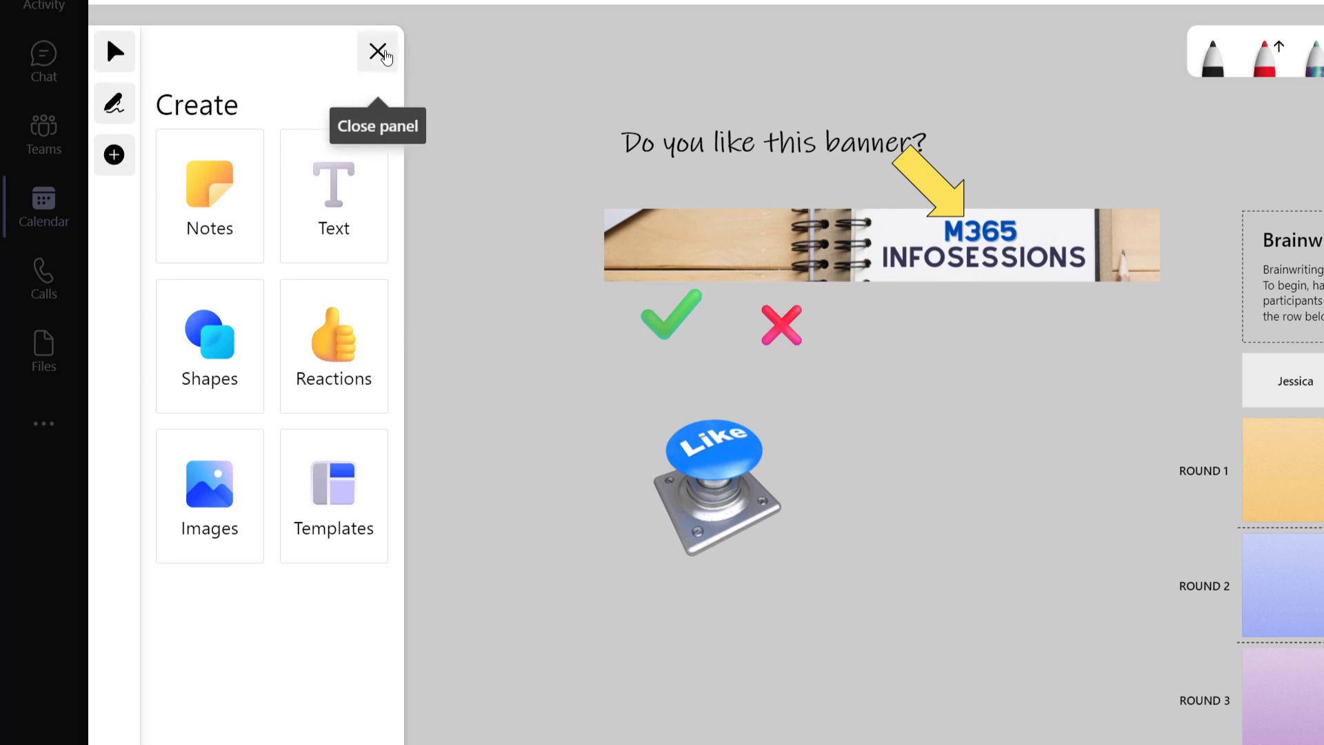
- Close the Create panel and show the black pen's colour and arrow-tip options over the Brainwriting grid
{"action": "left_click", "coordinate": [378, 52]}
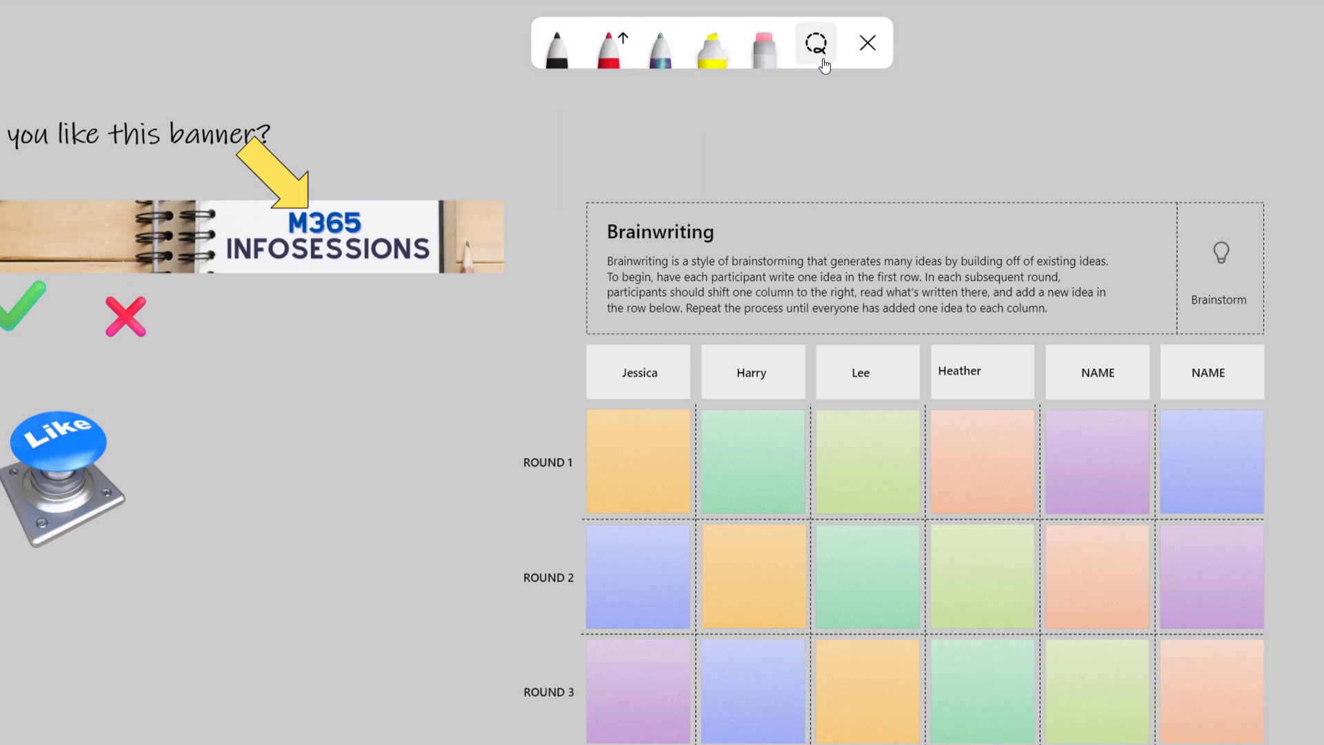
{"action": "mouse_move", "coordinate": [814, 43]}
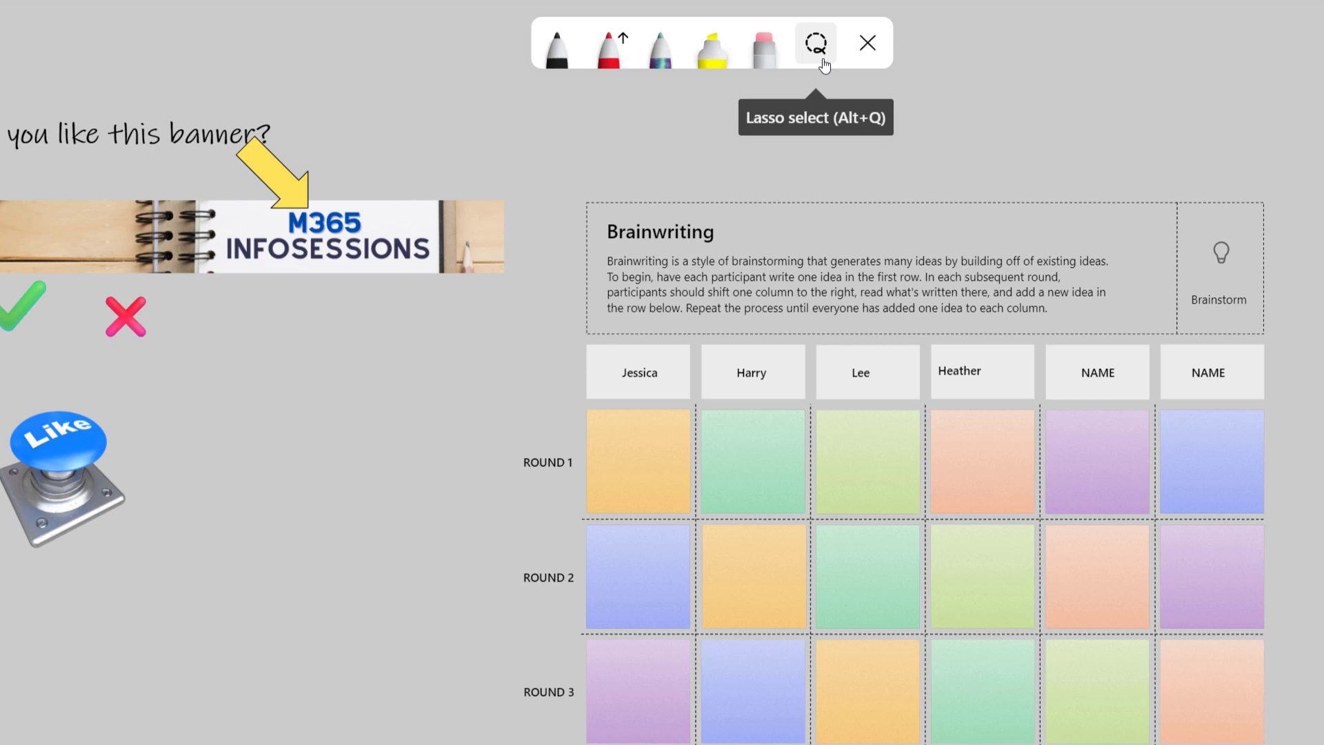
{"action": "left_click", "coordinate": [556, 43]}
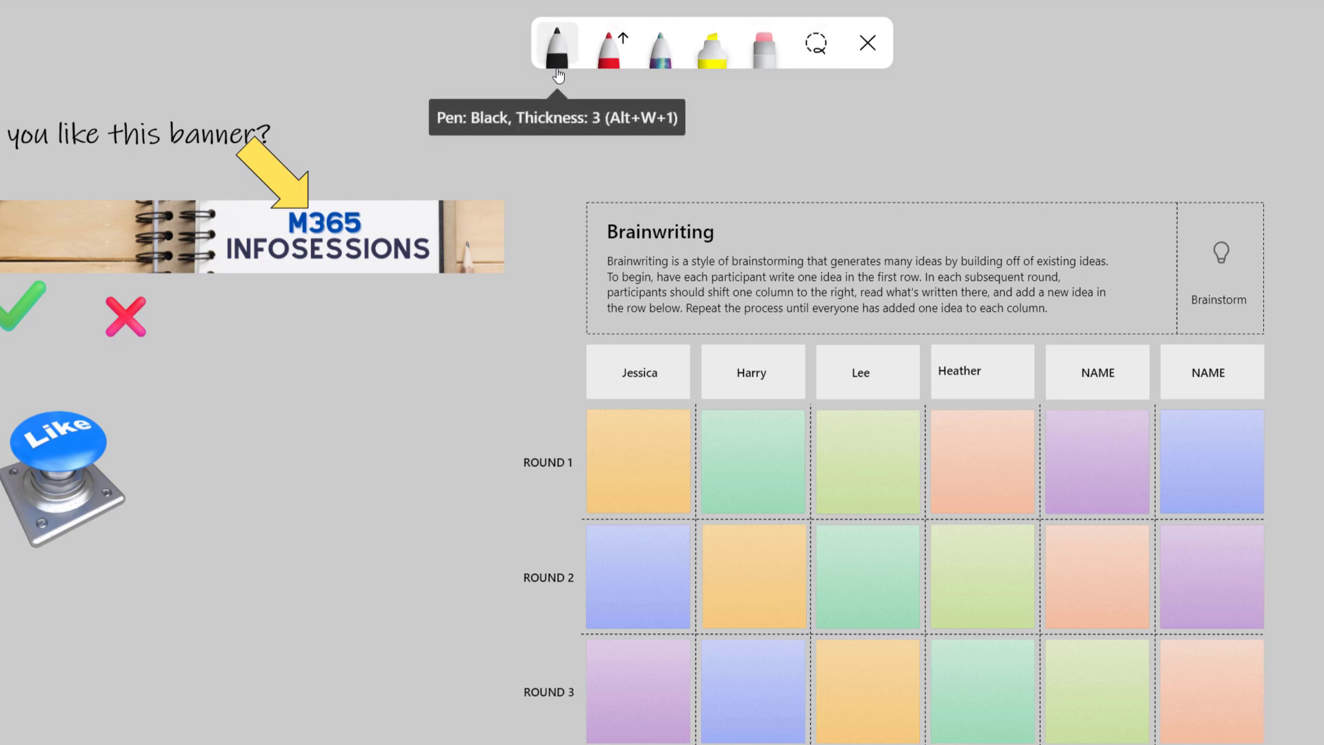
{"action": "left_click", "coordinate": [556, 43]}
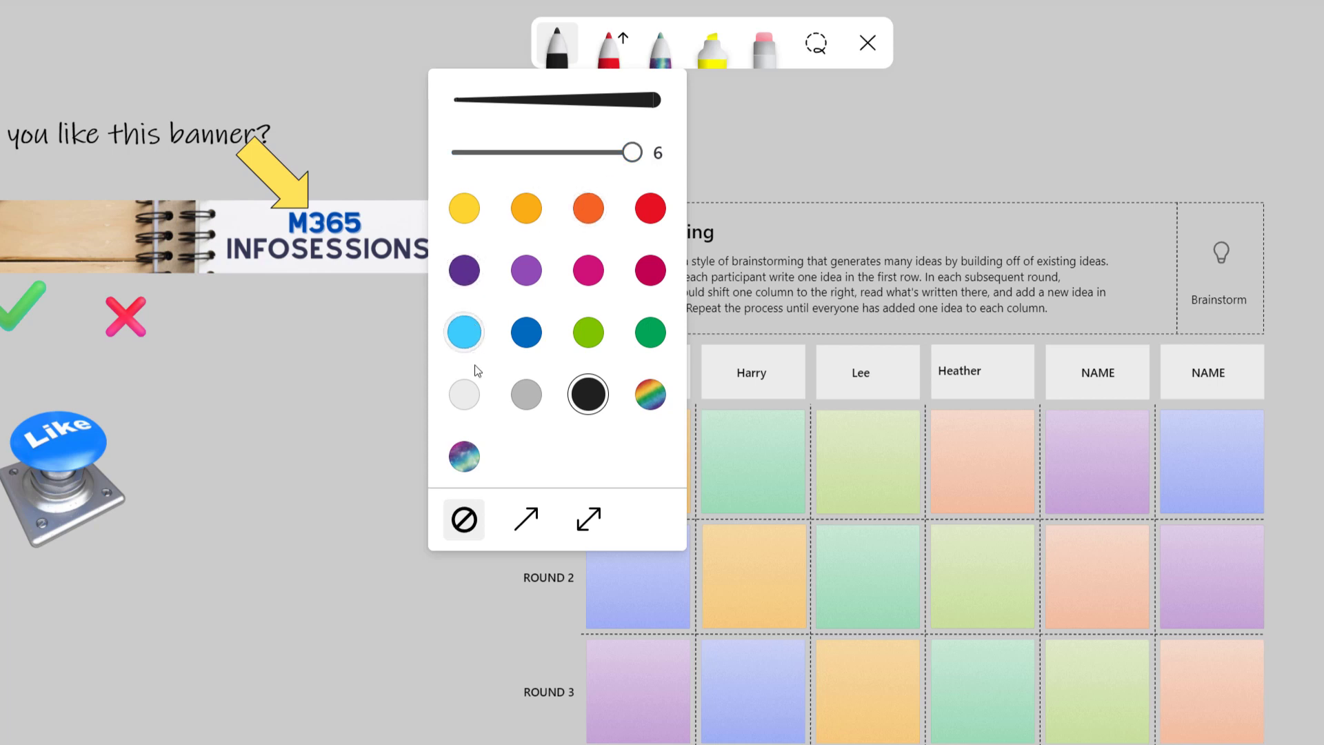
{"action": "mouse_move", "coordinate": [650, 395]}
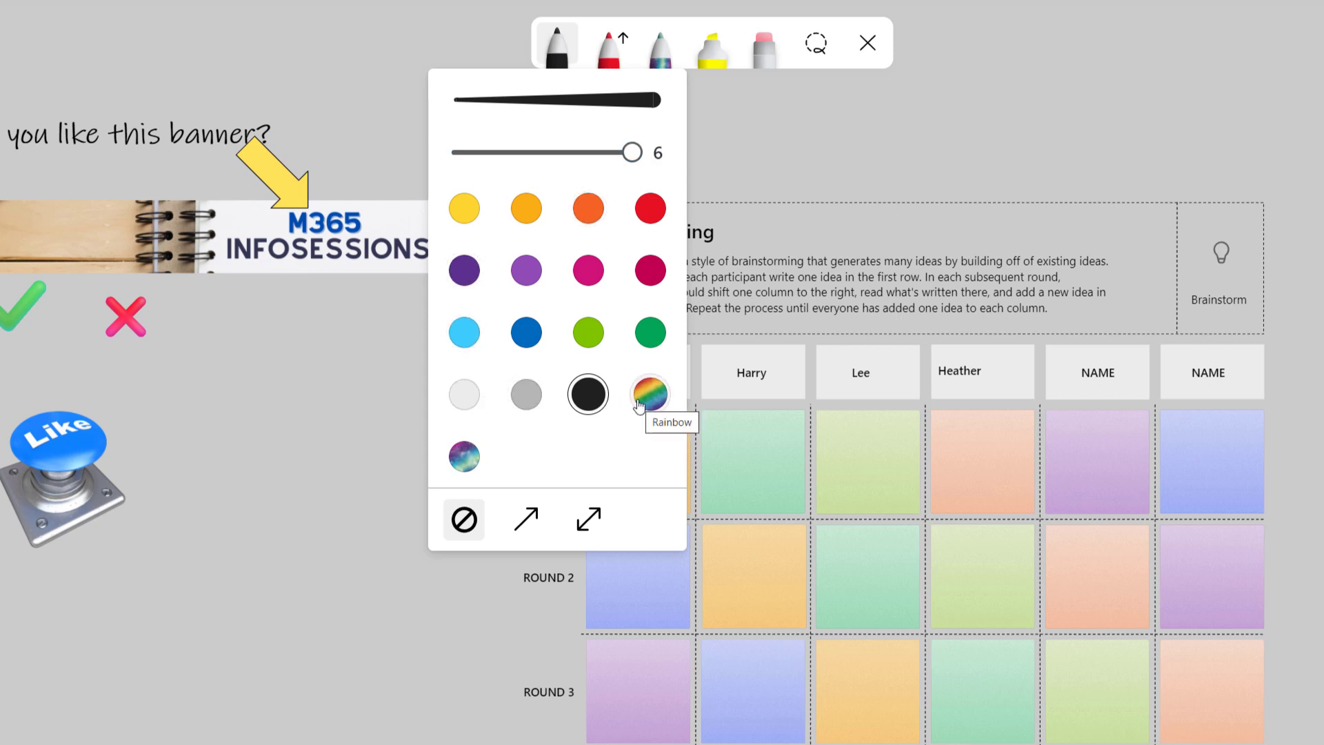
{"action": "mouse_move", "coordinate": [520, 541]}
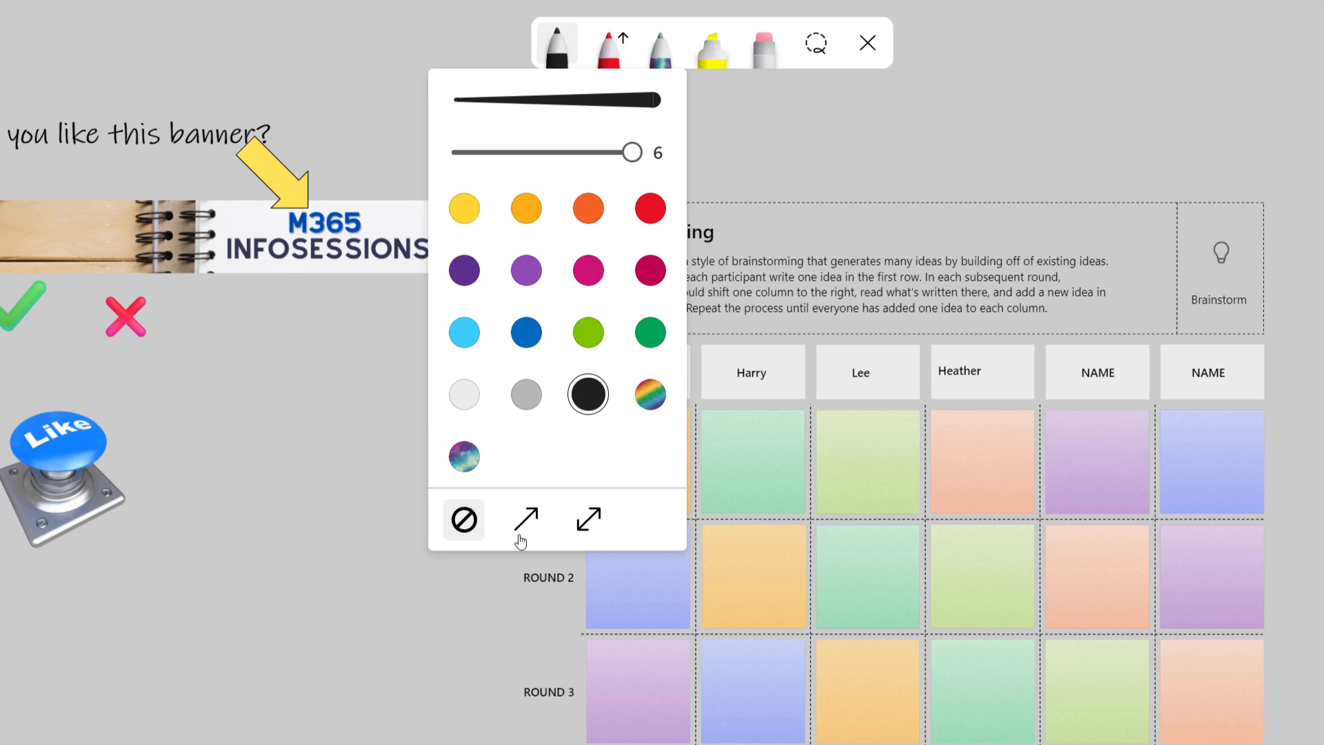
{"action": "mouse_move", "coordinate": [525, 519]}
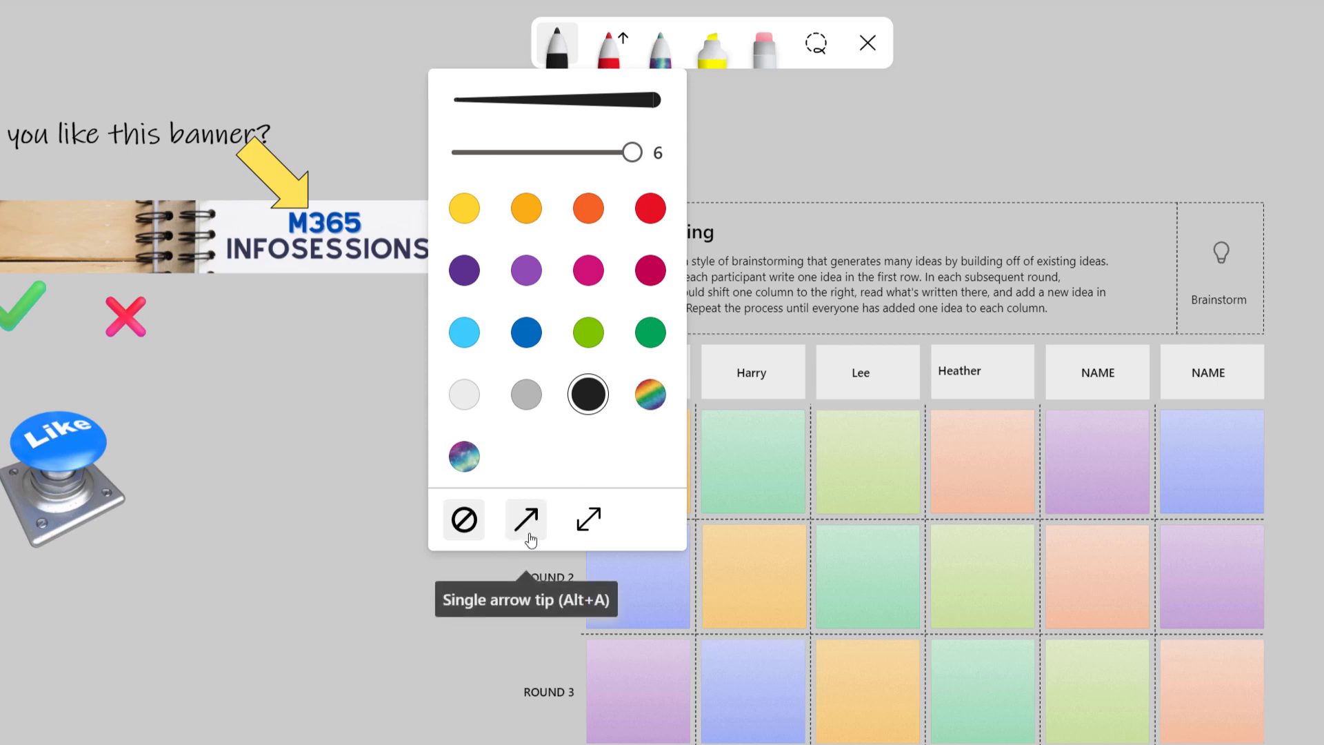
{"action": "mouse_move", "coordinate": [588, 520]}
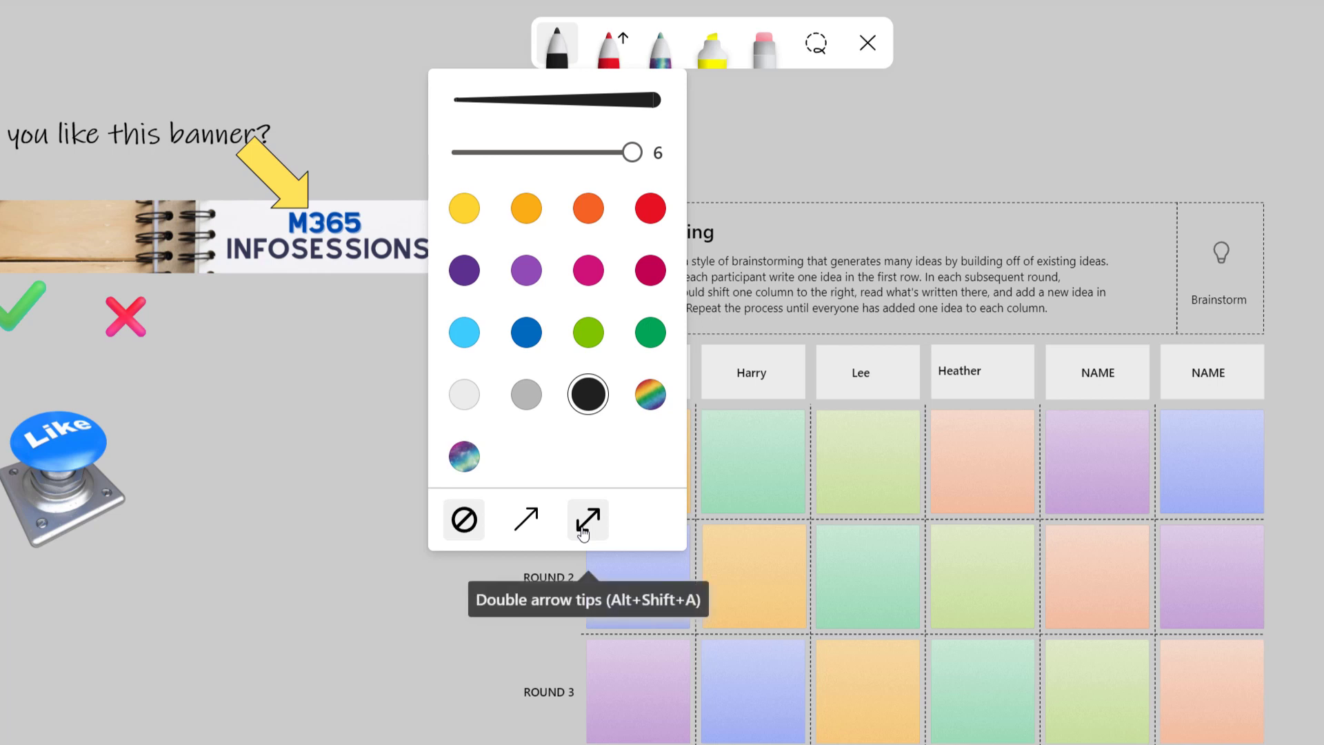
{"action": "mouse_move", "coordinate": [649, 394]}
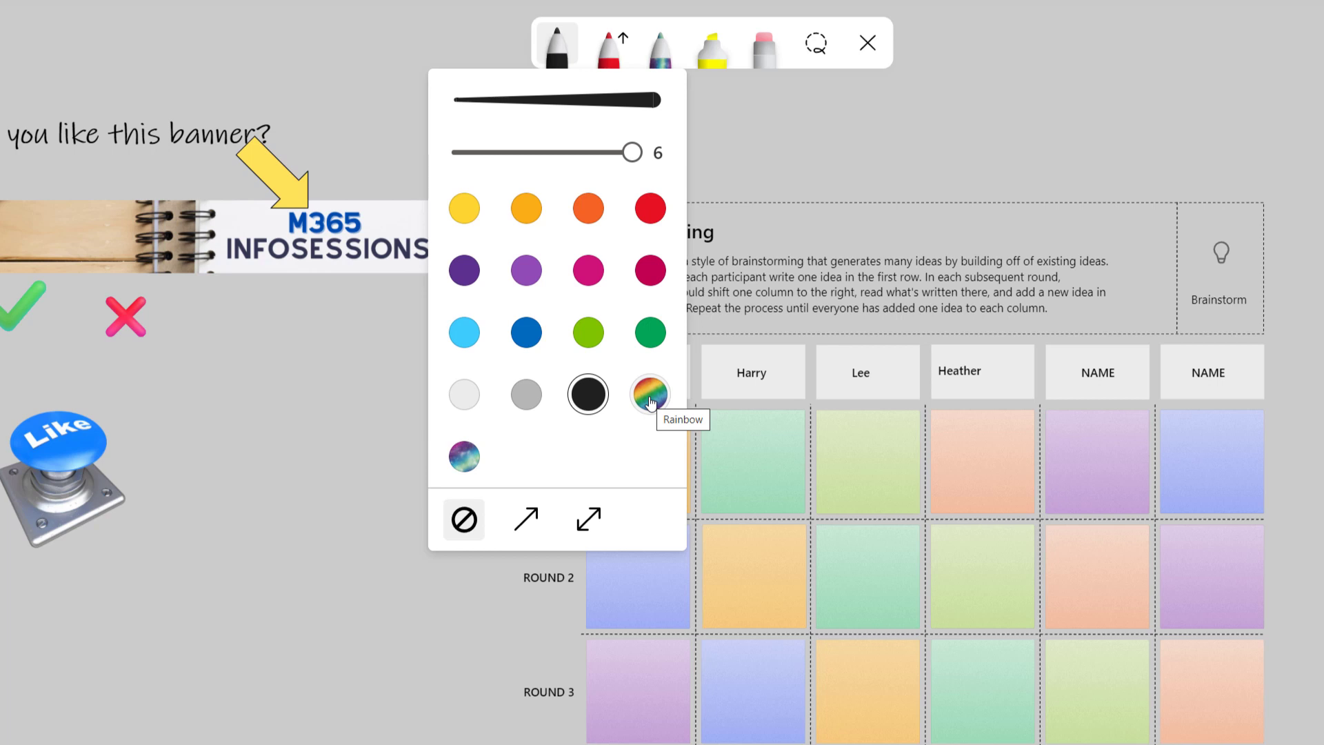
- Switch the pen to rainbow ink with double arrow tips and link the Like button to the banner
{"action": "left_click", "coordinate": [650, 395]}
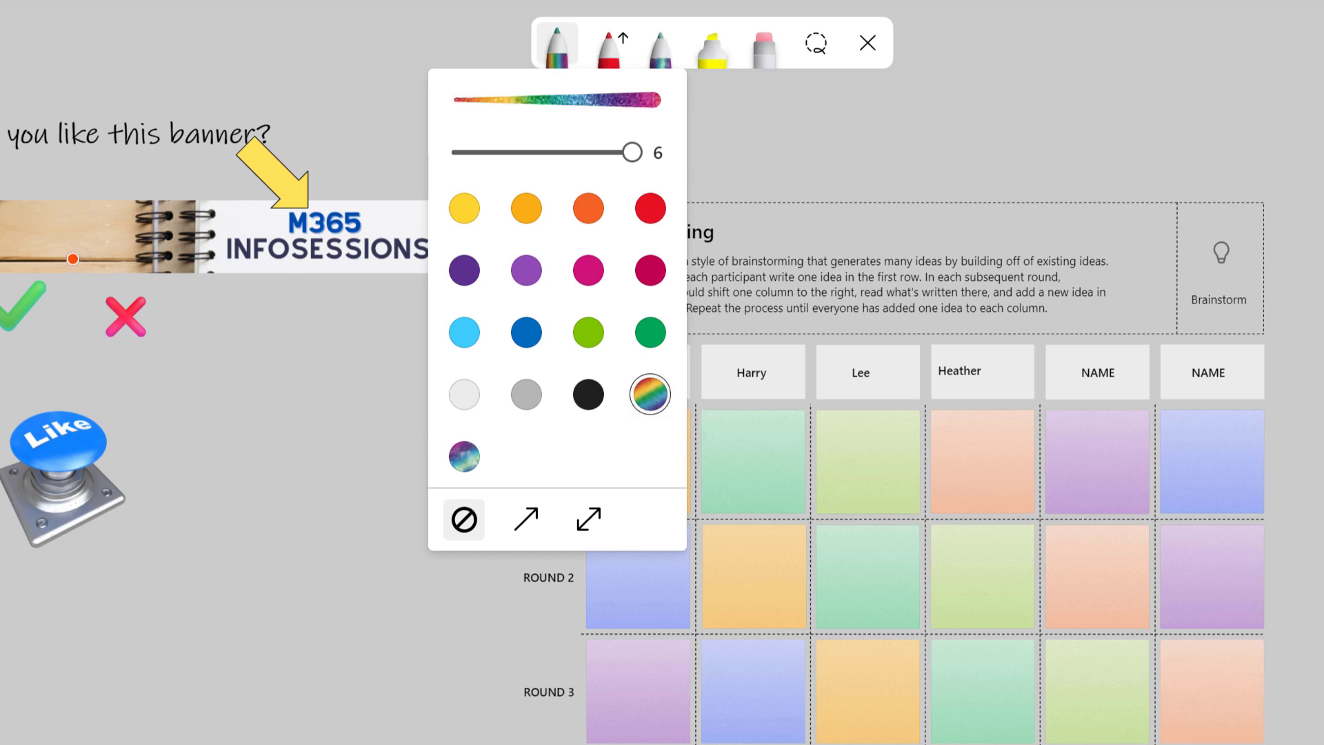
{"action": "mouse_move", "coordinate": [587, 520]}
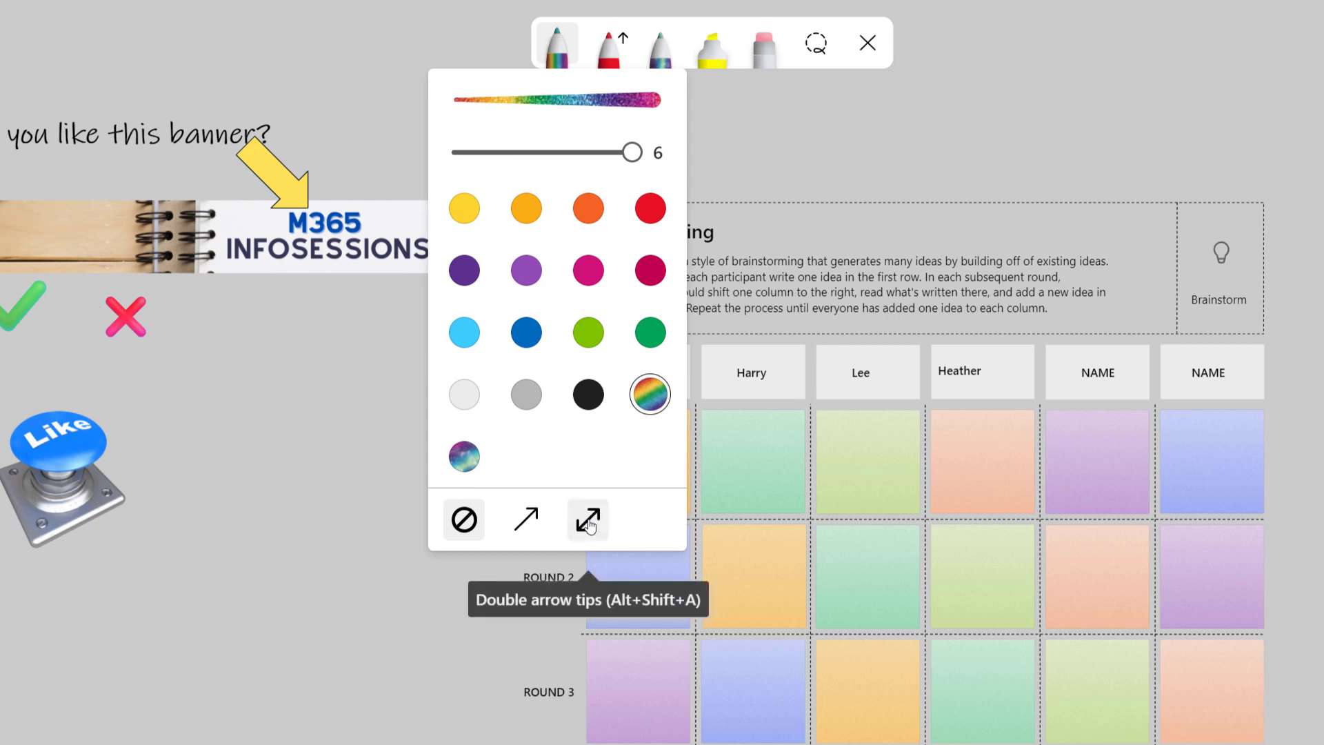
{"action": "left_click", "coordinate": [588, 520]}
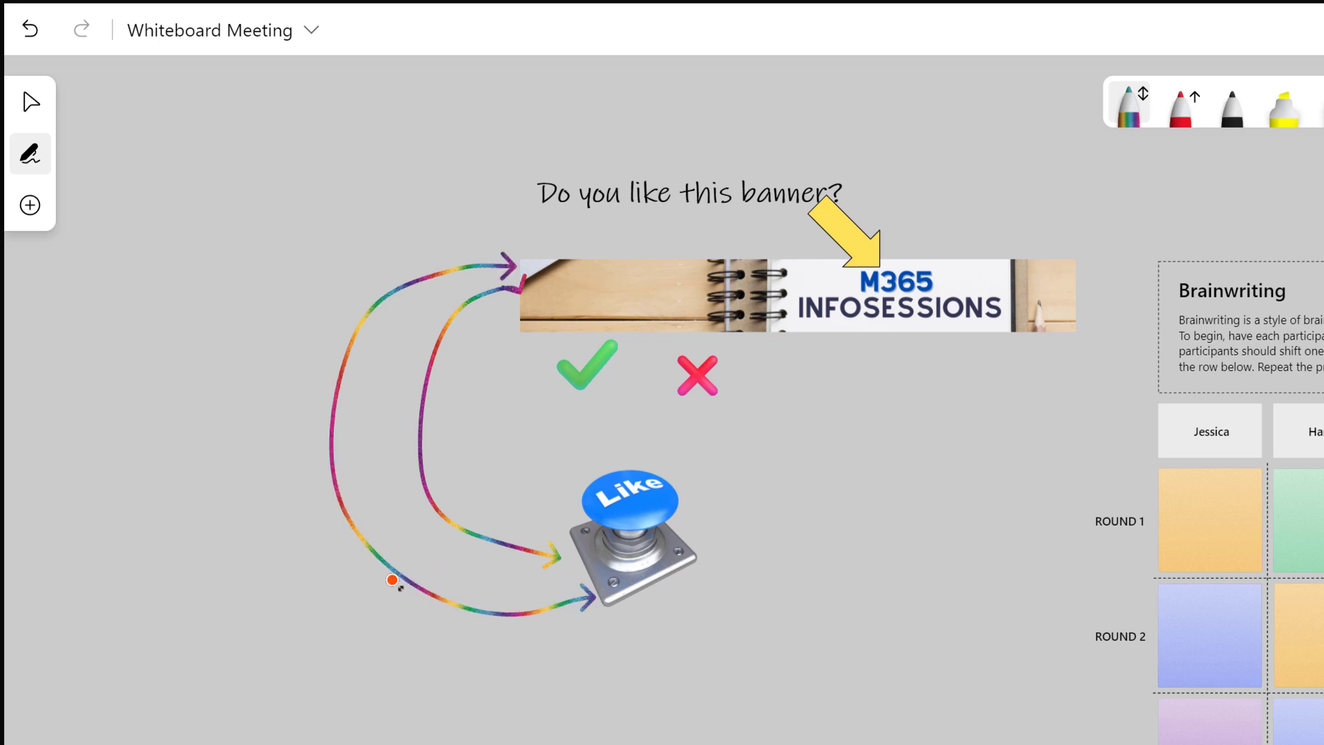
{"action": "mouse_move", "coordinate": [498, 494]}
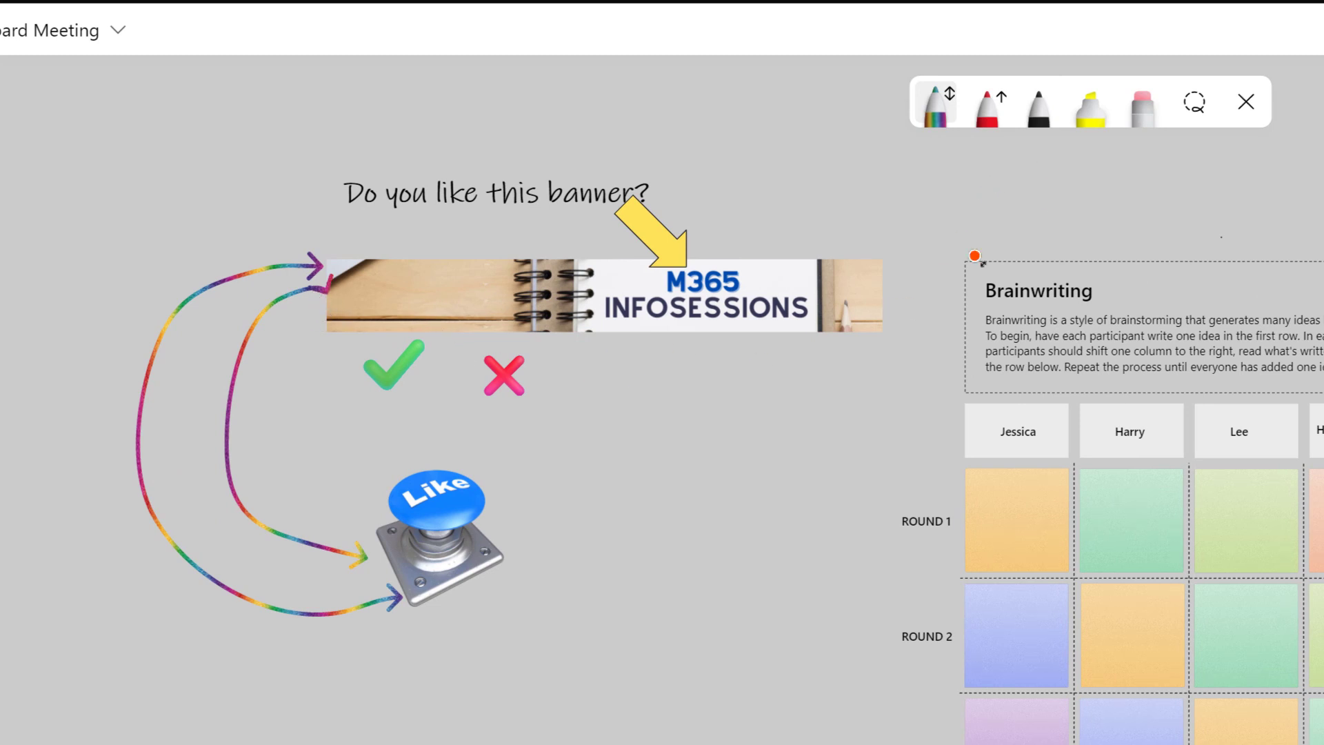
{"action": "mouse_move", "coordinate": [1143, 101]}
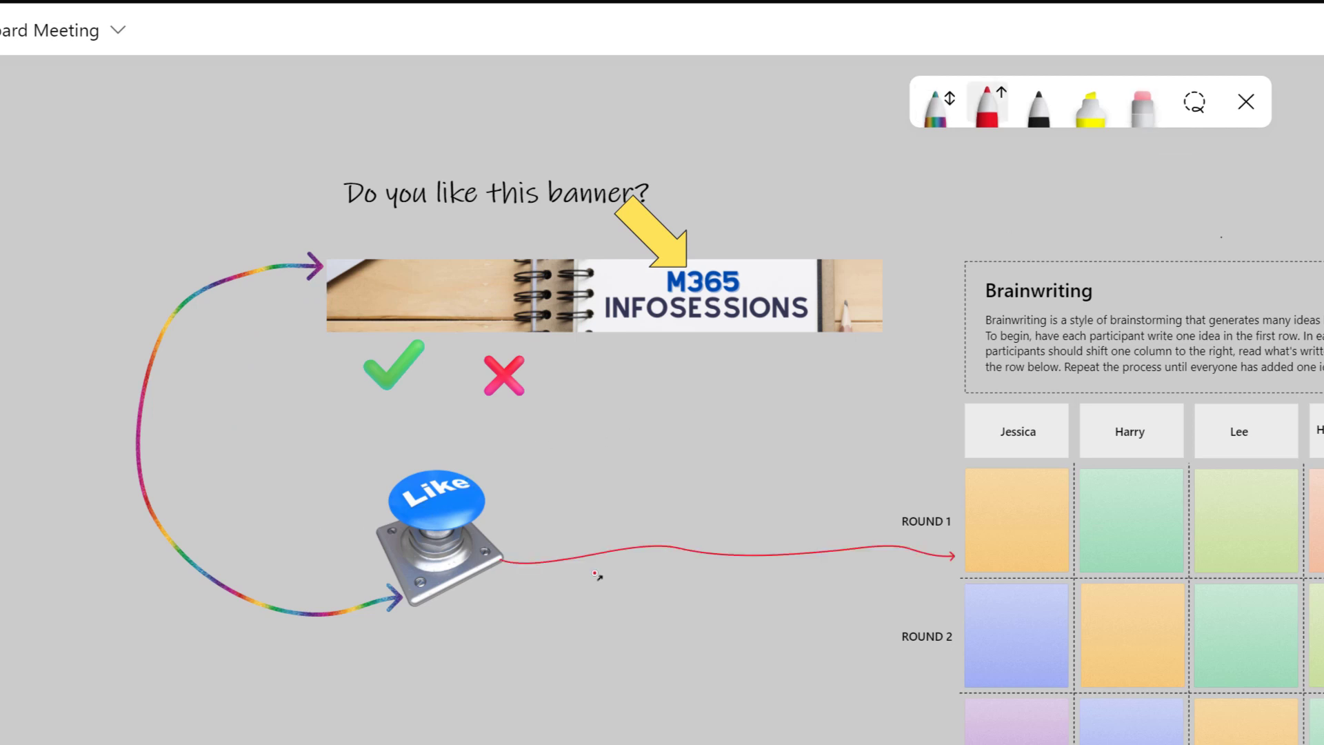
{"action": "mouse_move", "coordinate": [1090, 100]}
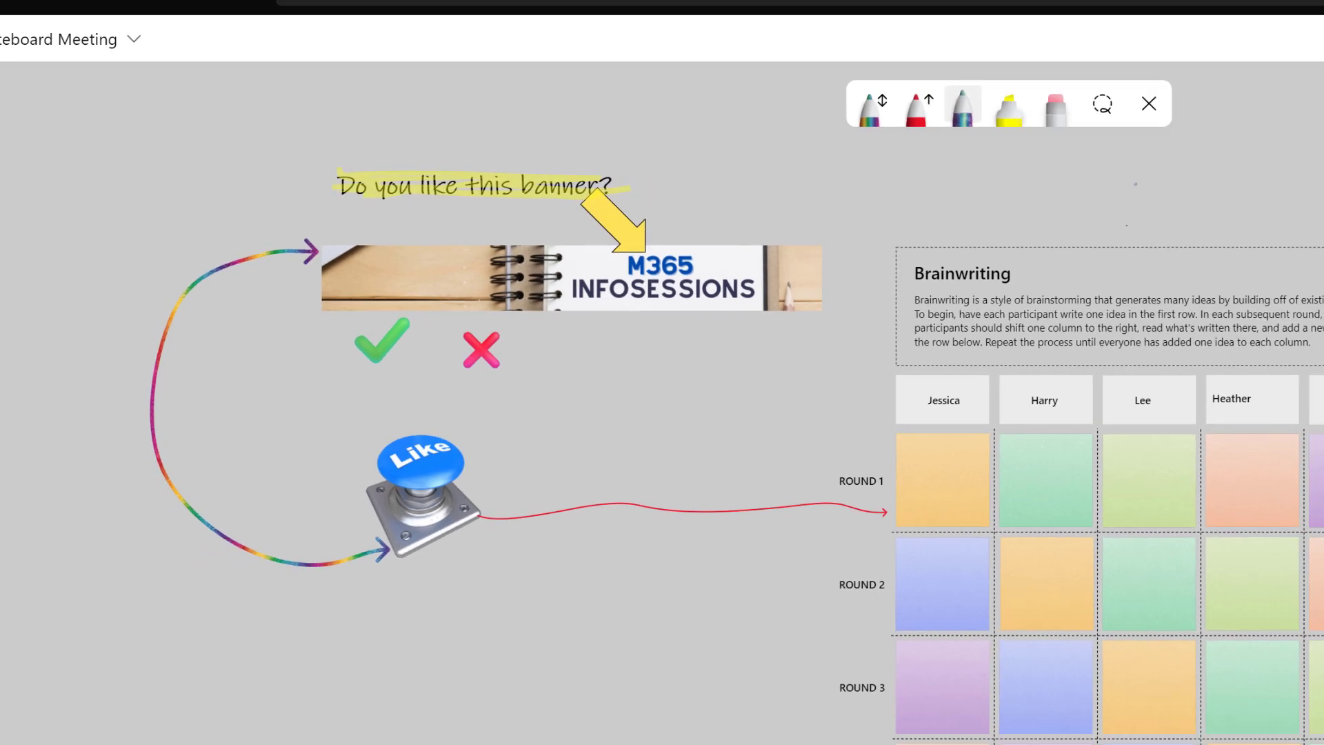
- Review the whiteboard Settings menu, then frame the banner and question in galaxy ink
{"action": "left_click", "coordinate": [1312, 74]}
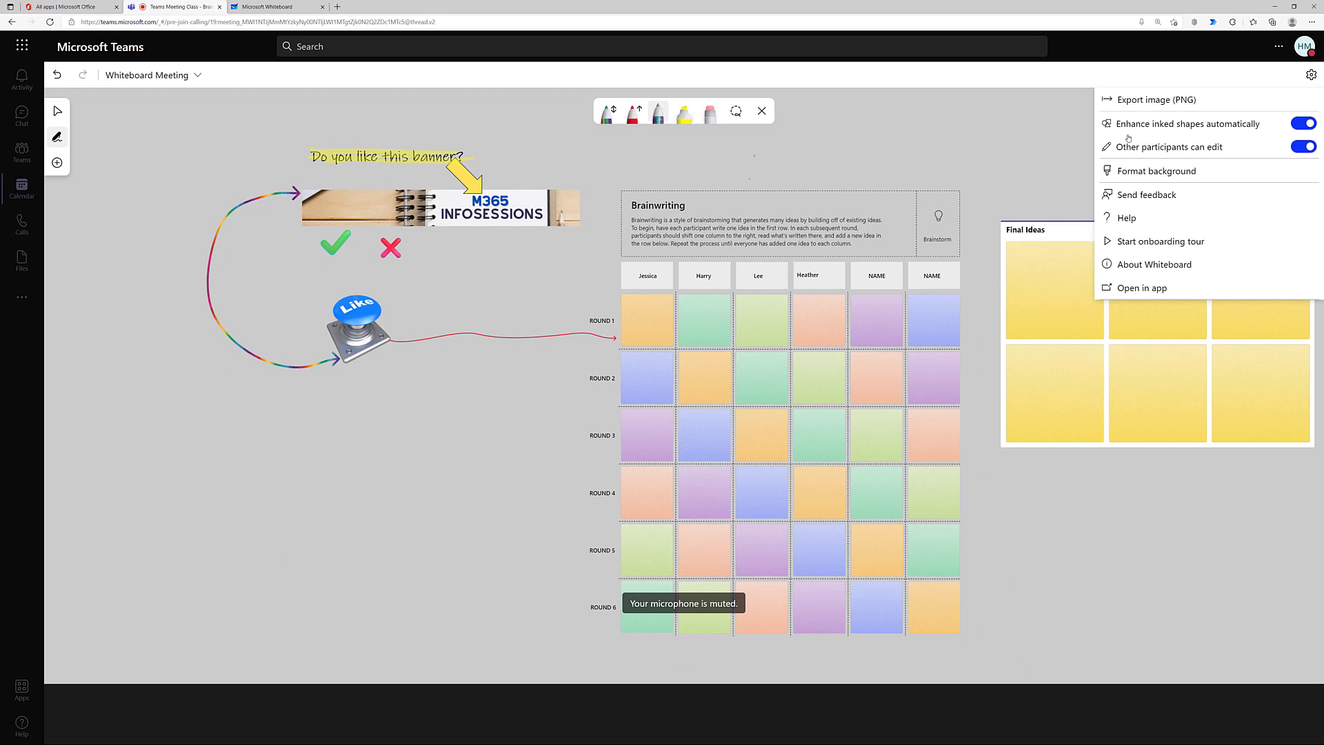
{"action": "mouse_move", "coordinate": [1281, 132]}
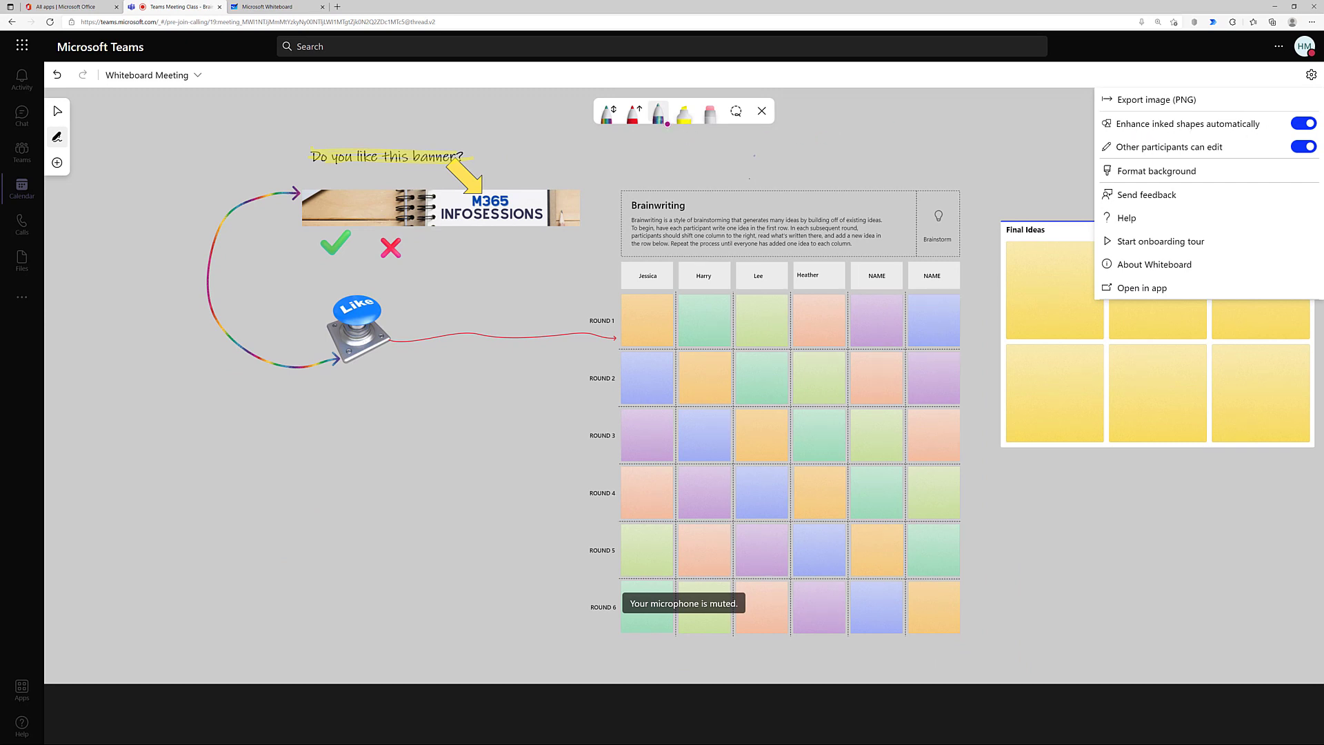
{"action": "left_click", "coordinate": [404, 453]}
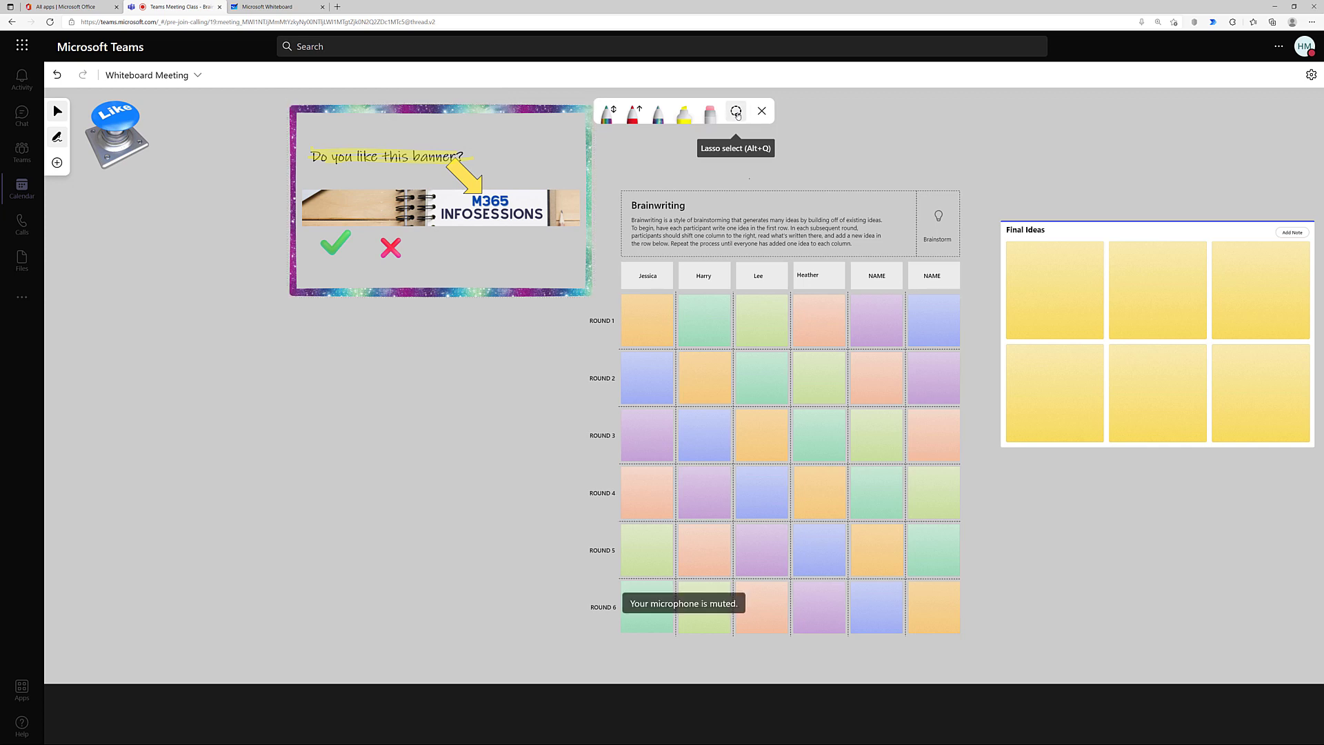
{"action": "mouse_move", "coordinate": [494, 315]}
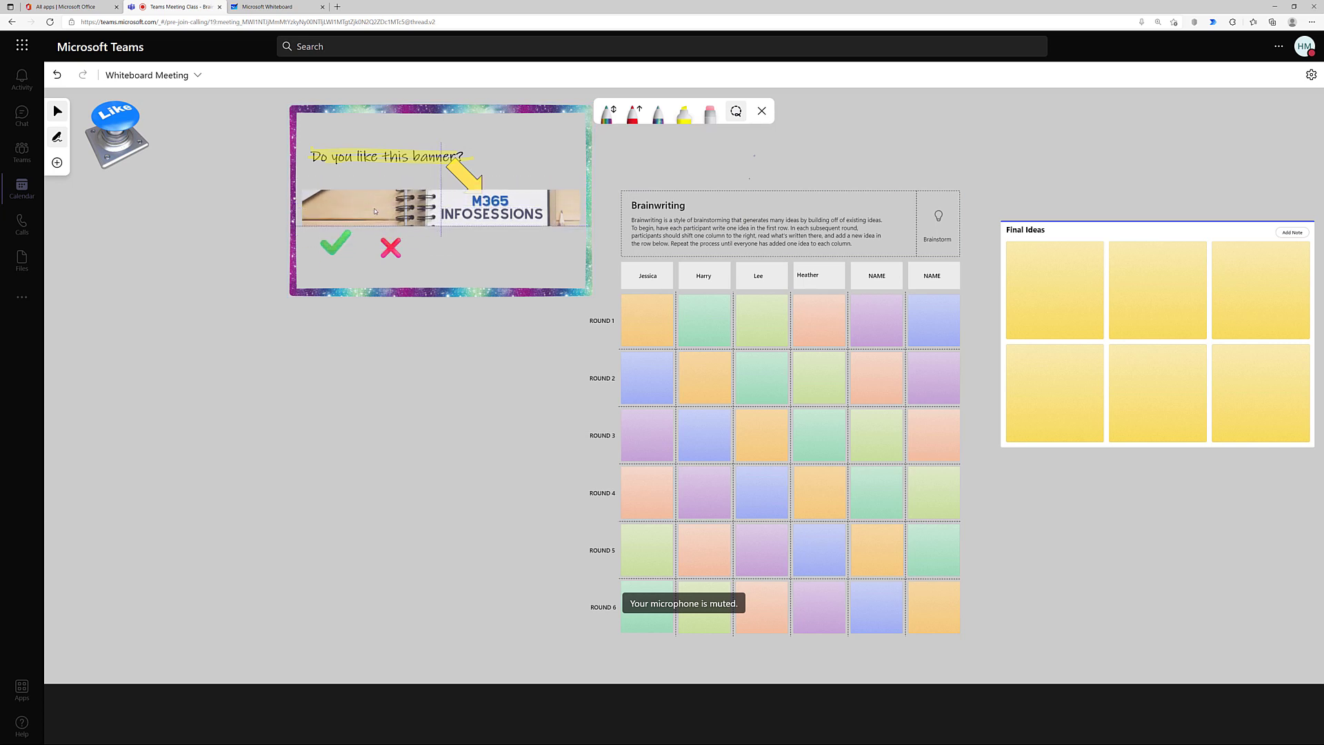
- Lasso the framed banner to move it lower, then stop presenting the whiteboard
{"action": "left_click", "coordinate": [439, 208]}
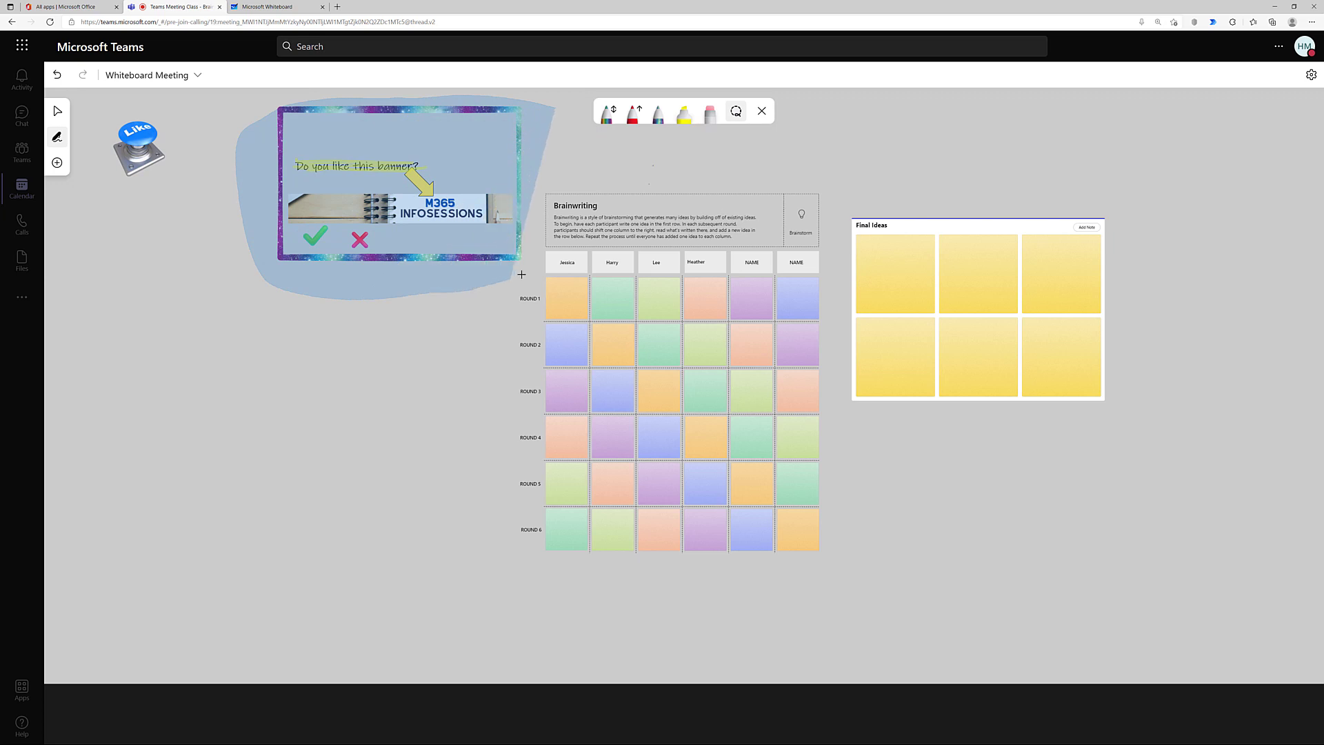
{"action": "mouse_move", "coordinate": [529, 247]}
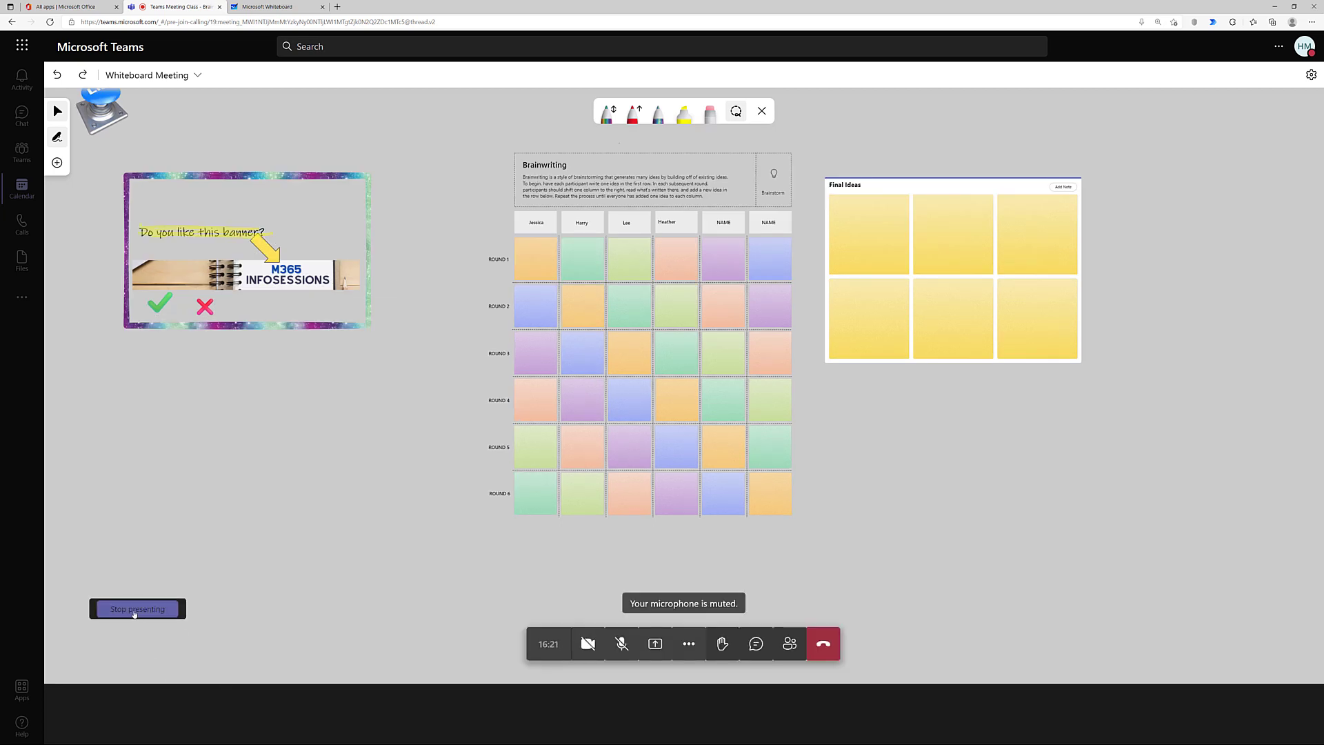
{"action": "left_click", "coordinate": [136, 609]}
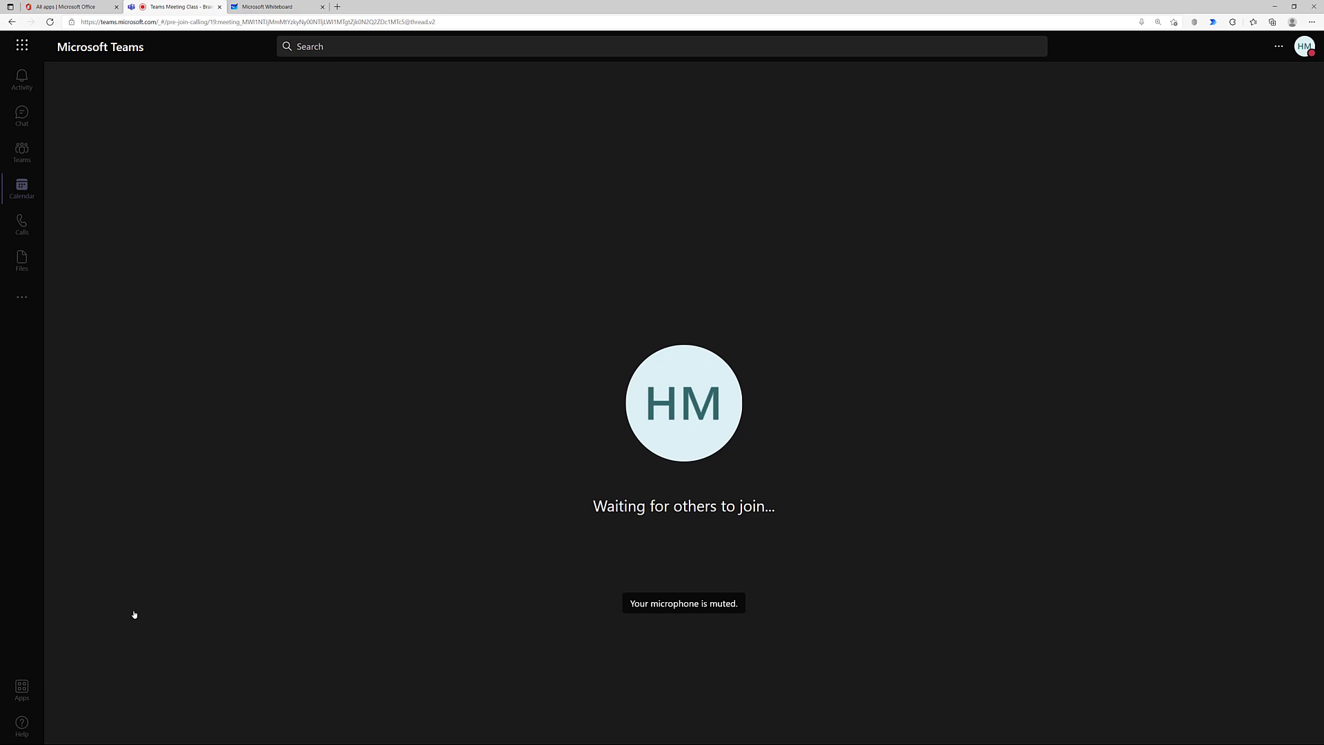
- Launch the Whiteboard app from Office 365 and create a new whiteboard
{"action": "left_click", "coordinate": [21, 116]}
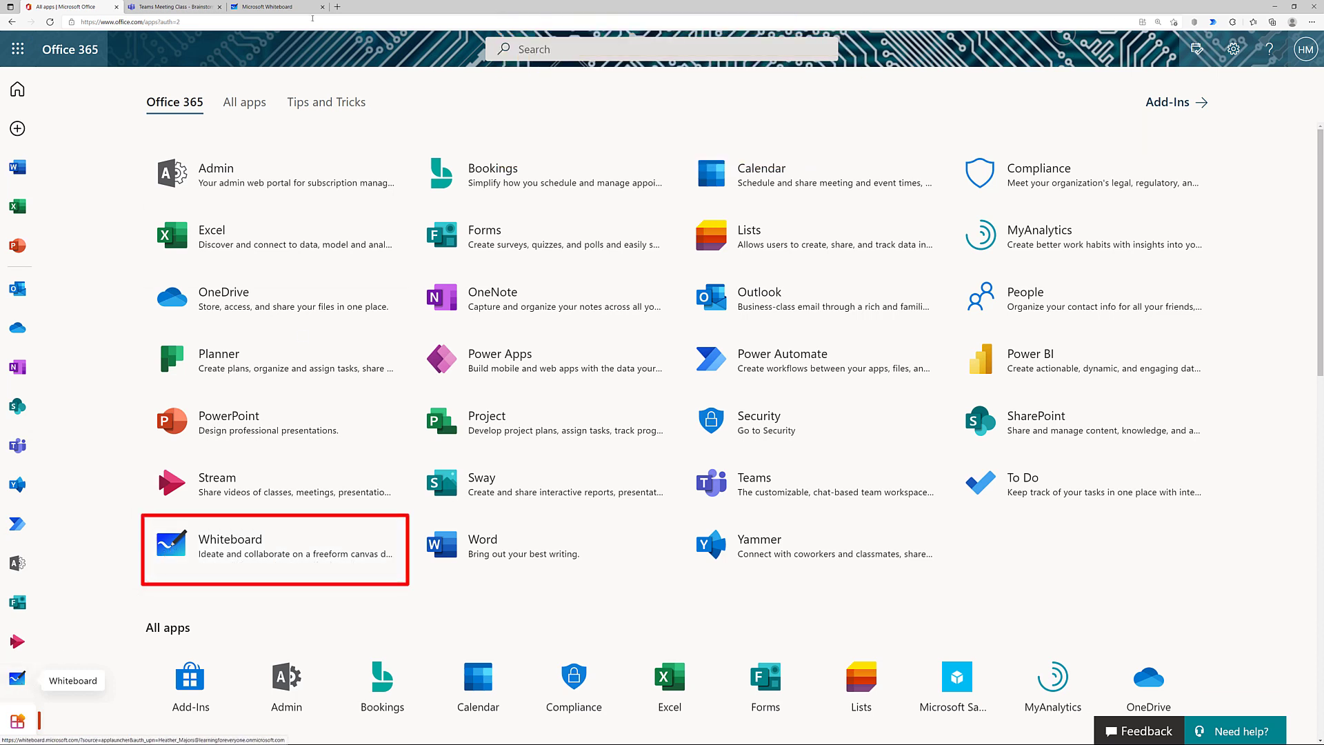
{"action": "left_click", "coordinate": [230, 549]}
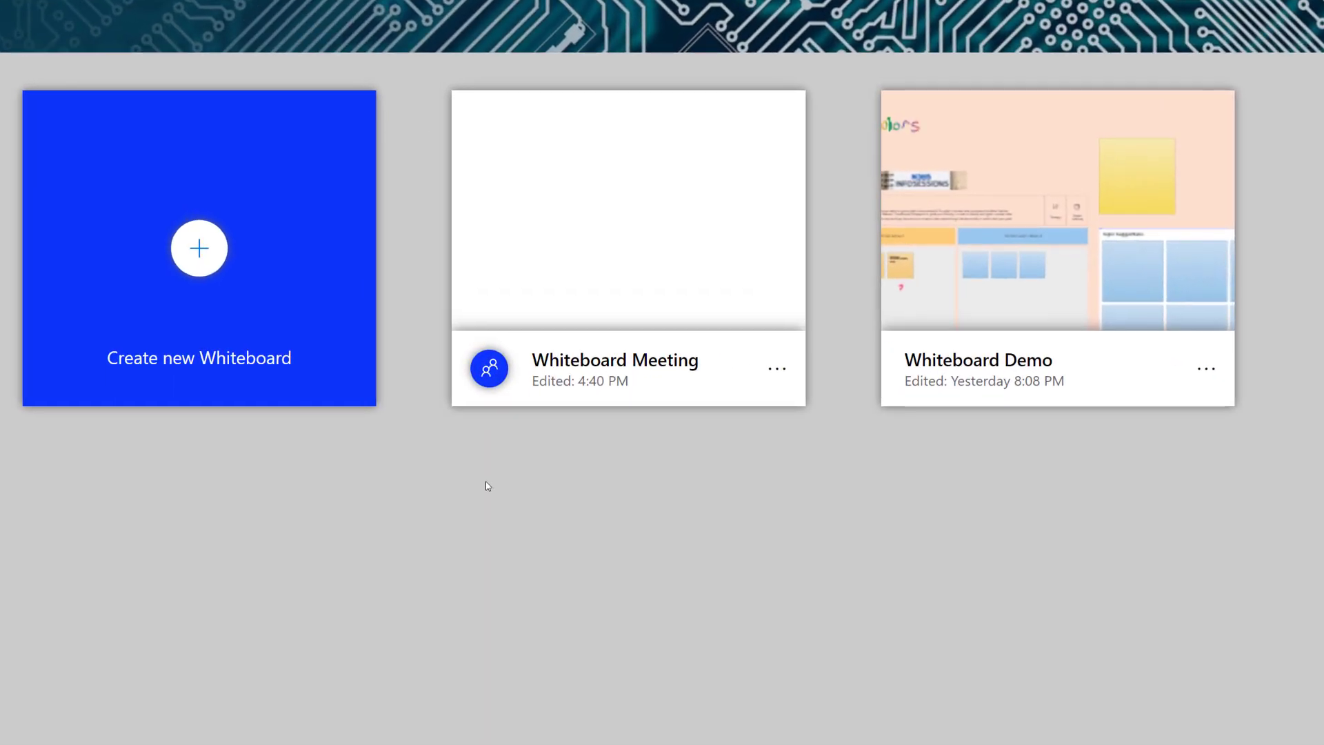
{"action": "mouse_move", "coordinate": [273, 163]}
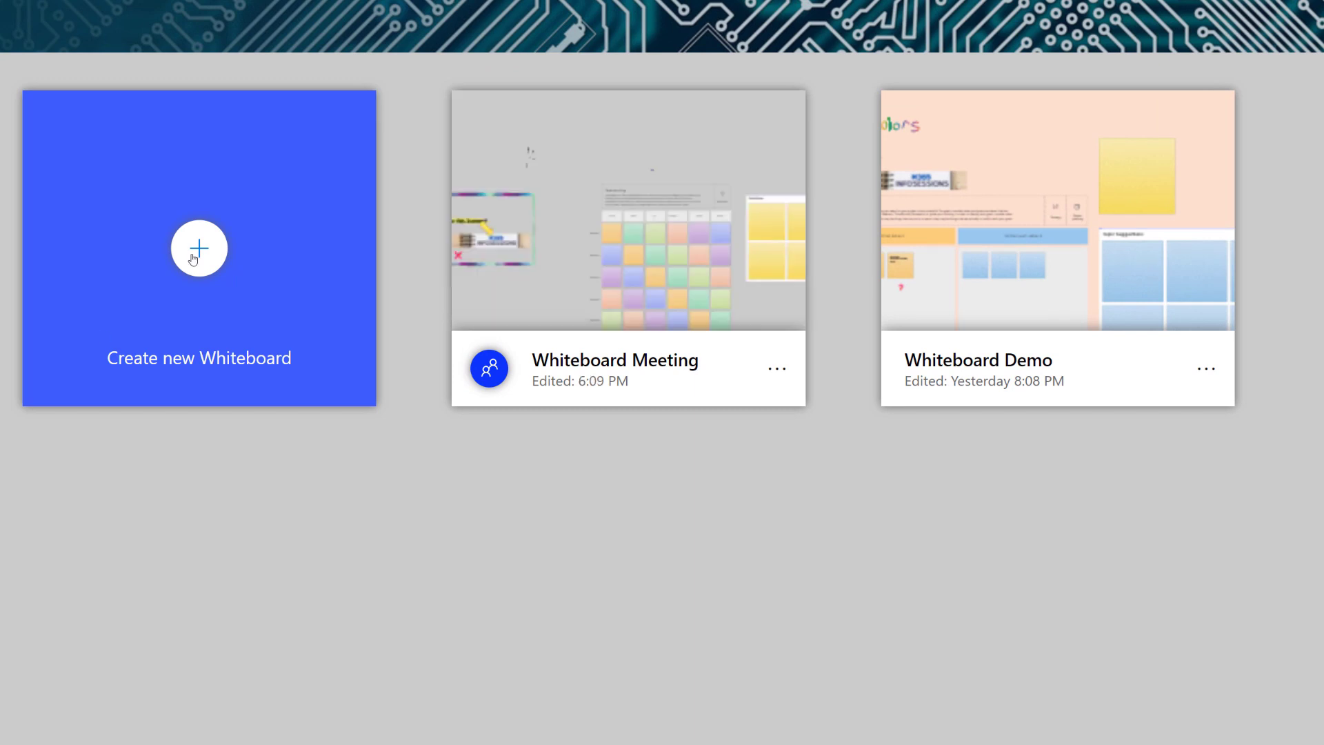
{"action": "left_click", "coordinate": [199, 247]}
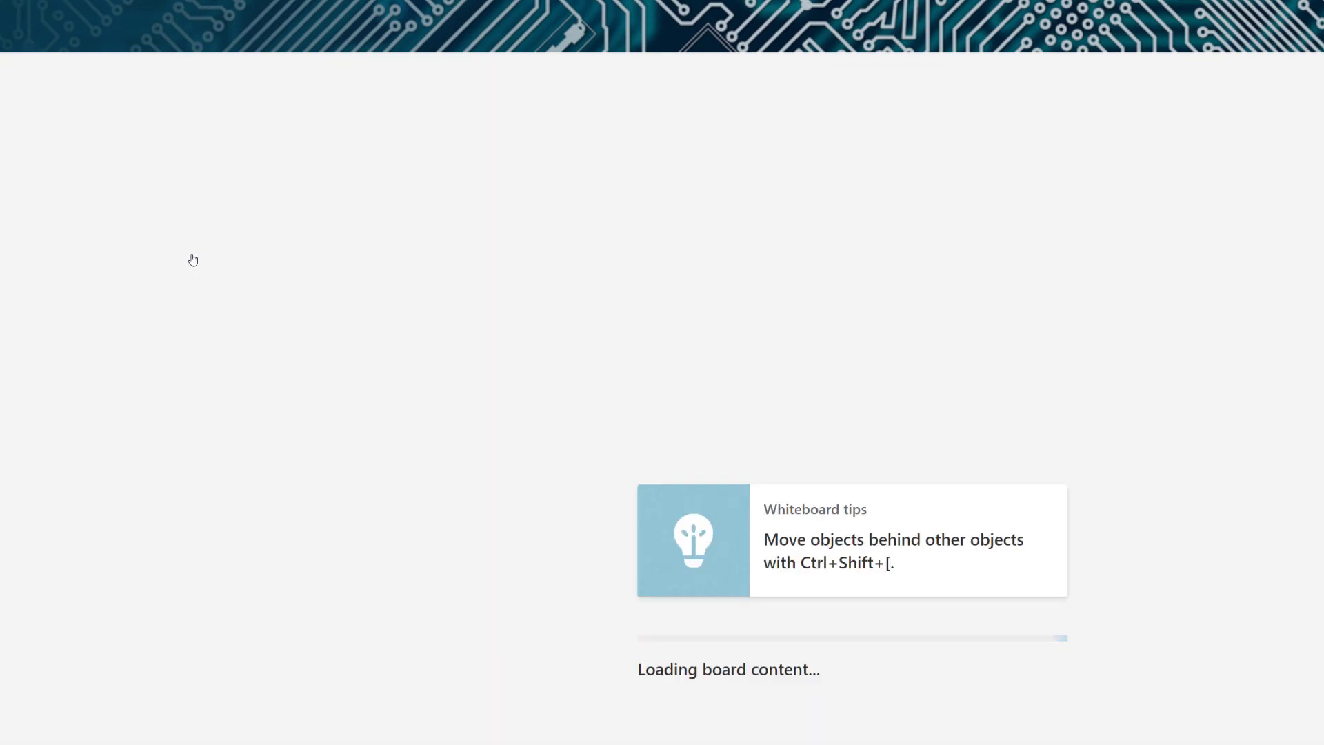
- Rename the board to Heather's Board and format its background light blue
{"action": "left_click", "coordinate": [107, 27]}
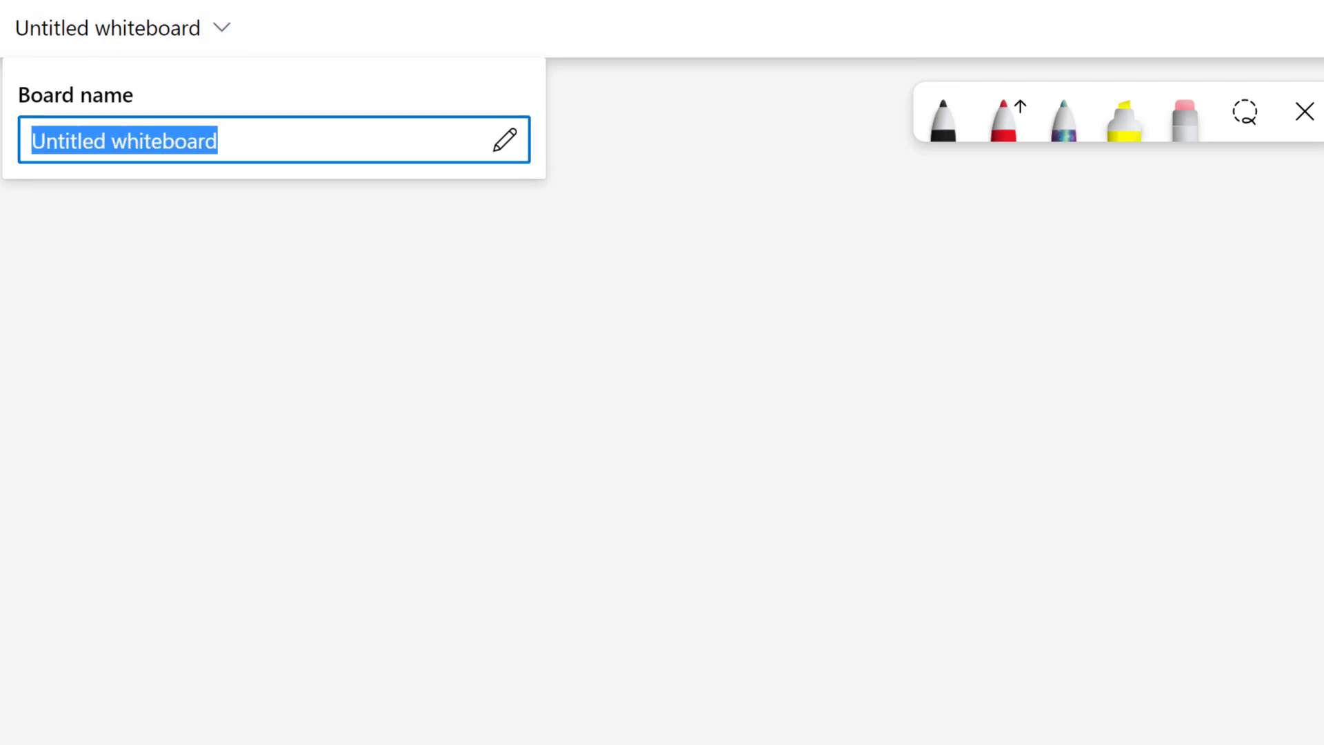
{"action": "type", "text": "Heather's Board"}
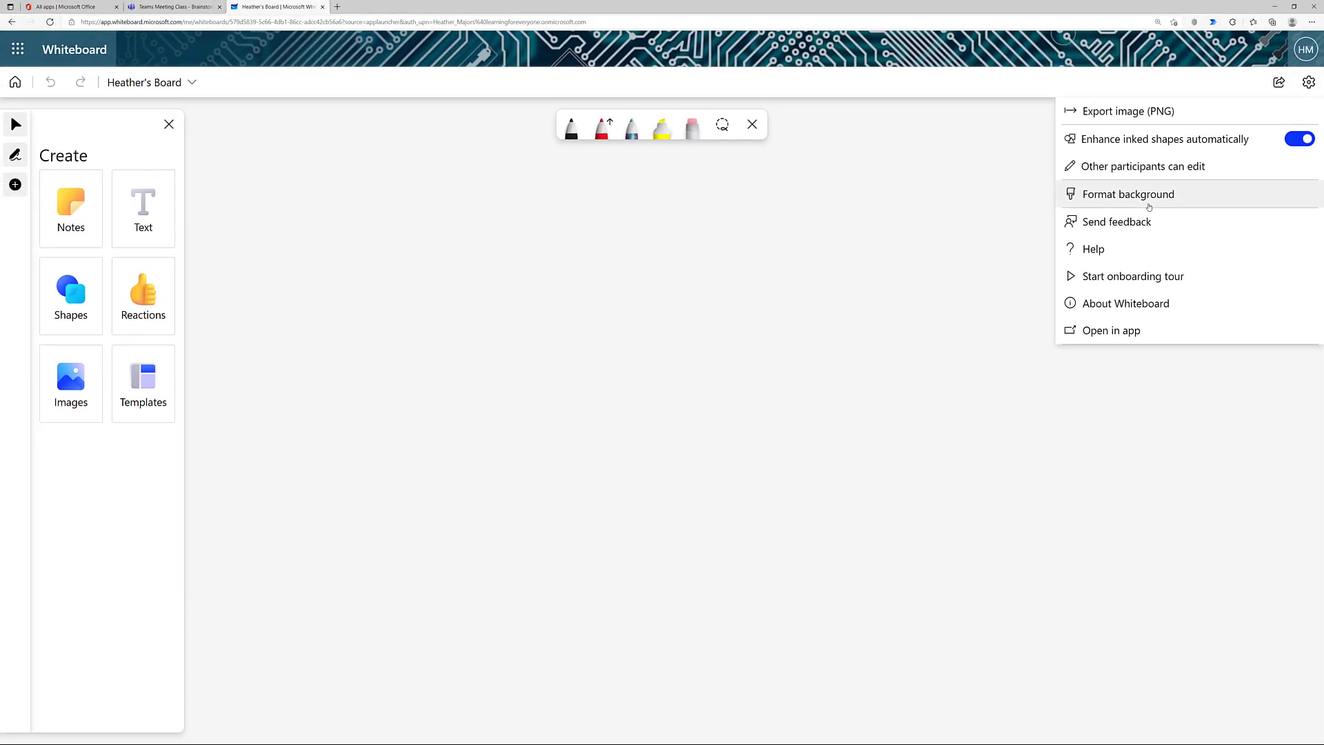
{"action": "left_click", "coordinate": [1129, 193]}
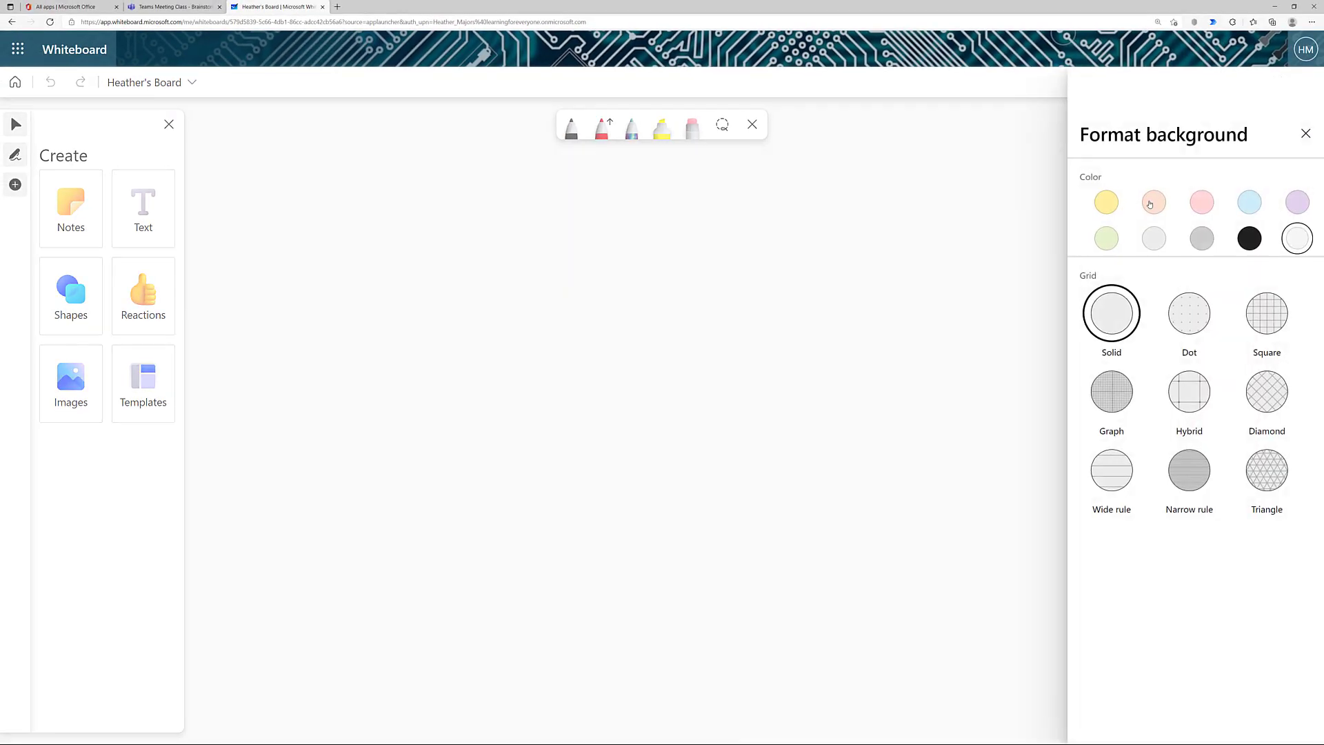
{"action": "left_click", "coordinate": [1250, 202]}
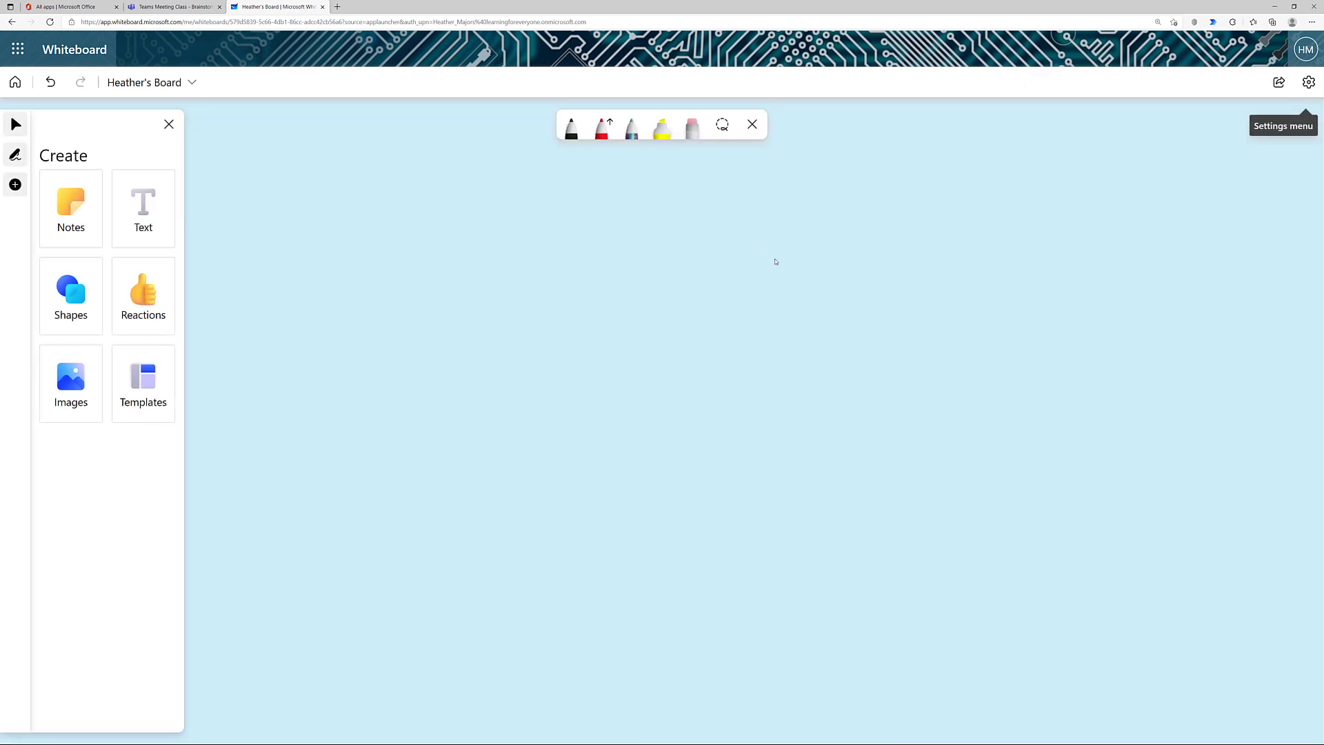
{"action": "mouse_move", "coordinate": [1280, 82]}
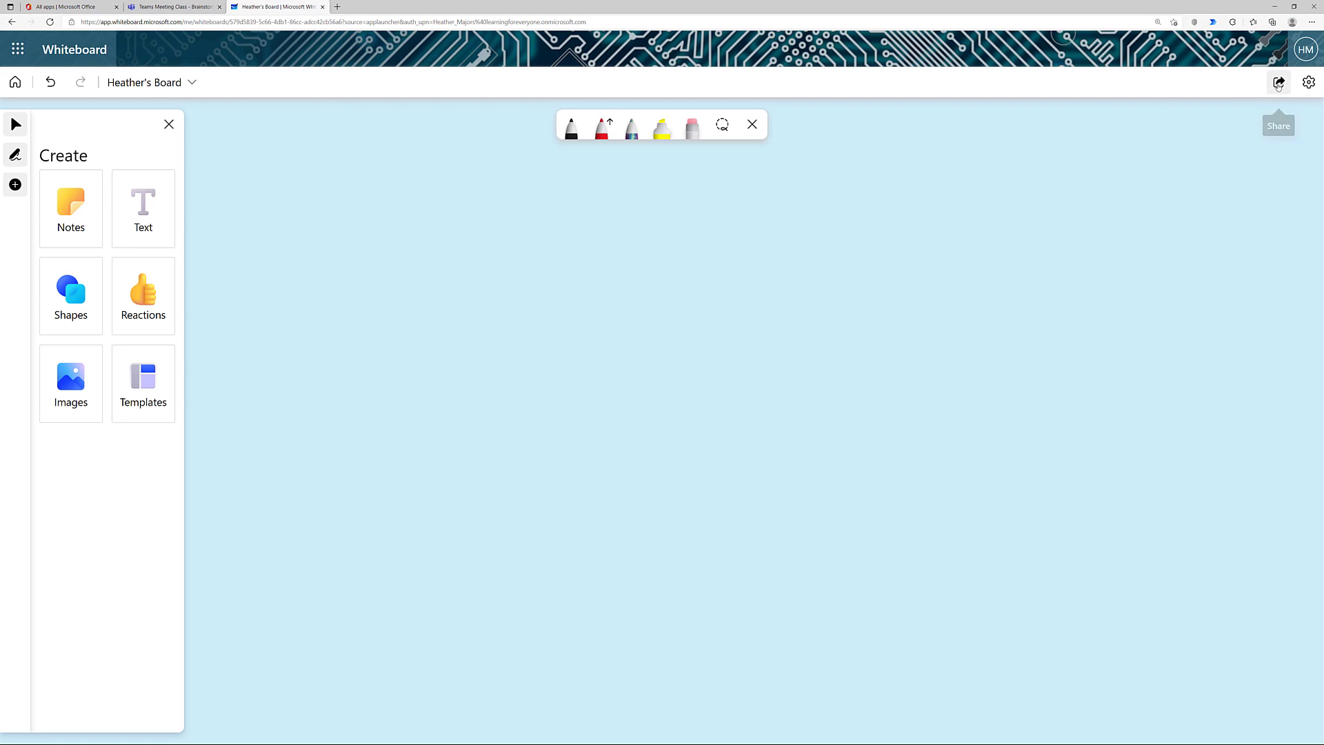
- Turn on a shareable link for Heather's Board and copy it
{"action": "left_click", "coordinate": [1278, 83]}
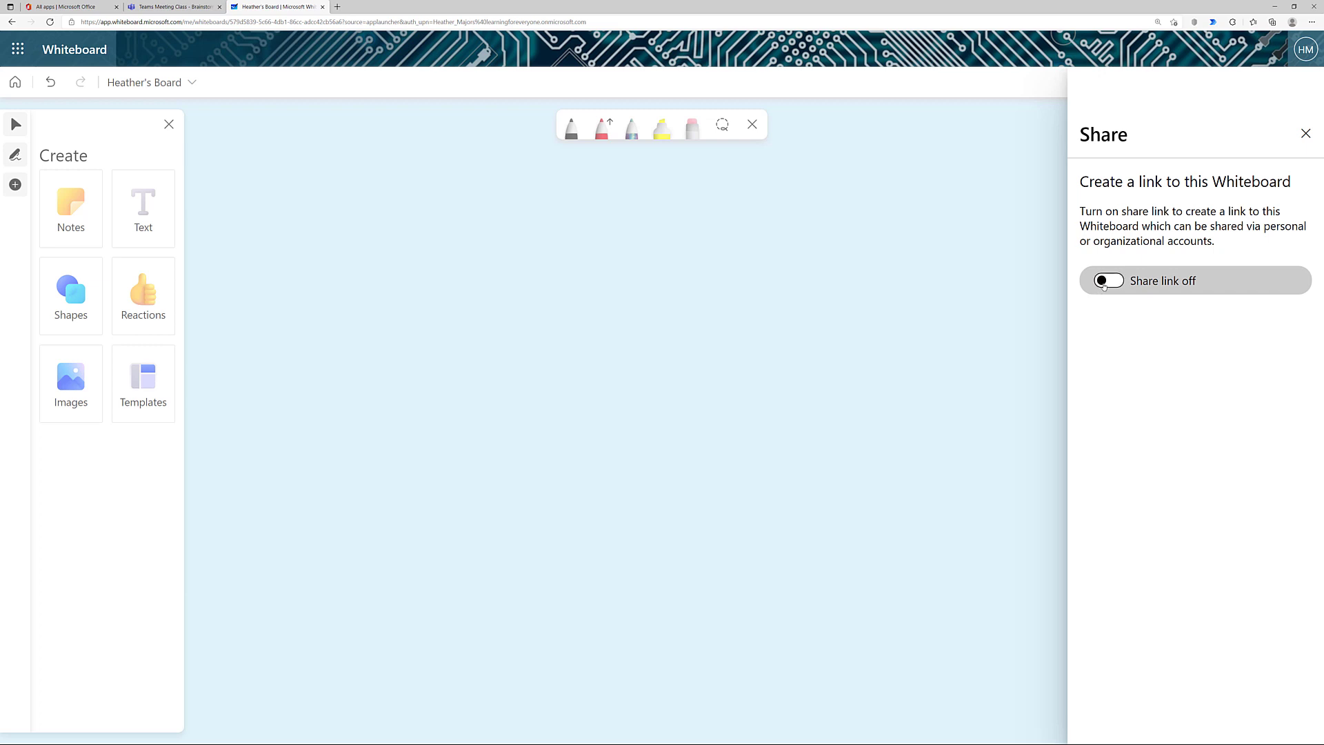
{"action": "left_click", "coordinate": [1108, 280]}
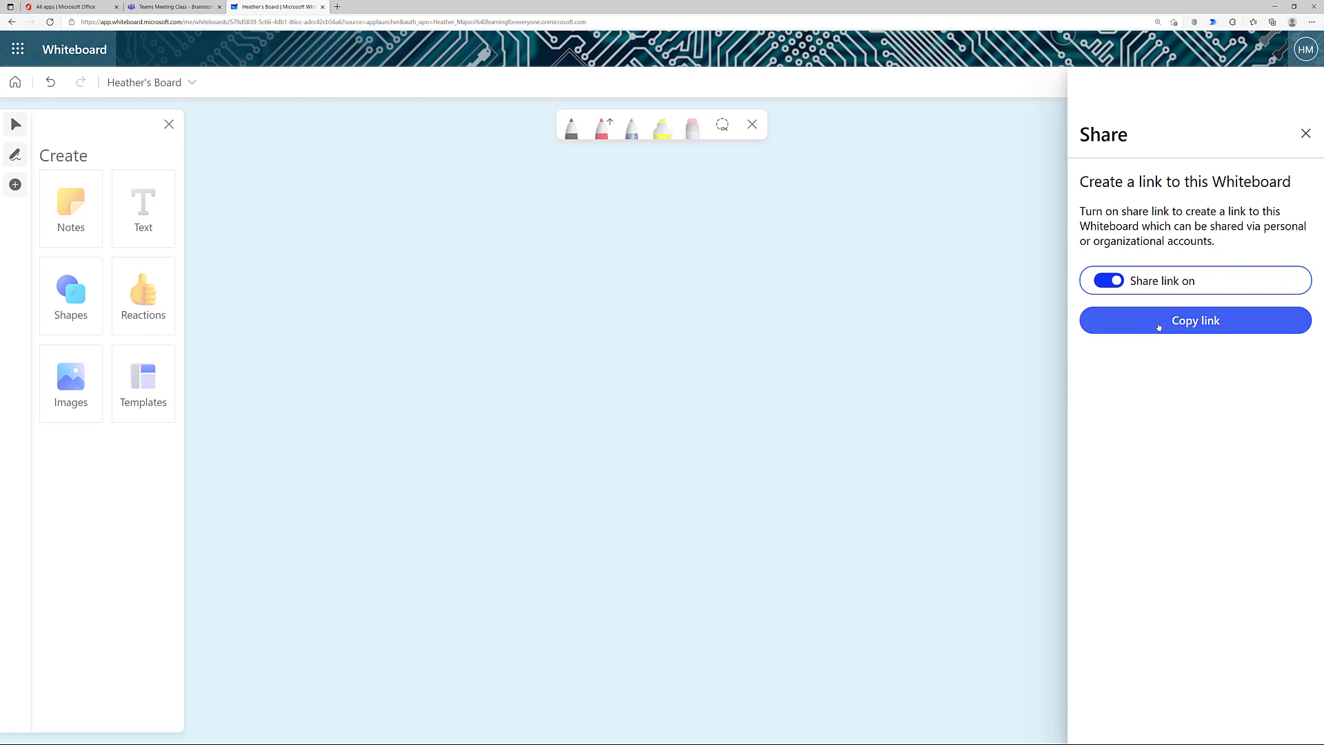
{"action": "left_click", "coordinate": [1306, 134]}
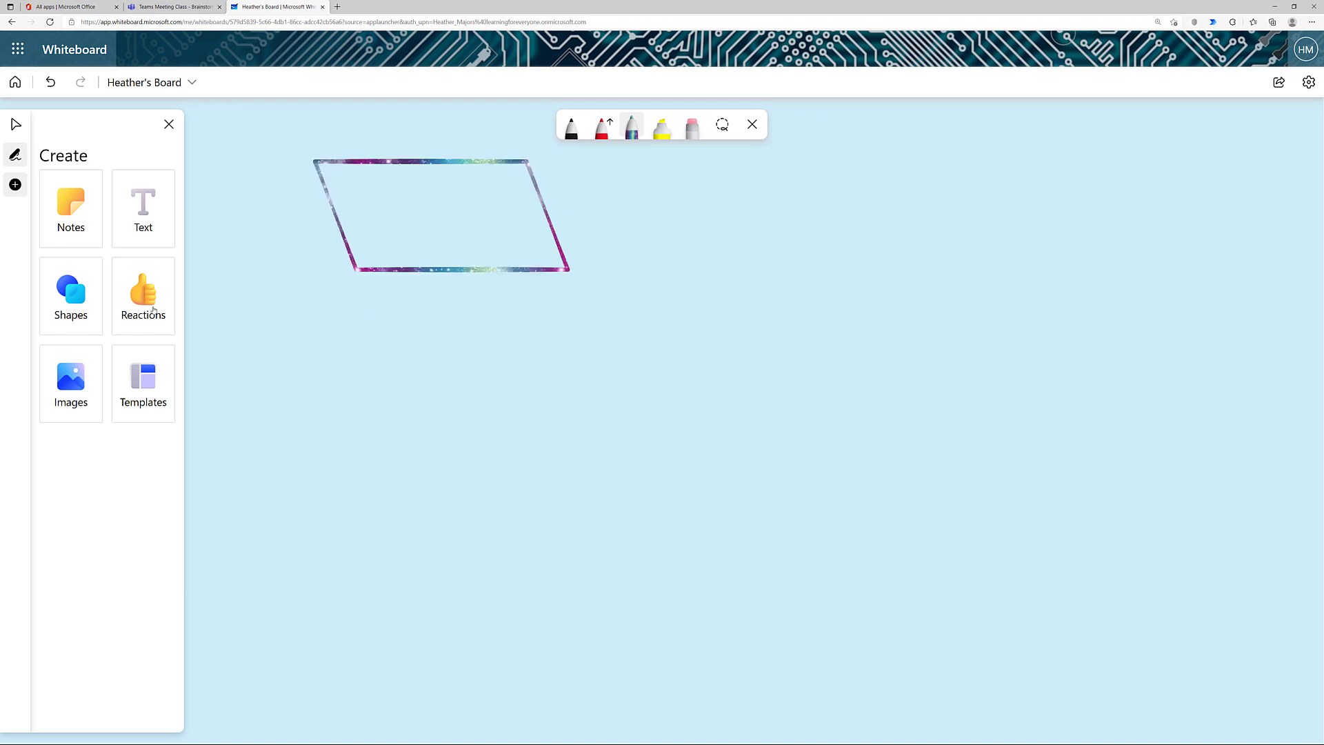
- Add a smiley face reaction from the Create panel's Reactions set
{"action": "left_click", "coordinate": [142, 291]}
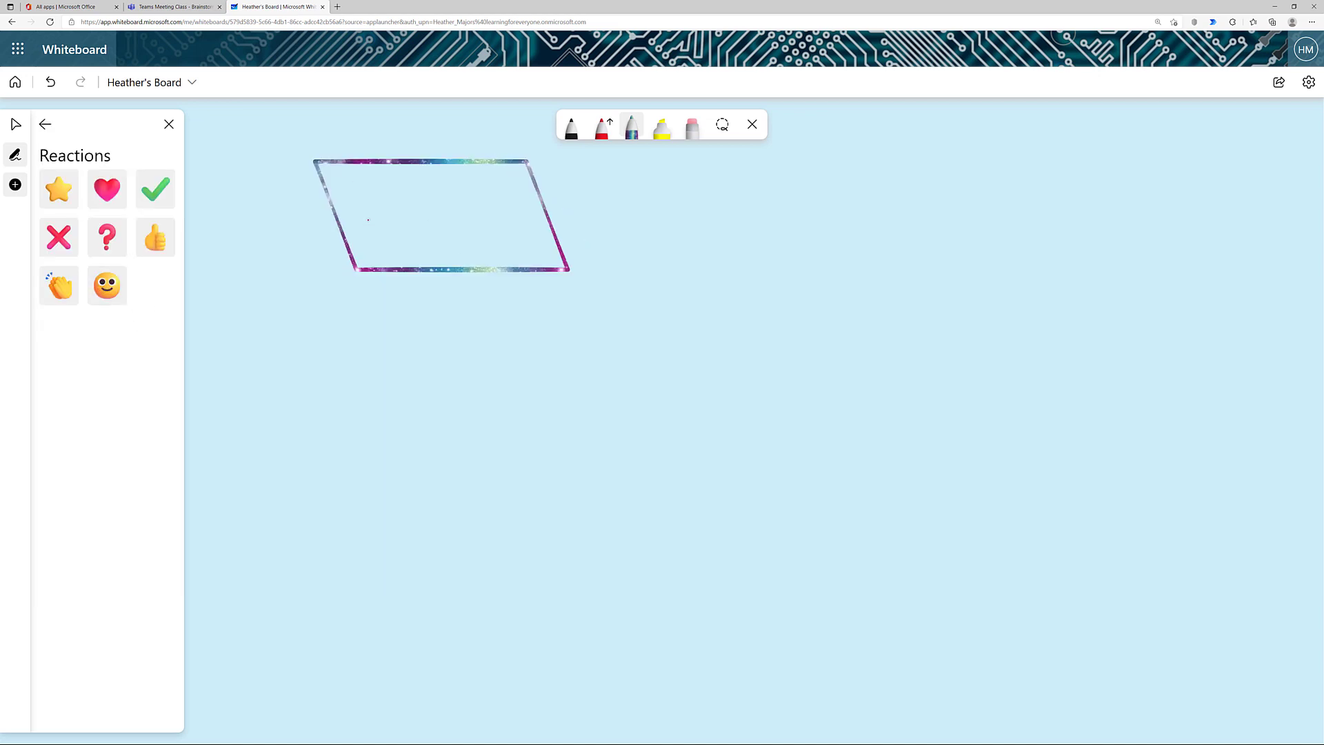
{"action": "left_click", "coordinate": [106, 285]}
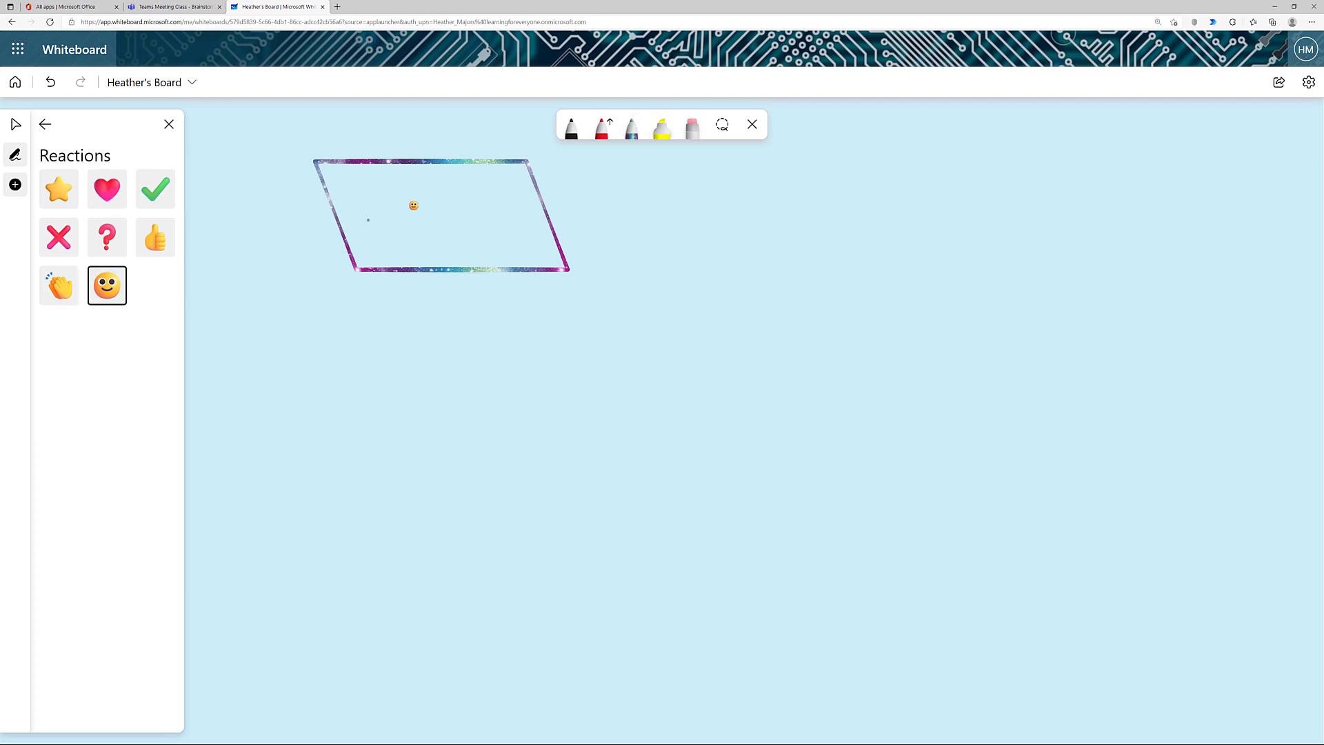